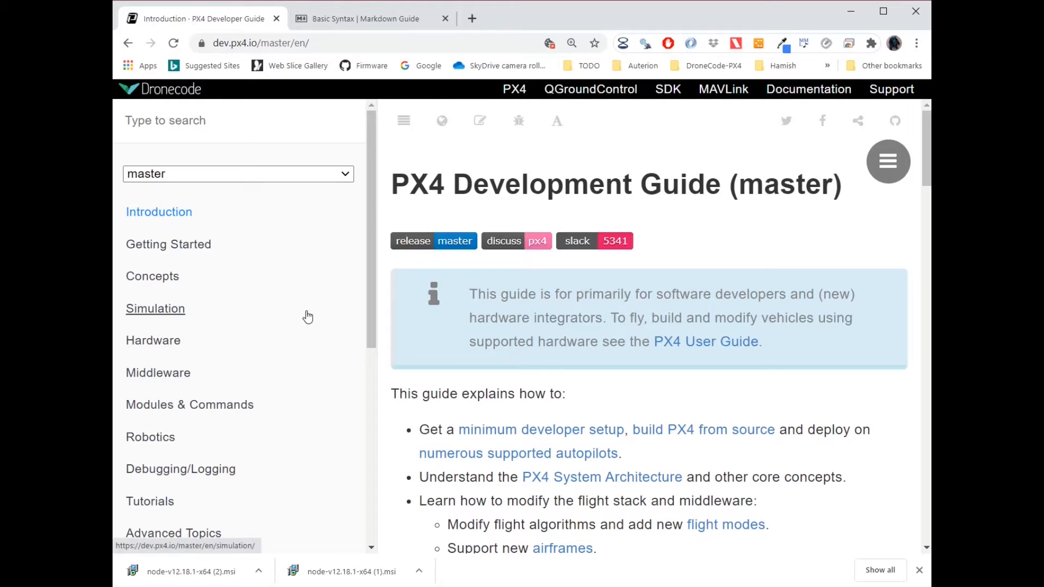
- Go to Contribution > Documentation, toggle its table of contents, and request to edit the page
scroll("down", 3)
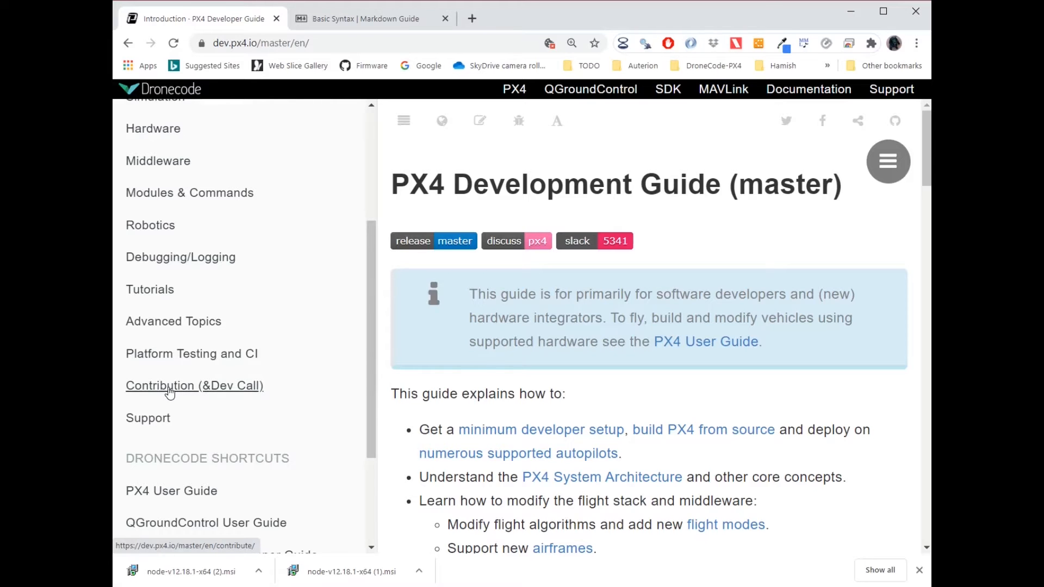
left_click(171, 385)
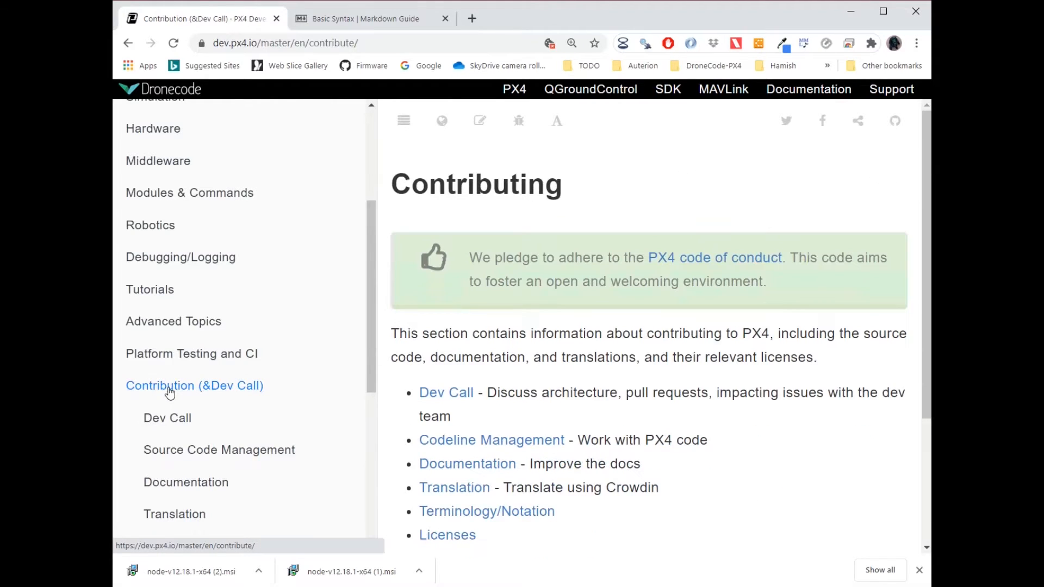
left_click(185, 482)
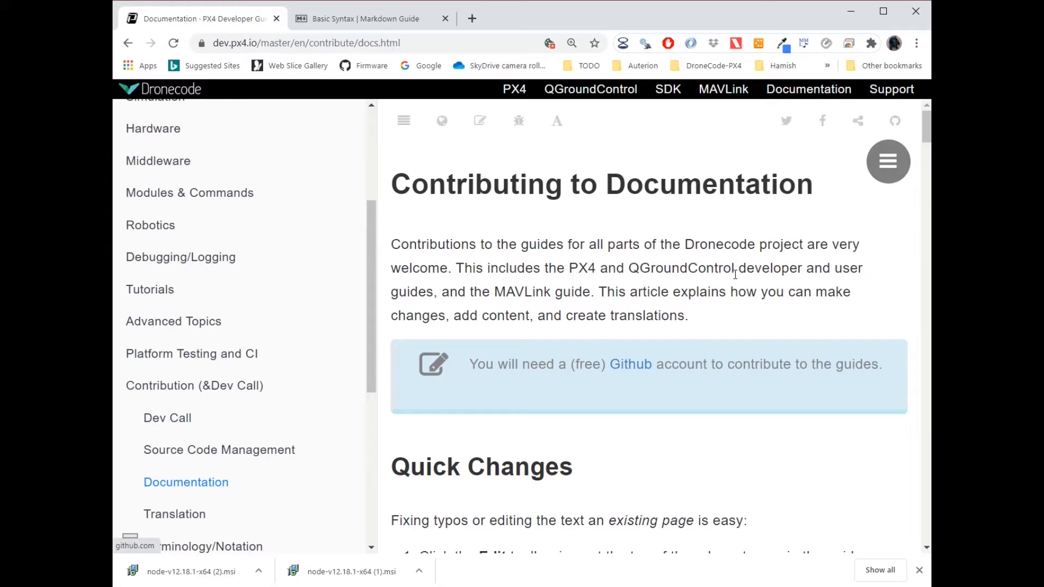
left_click(888, 161)
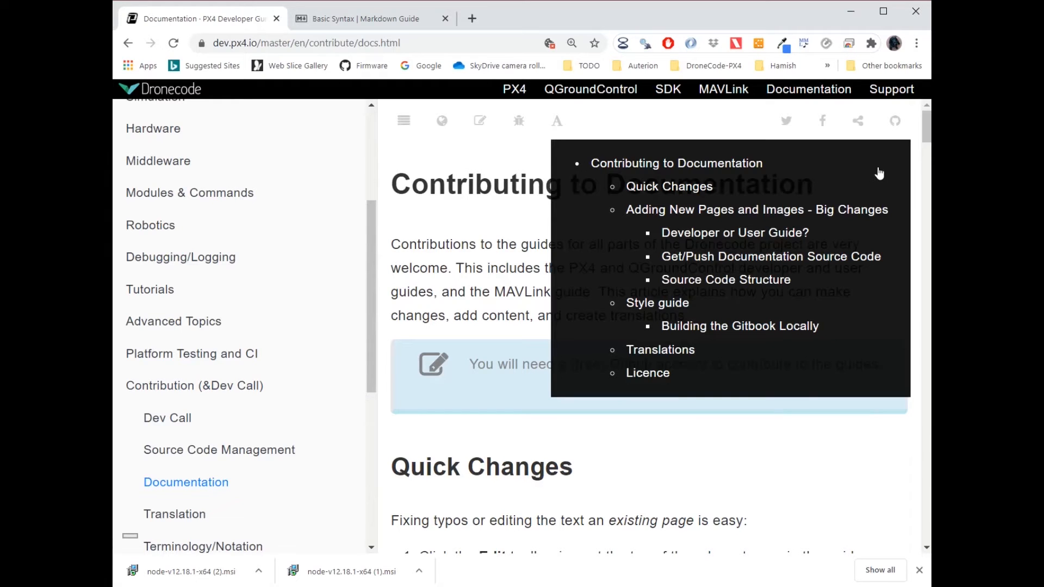
mouse_move(673, 308)
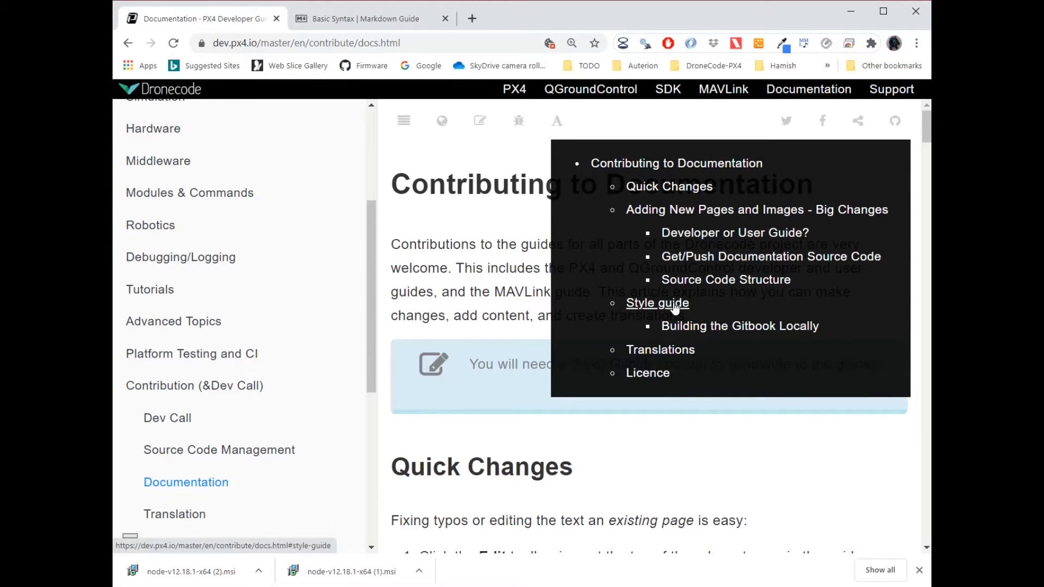
mouse_move(689, 329)
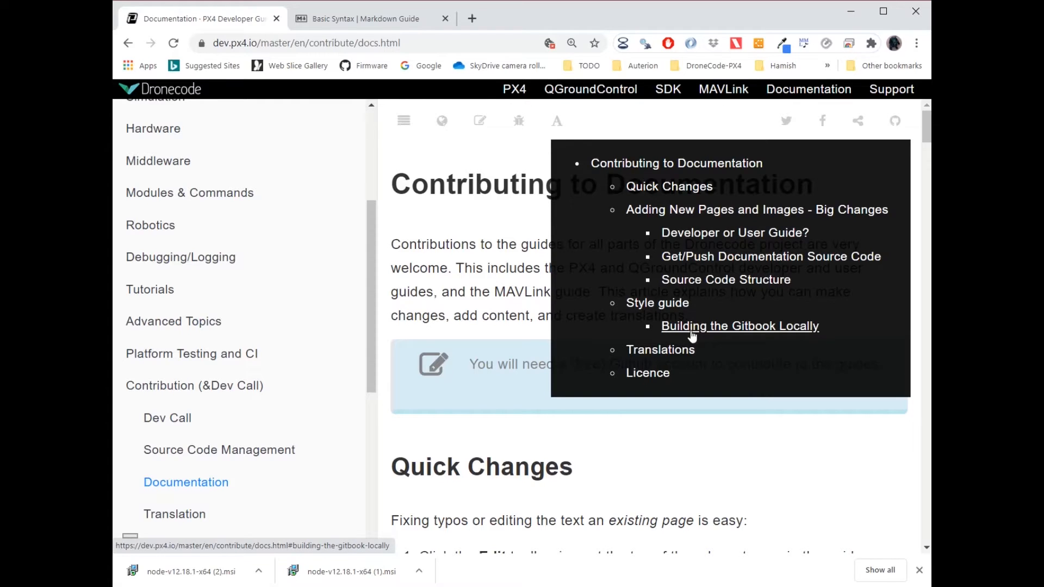
left_click(887, 161)
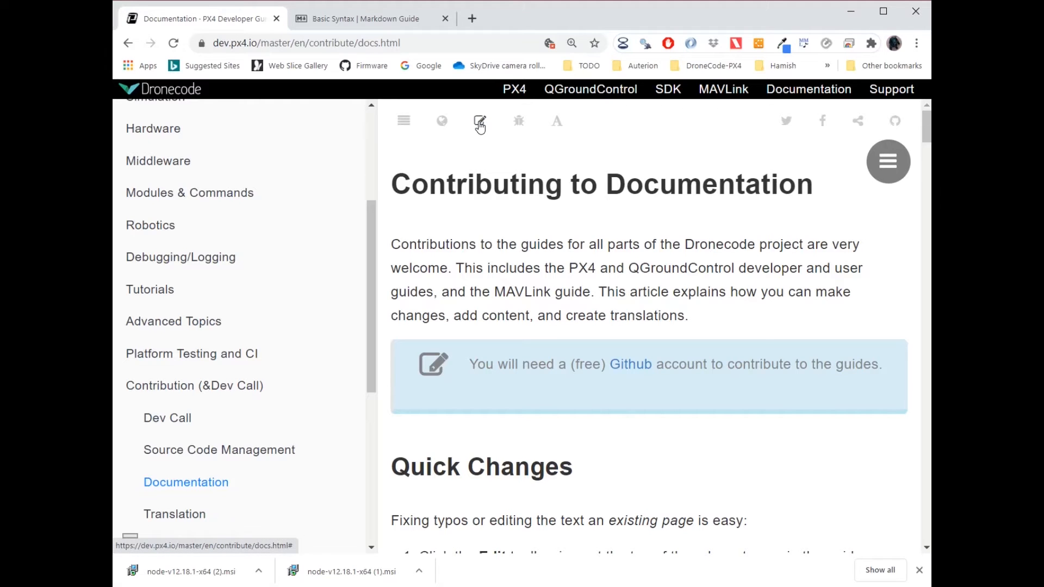
left_click(478, 120)
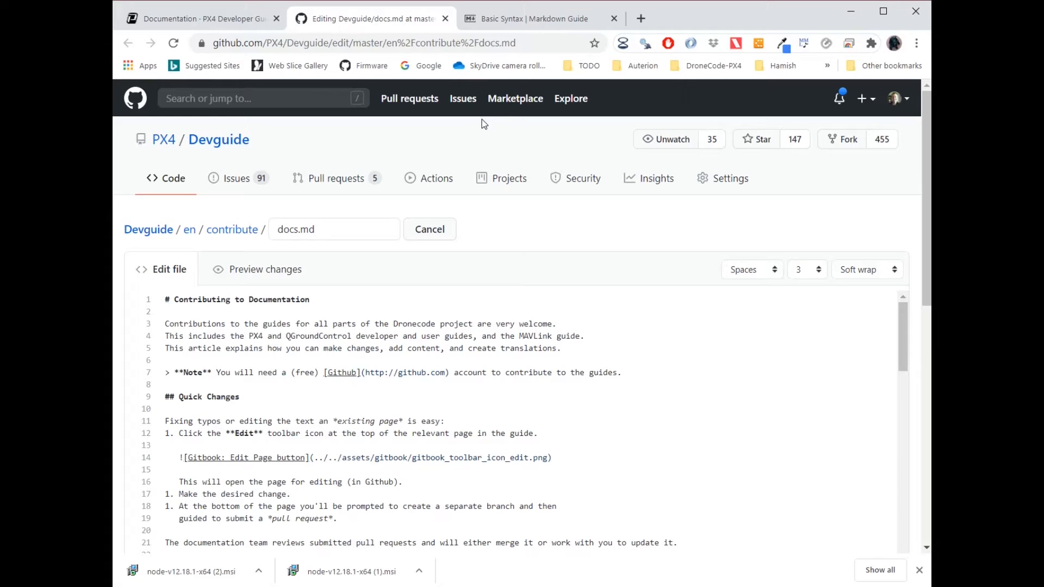
- Review the docs.md source, select the line 23 note text, and return to the edit tab
scroll("down", 3)
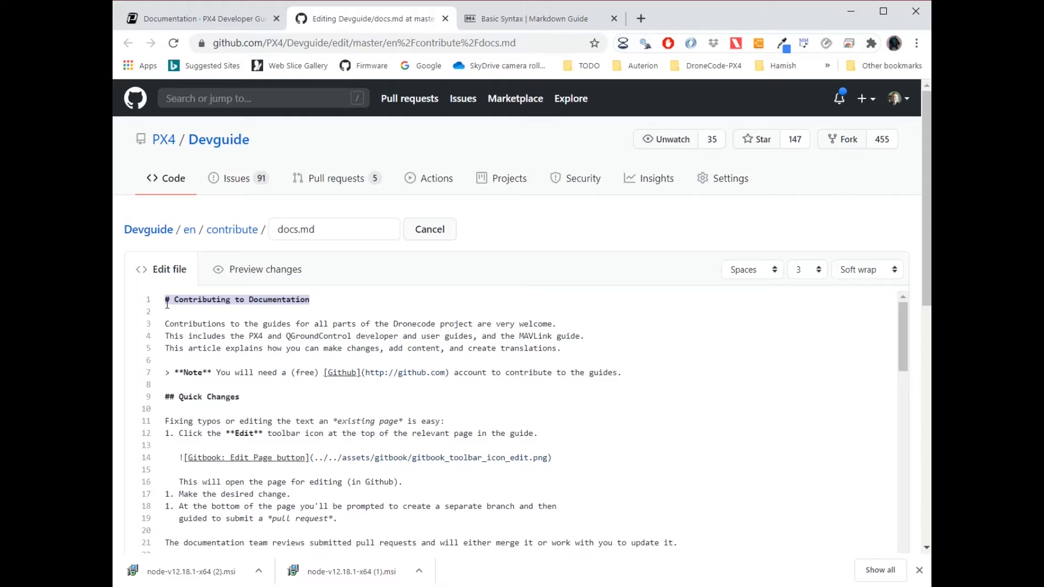
mouse_move(318, 303)
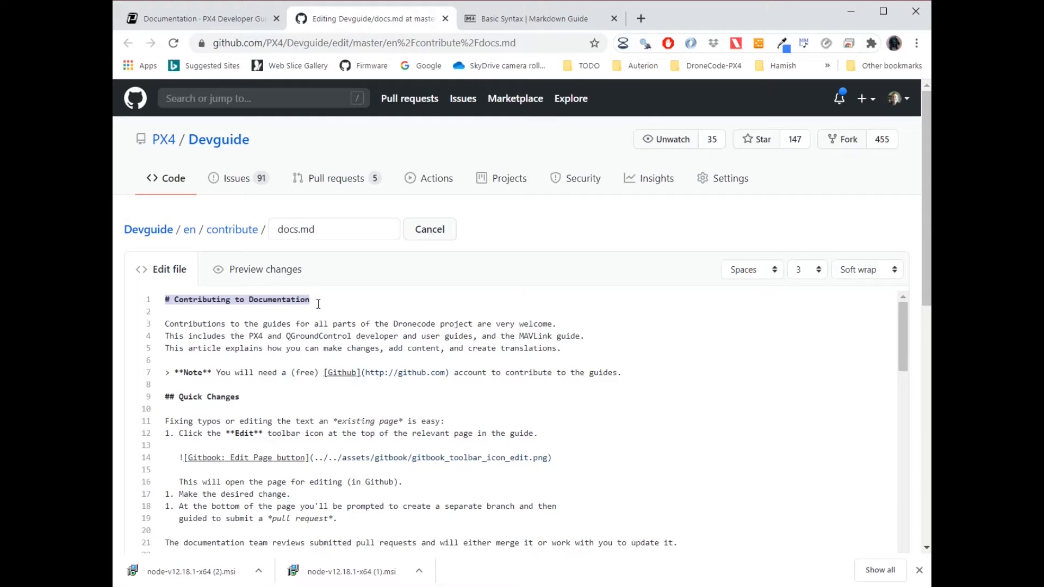
left_click(166, 397)
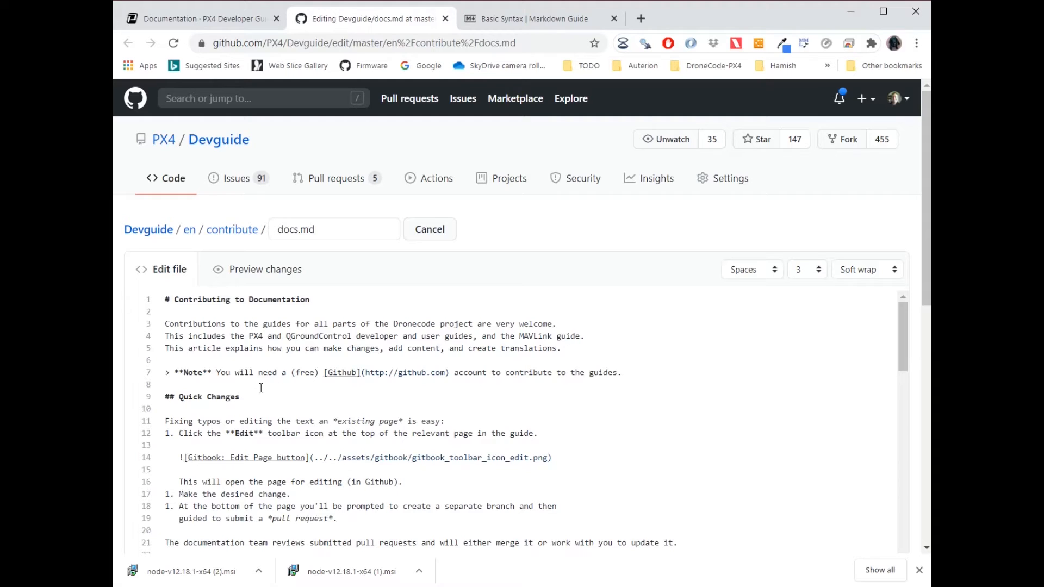
scroll("down", 3)
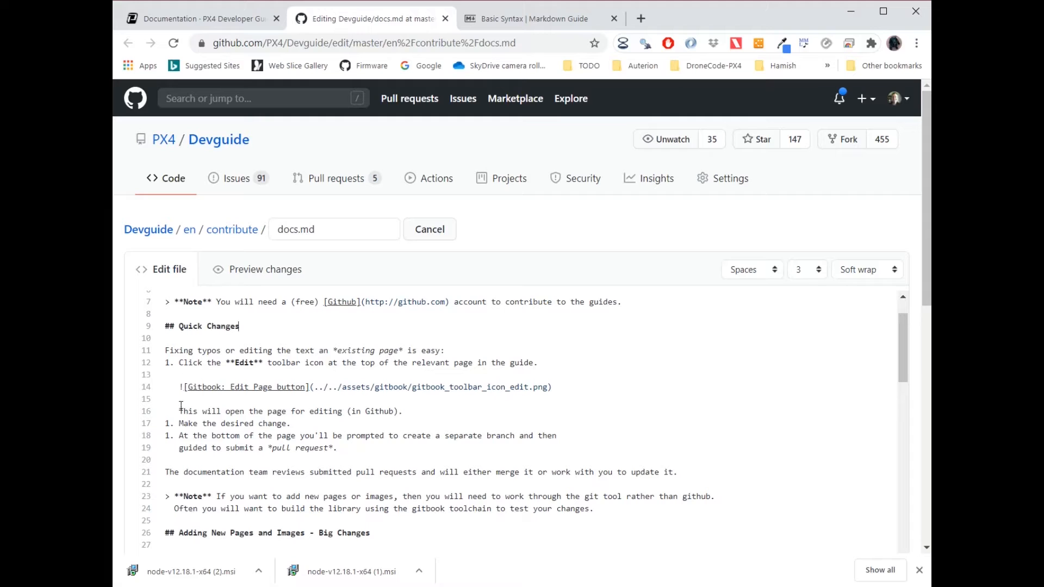
scroll("down", 3)
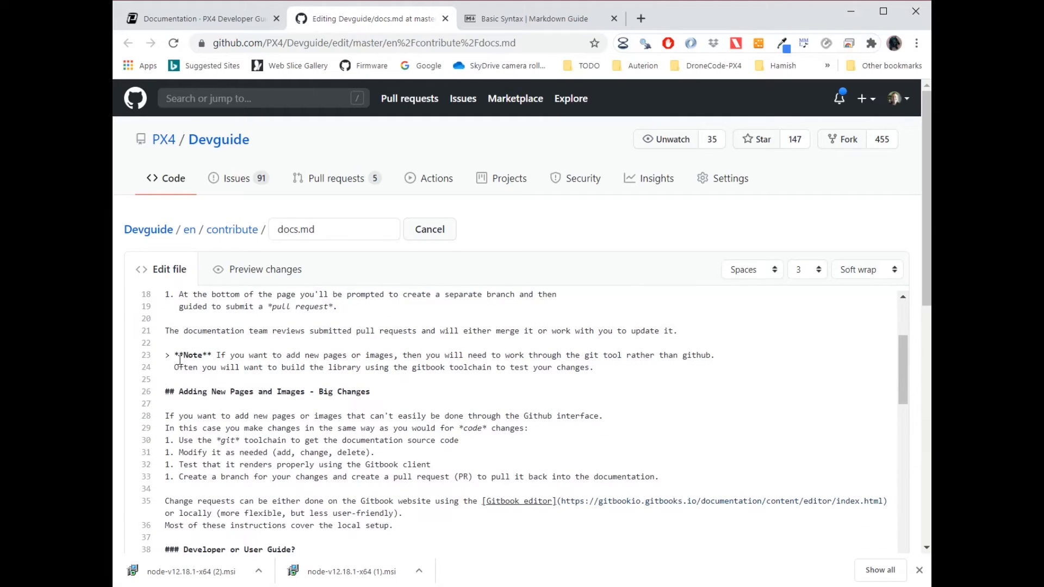
left_click_drag(165, 354, 362, 355)
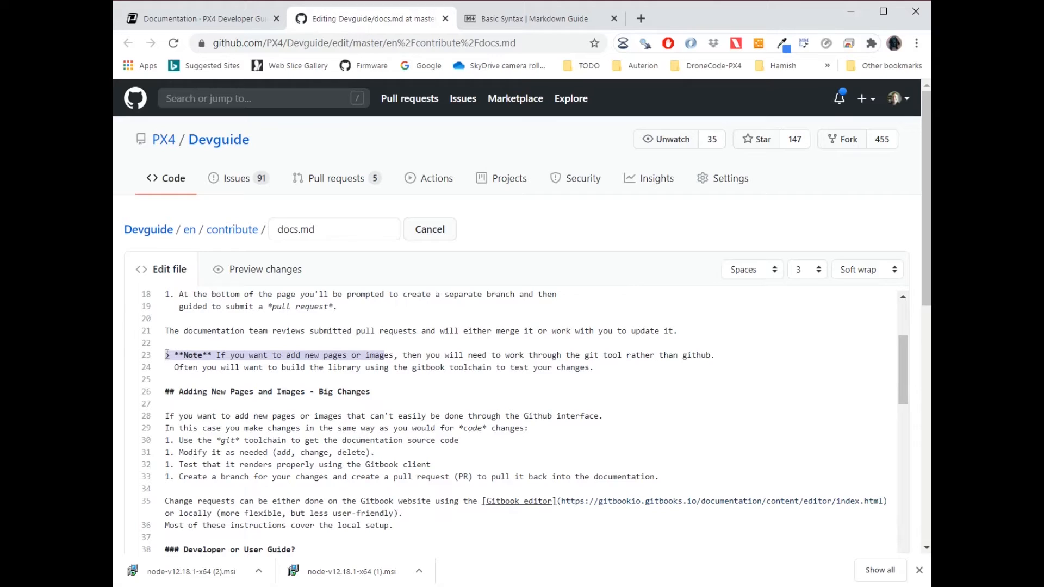
type(">")
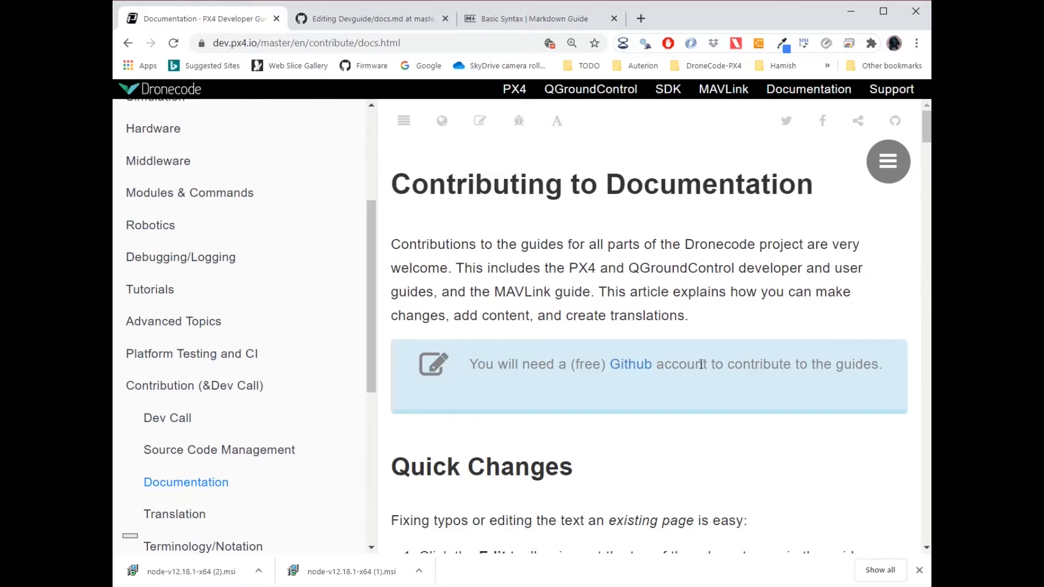
left_click(371, 18)
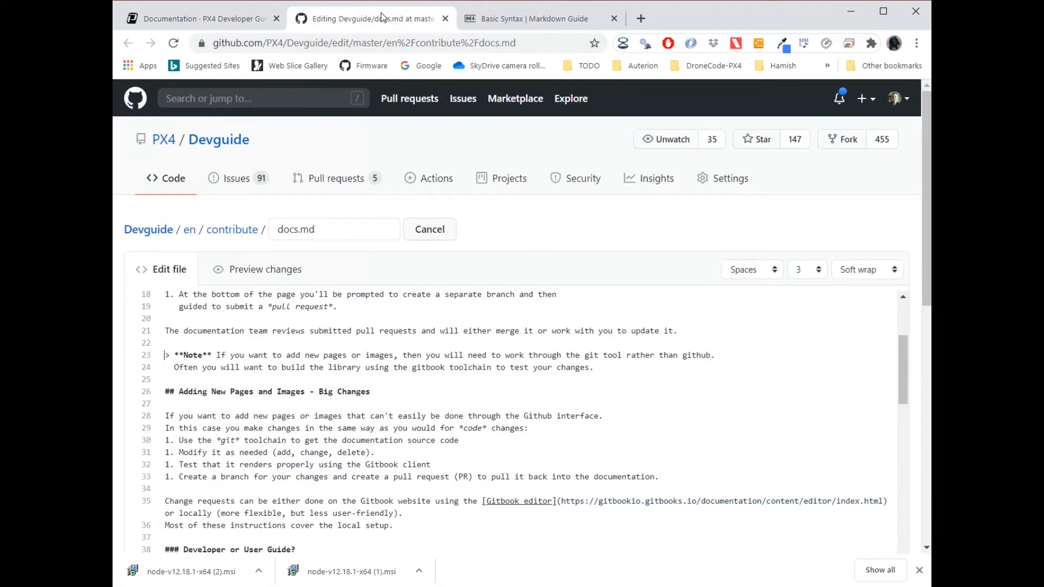
- Scroll to line 138 and add a # so '## Style guide' becomes '### Style guide'
scroll("down", 3)
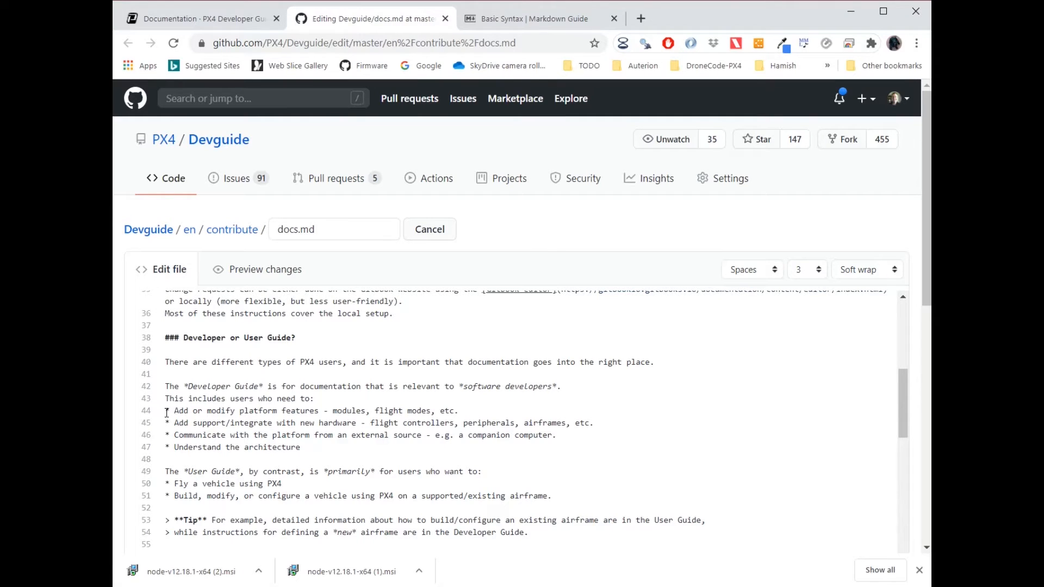
scroll("down", 3)
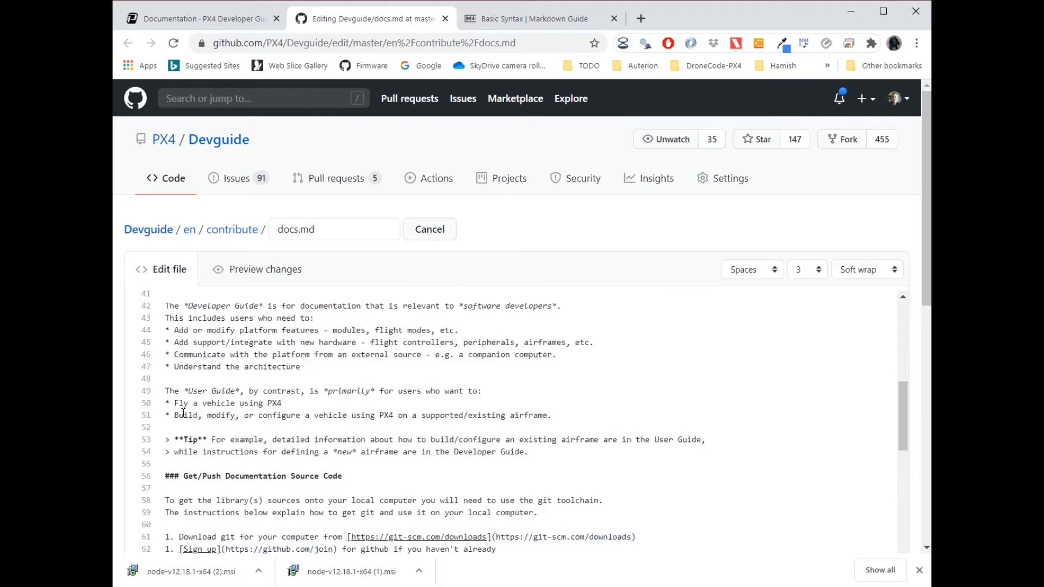
scroll("down", 3)
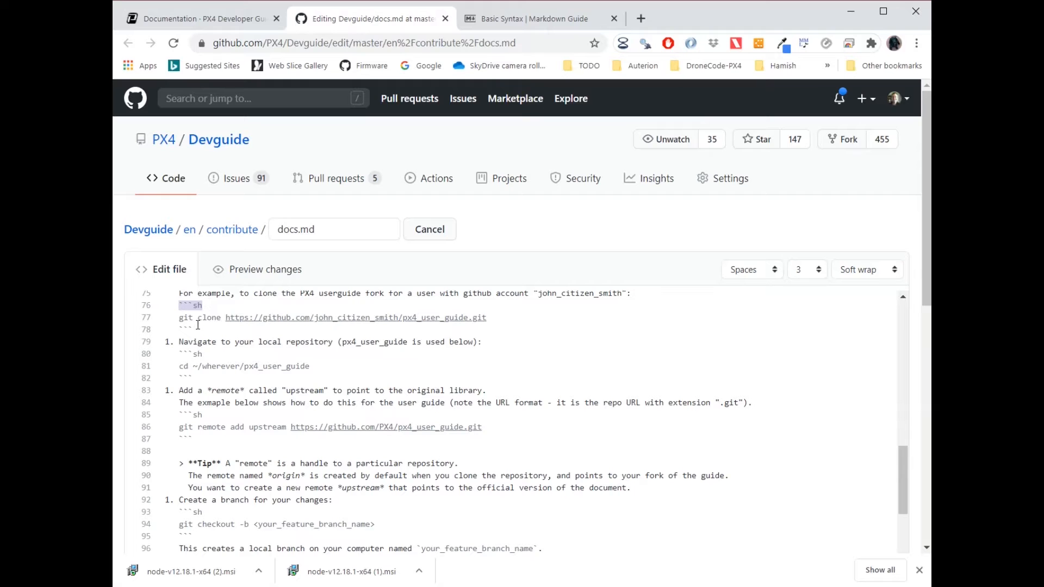
scroll("down", 3)
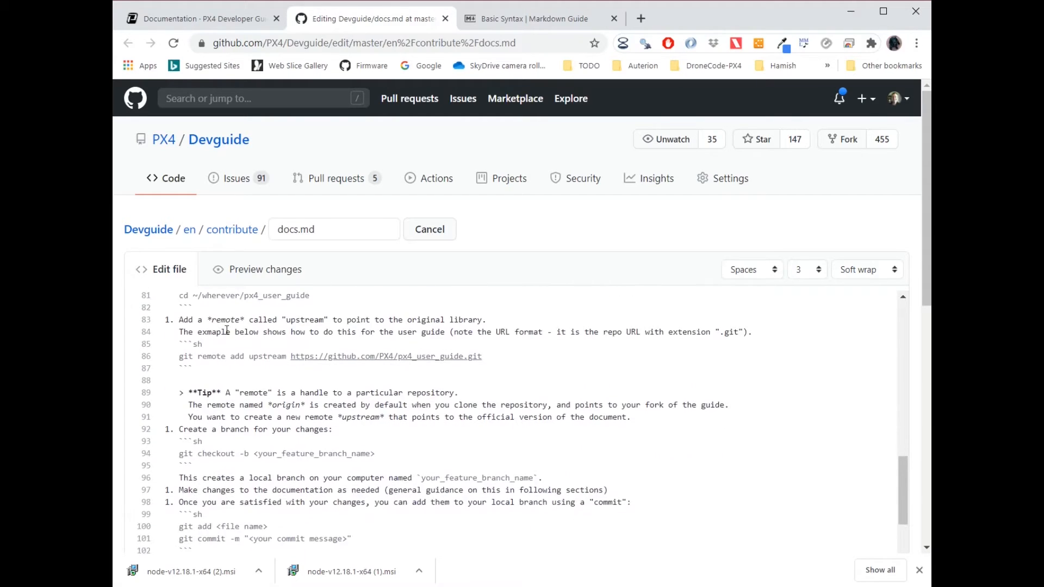
scroll("down", 3)
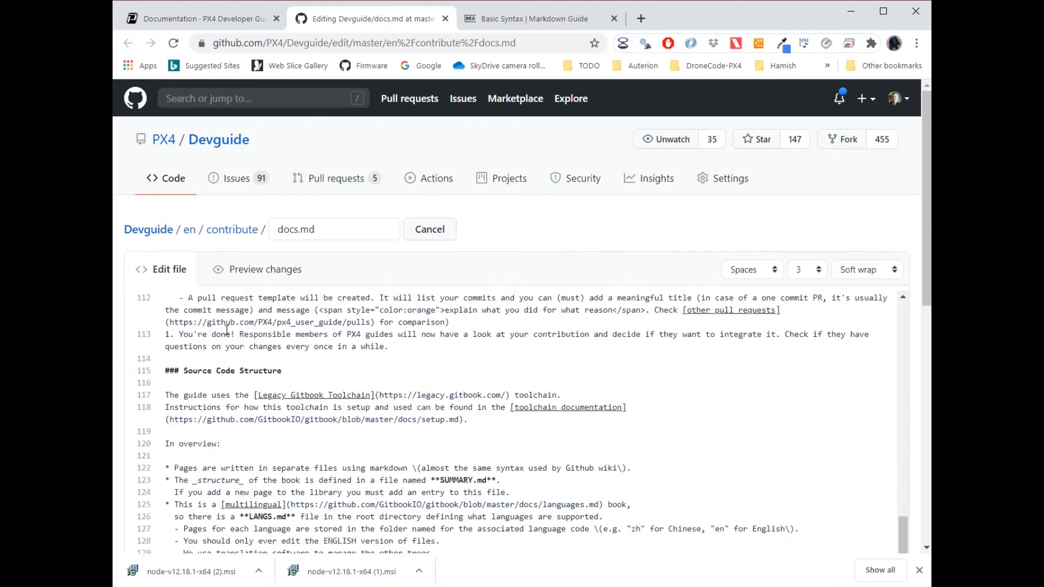
scroll("down", 3)
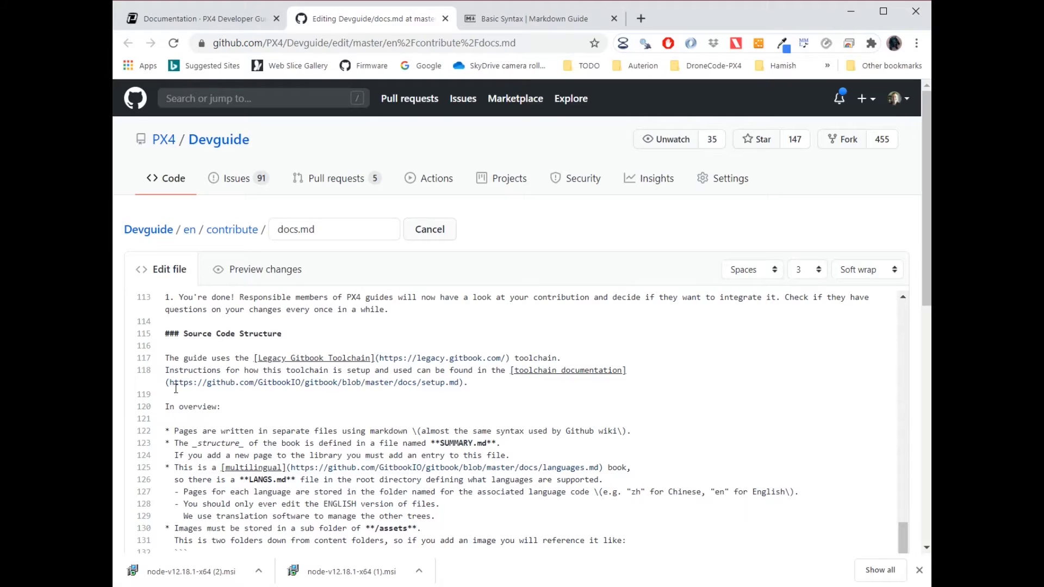
scroll("down", 3)
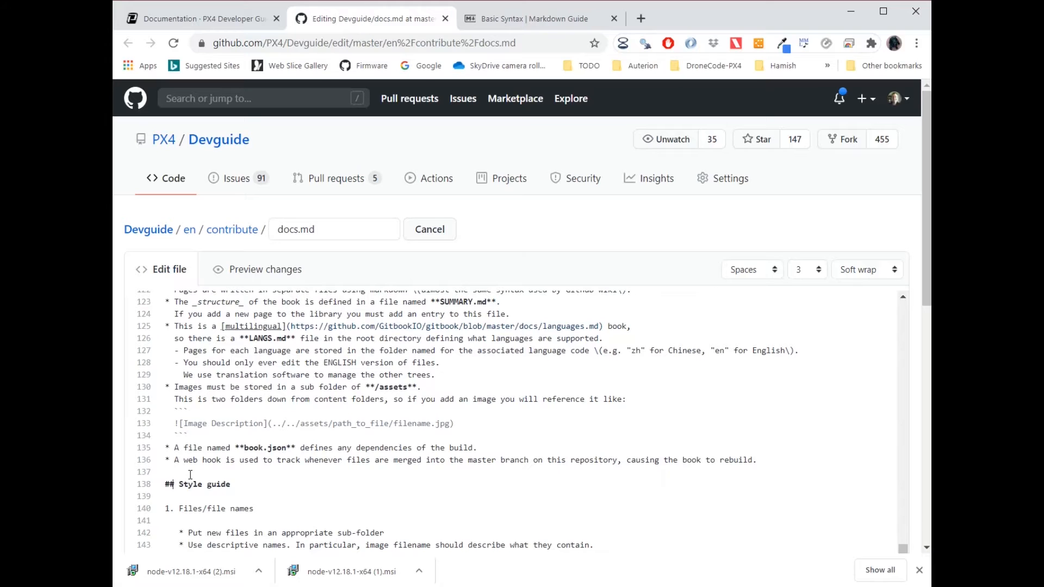
type("#")
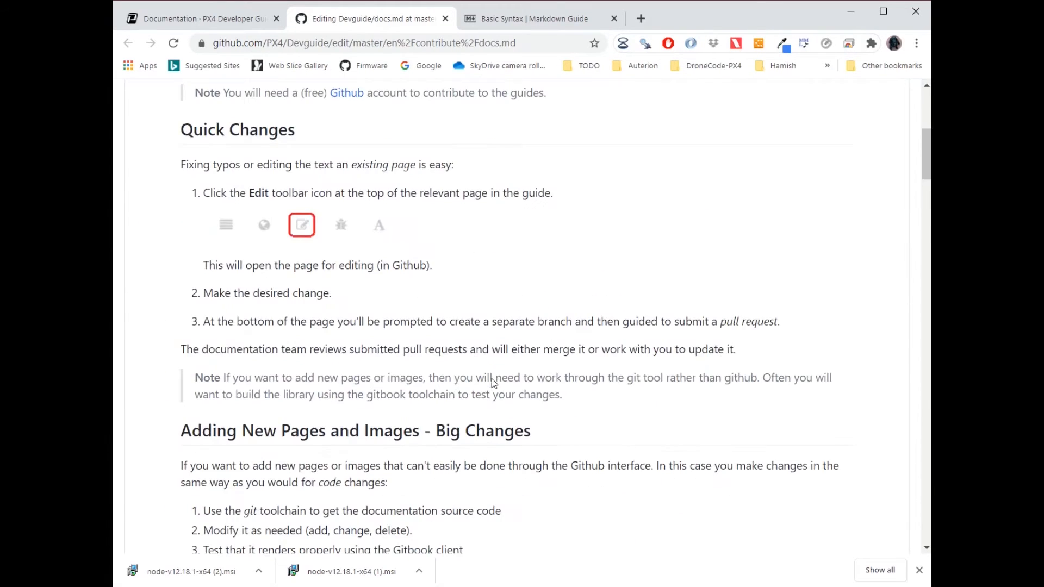
- Scroll past the edited docs.md content to the Commit changes form at the bottom
scroll("down", 3)
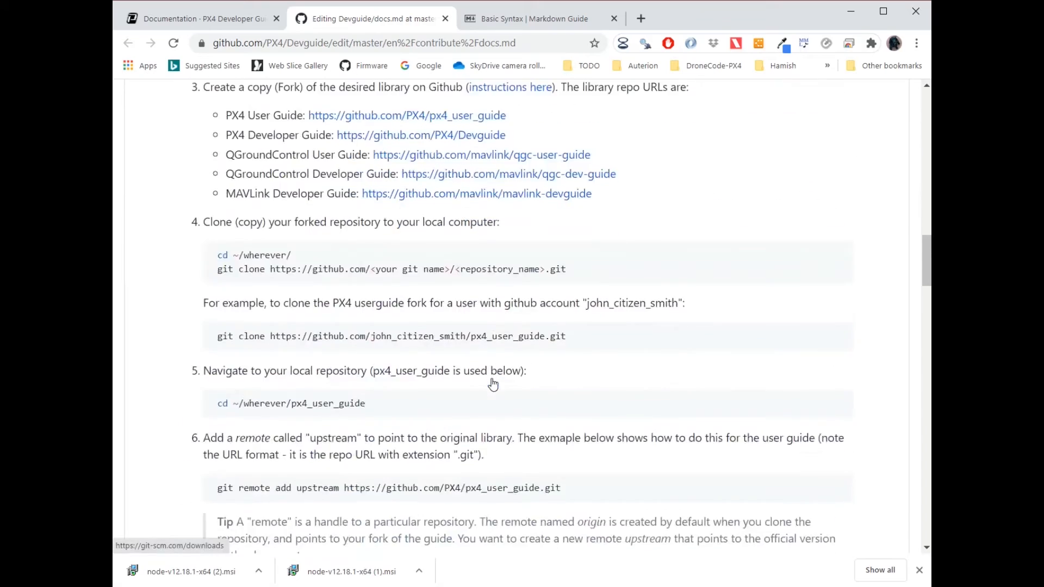
scroll("down", 3)
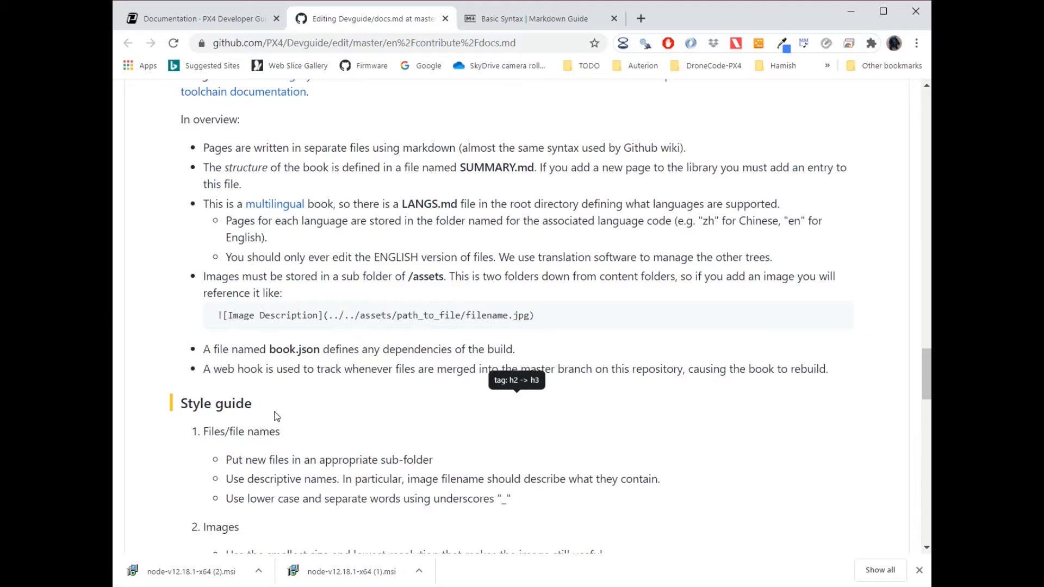
mouse_move(235, 388)
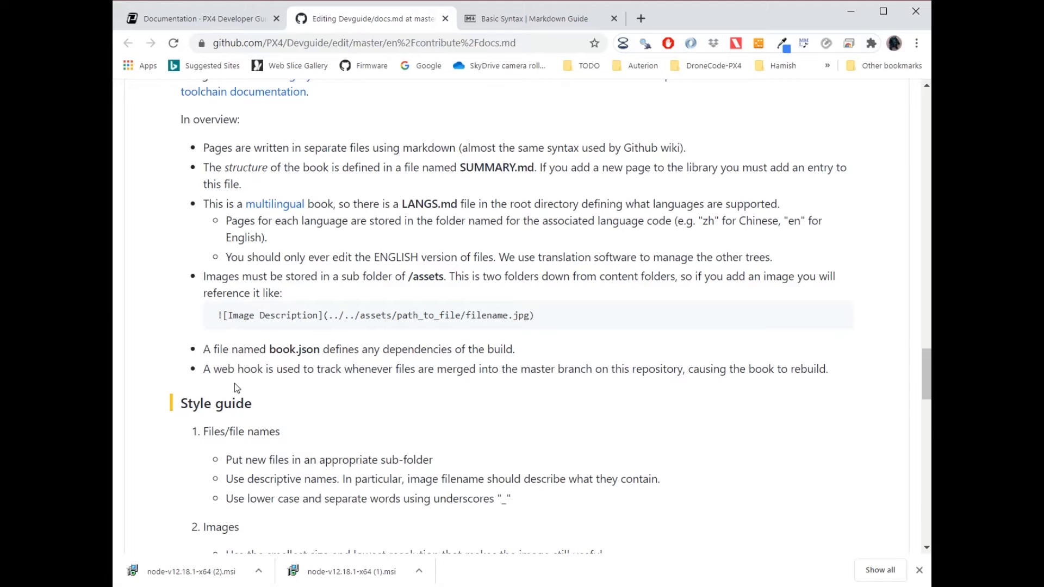
scroll("down", 3)
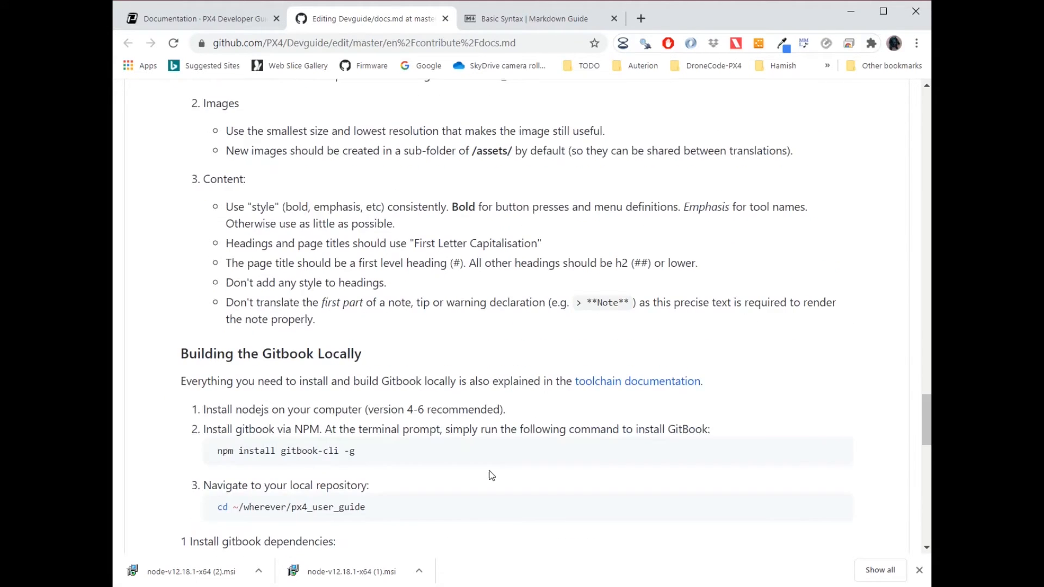
scroll("down", 3)
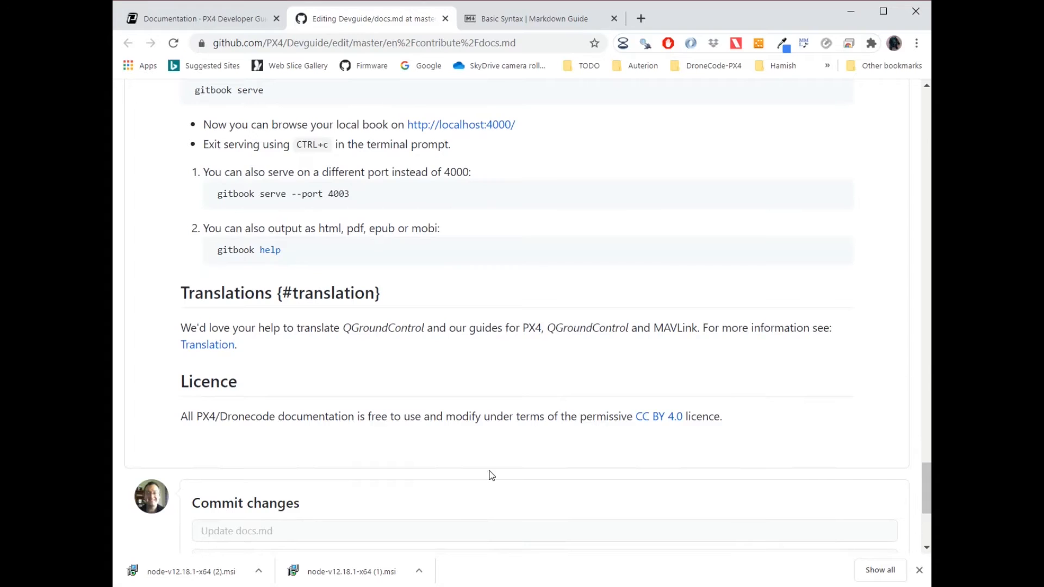
scroll("down", 3)
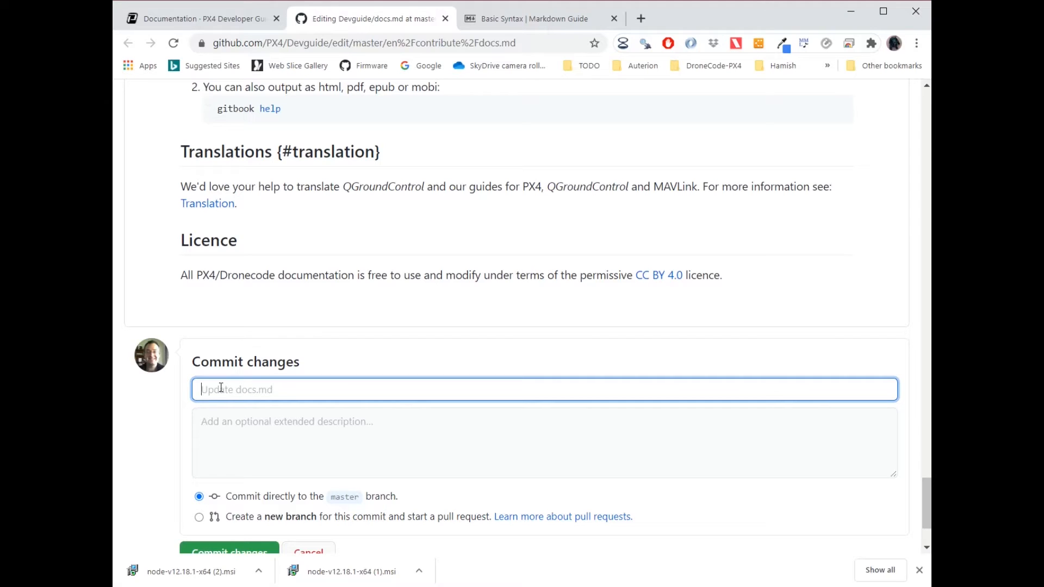
- Propose 'Contribution docs: Fixed up heading level' on new branch hamishwillee-contrib
type("Contribution")
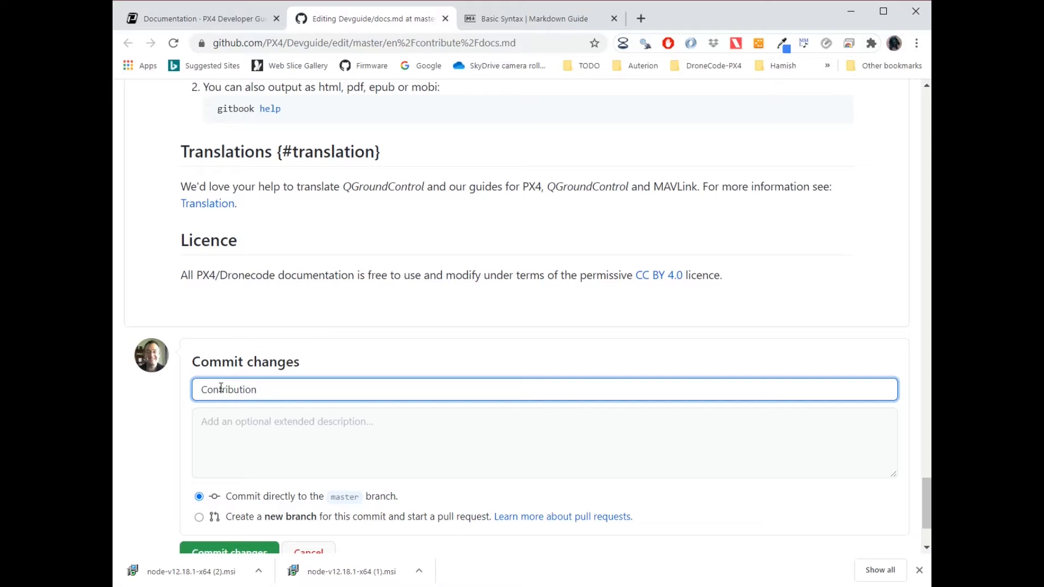
type("docs:")
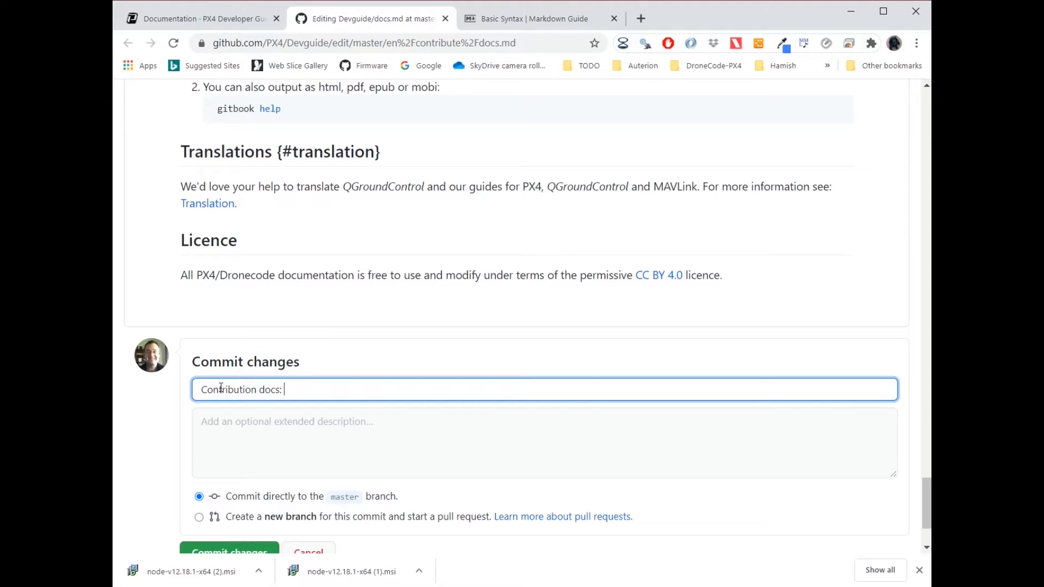
type("Fixed up heading level")
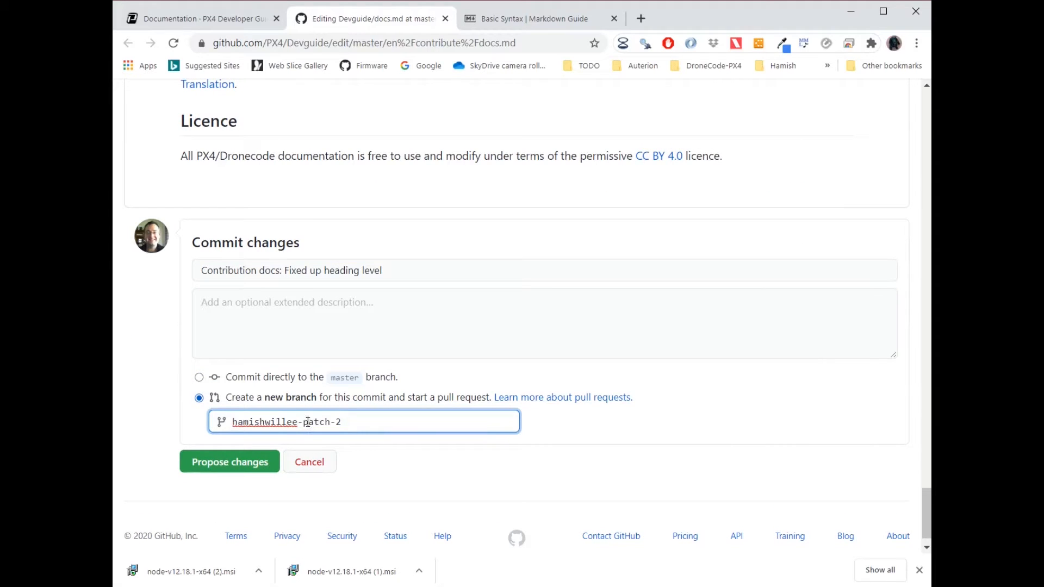
double_click(324, 422)
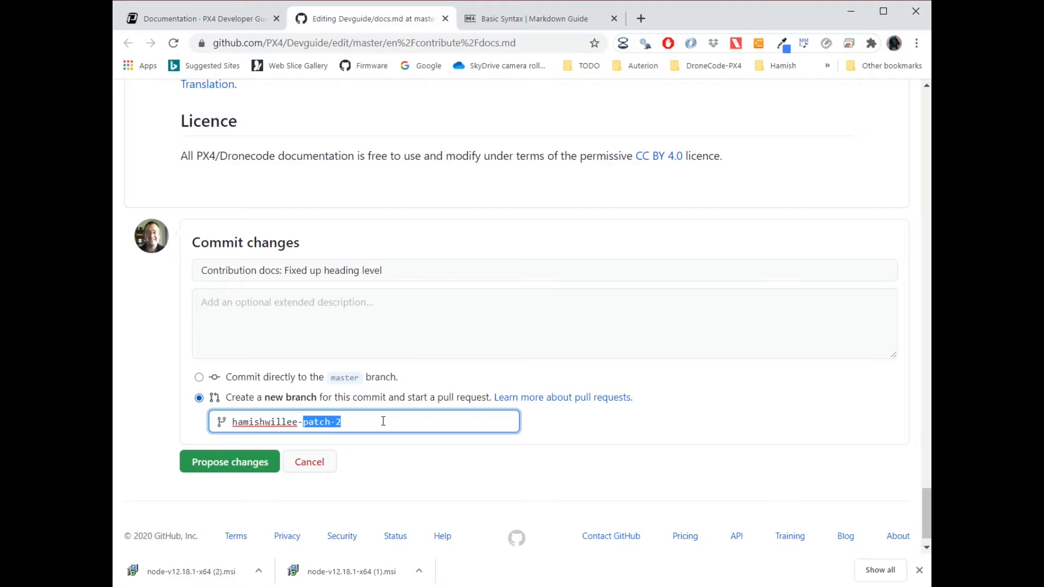
type("contrib")
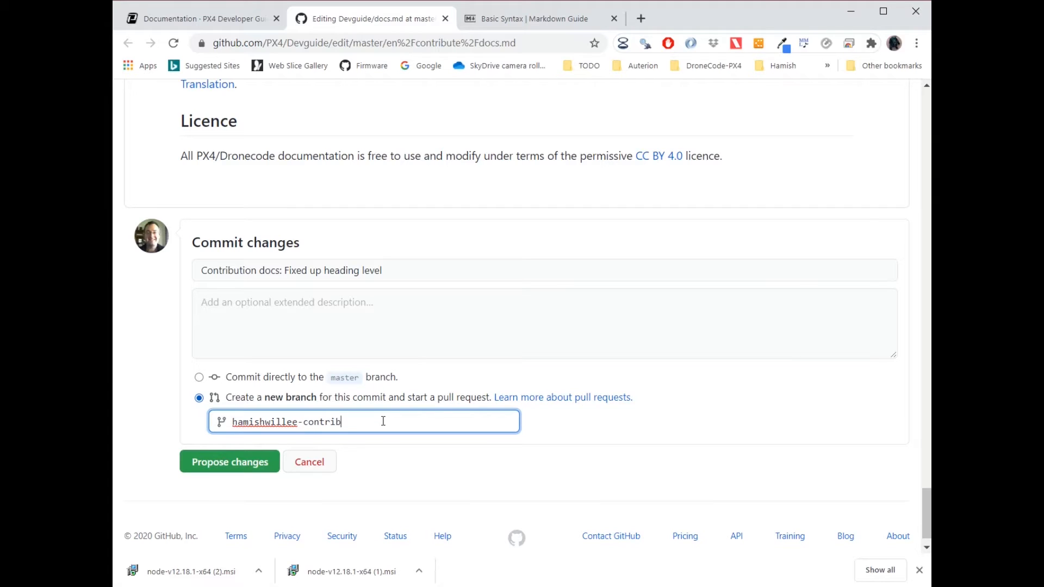
left_click(228, 461)
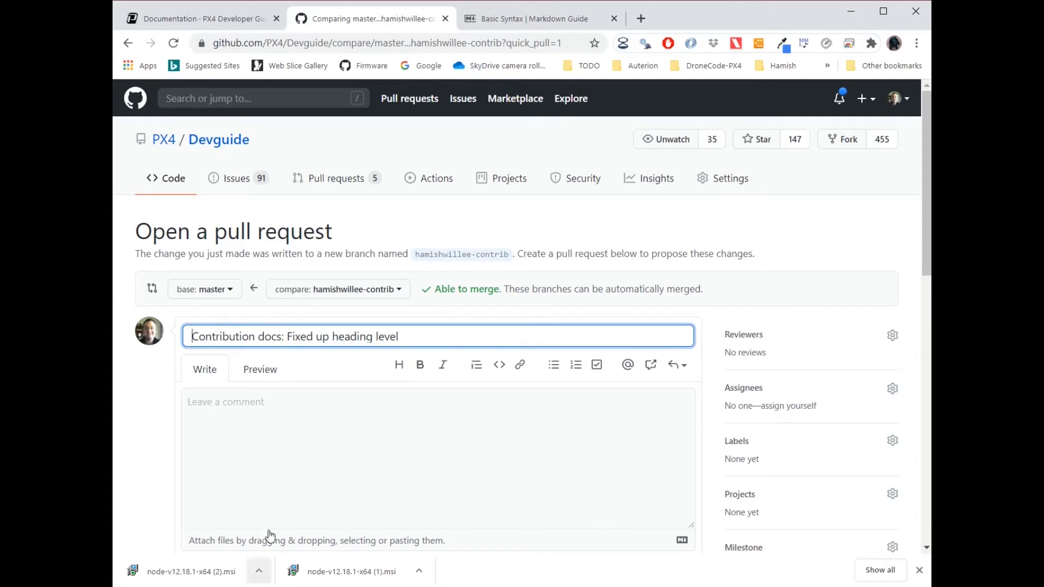
- Enter 'The heading levels were incorrect.' as the pull request description
scroll("down", 3)
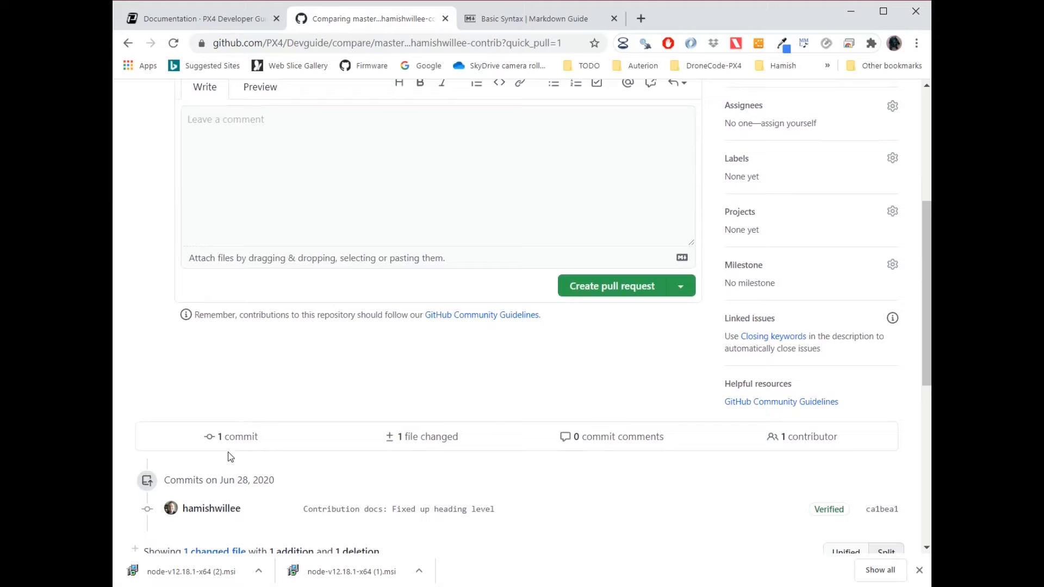
scroll("down", 3)
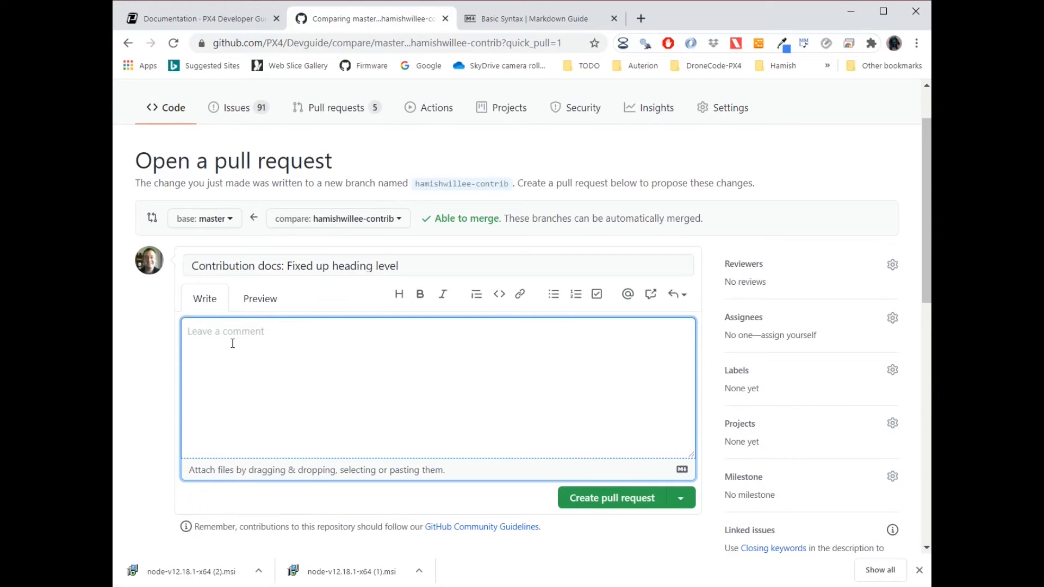
type("The hed")
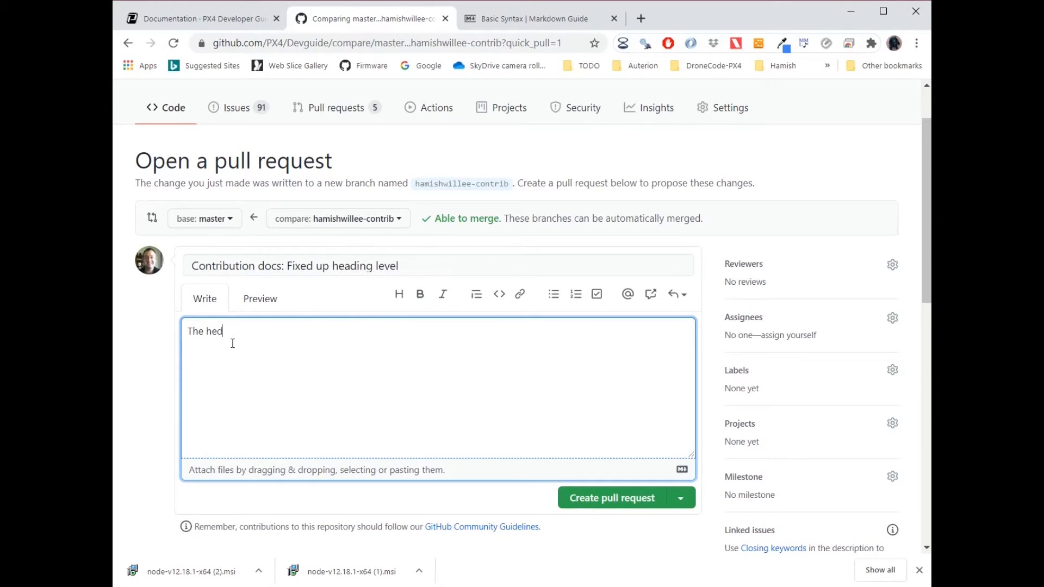
type("ading")
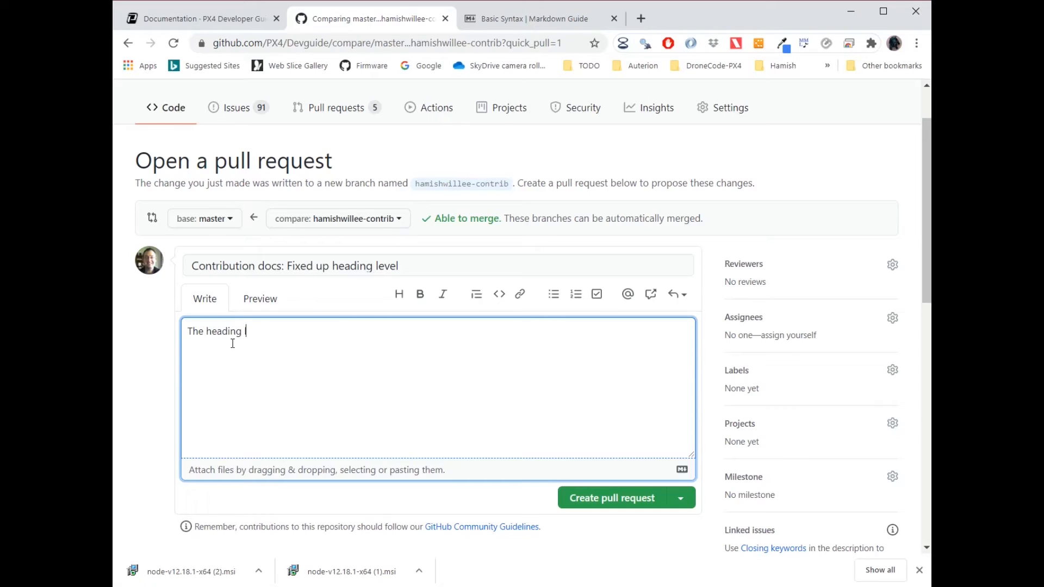
type("leves we")
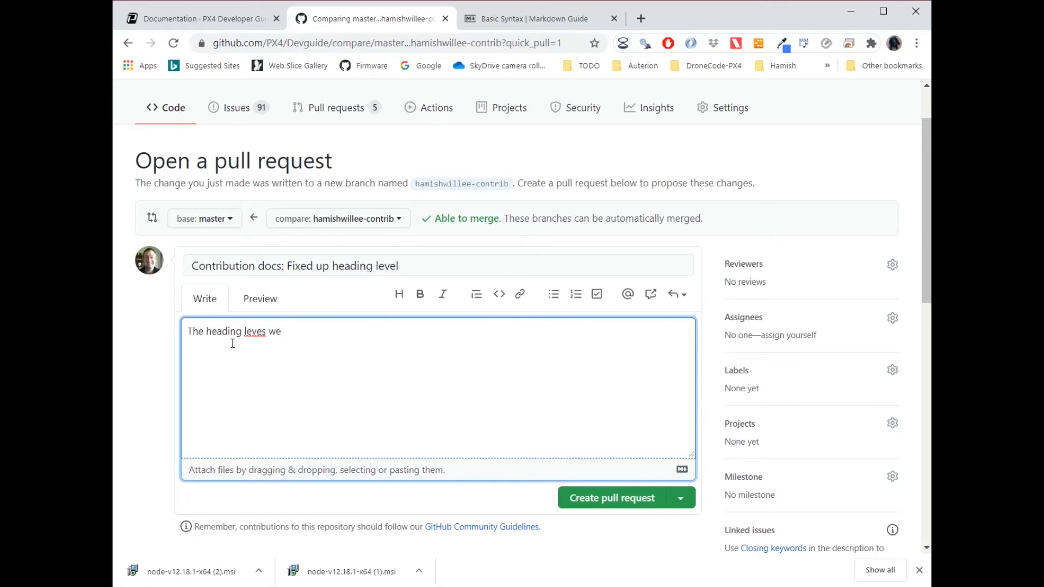
type("levels were")
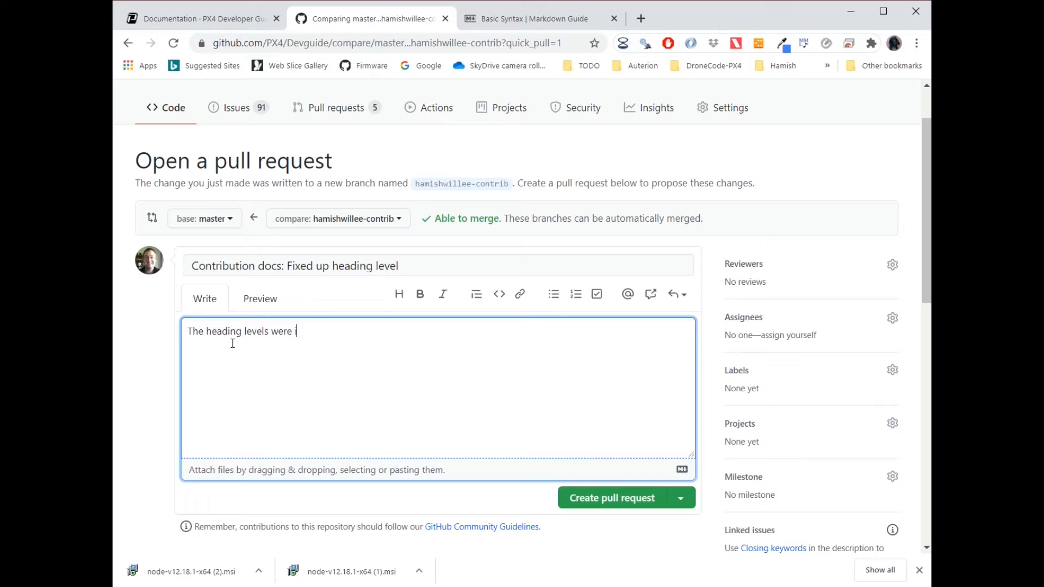
type("incorrect.")
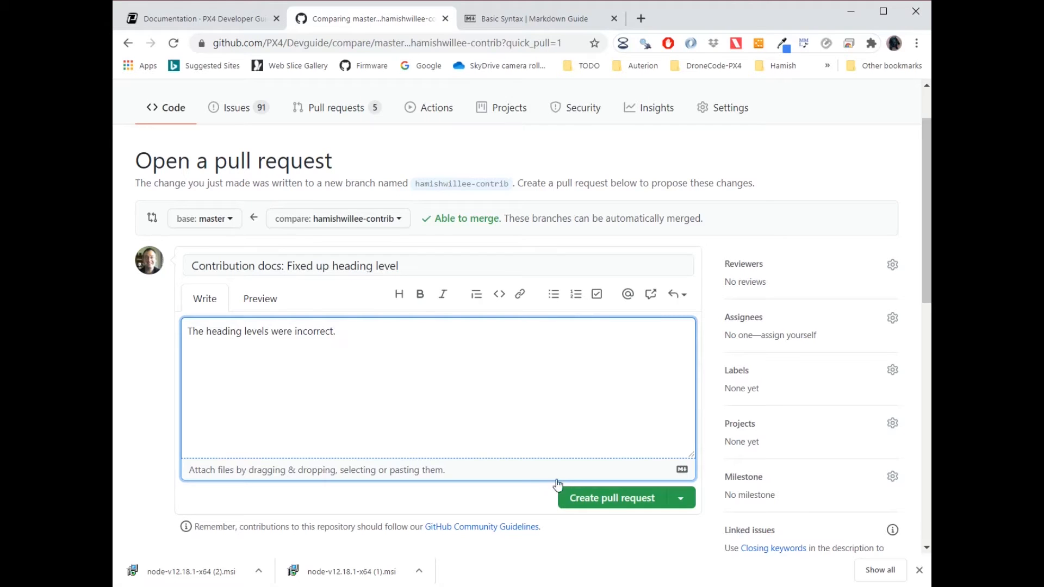
- Create pull request #1055, confirm its squash merge, and return to the Developer Guide page
left_click(612, 498)
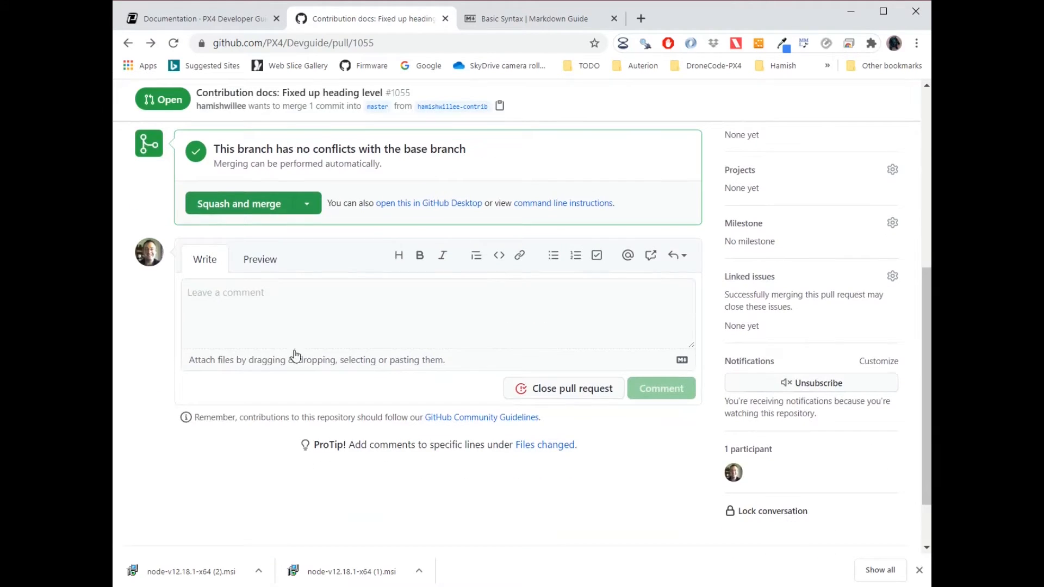
left_click(238, 203)
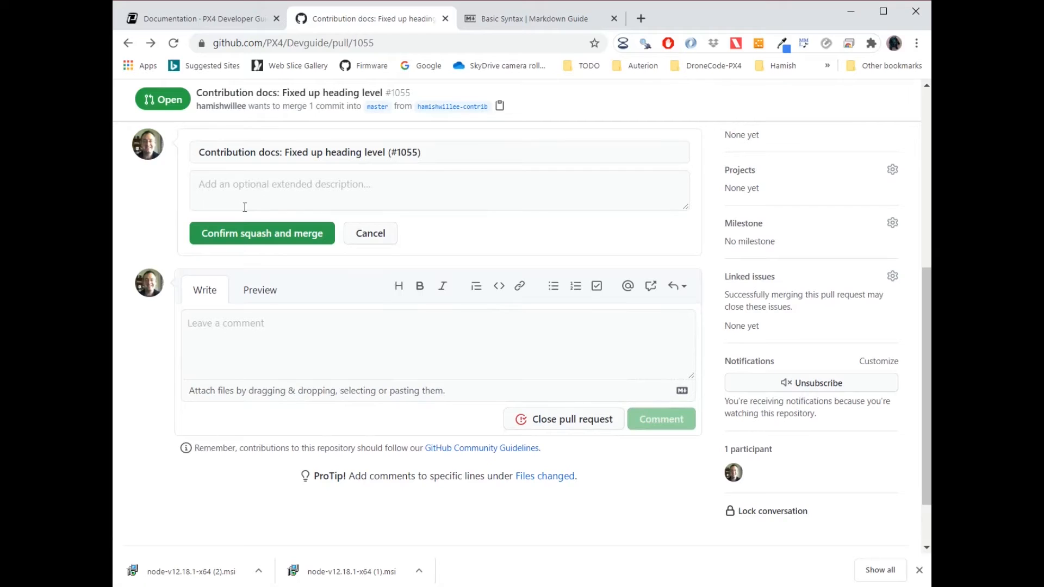
left_click(261, 233)
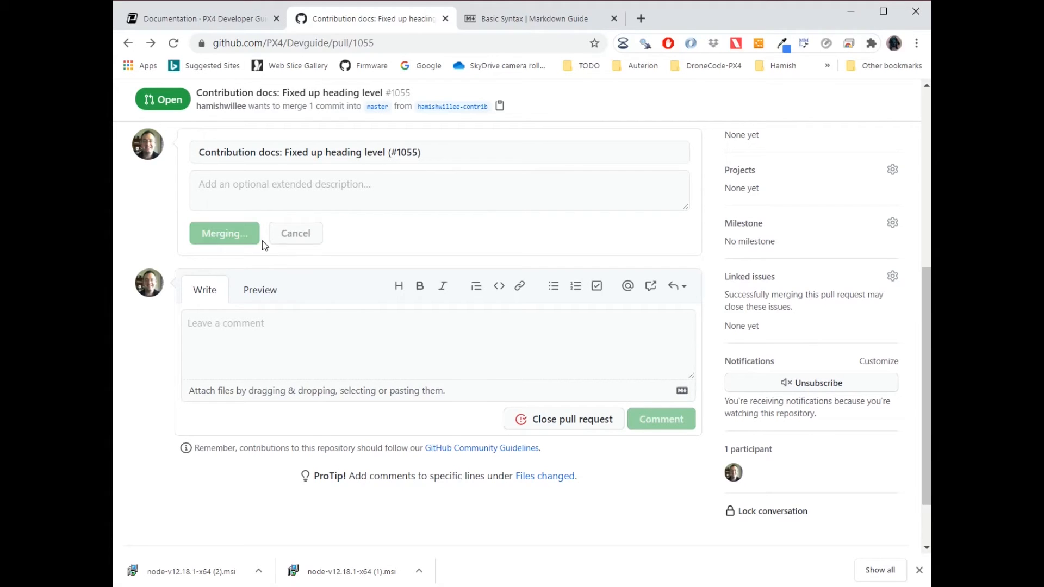
mouse_move(287, 301)
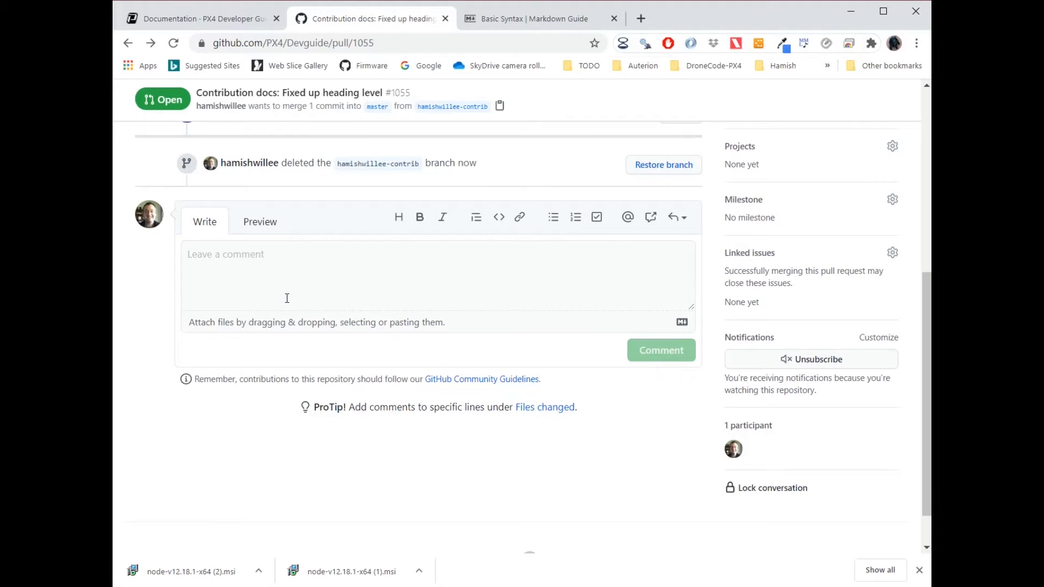
left_click(202, 18)
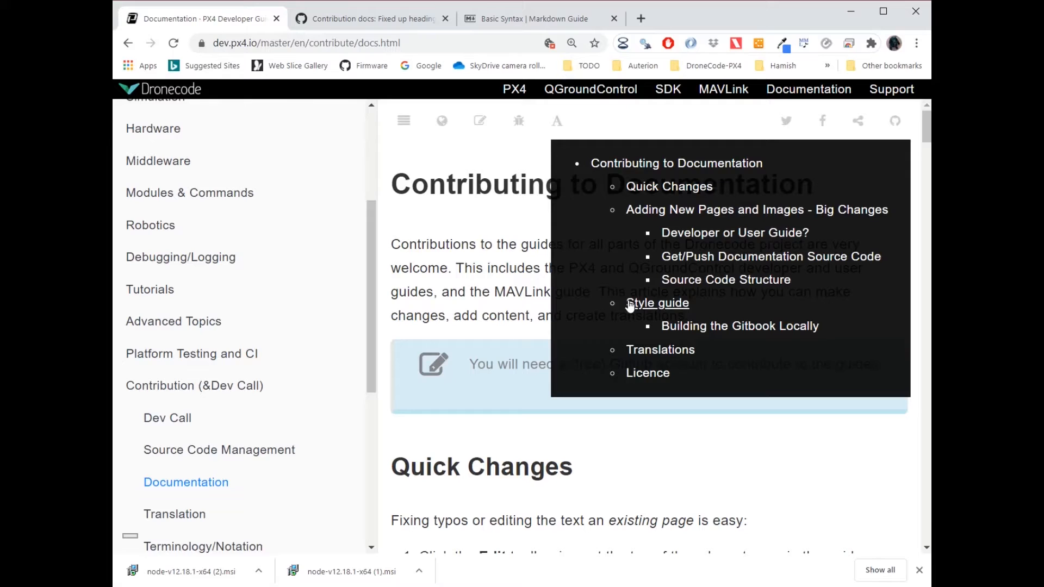
mouse_move(731, 236)
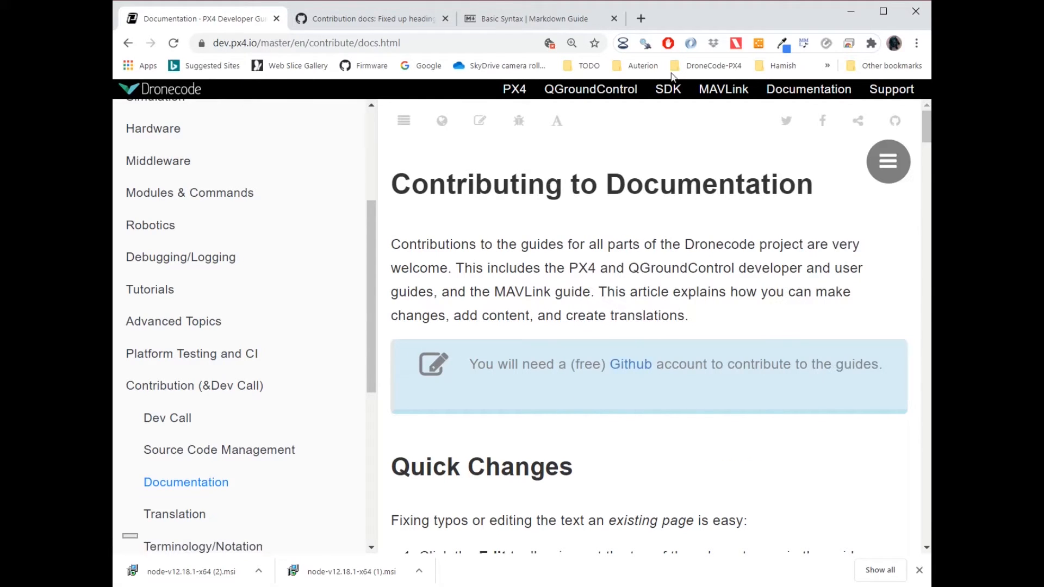
mouse_move(379, 187)
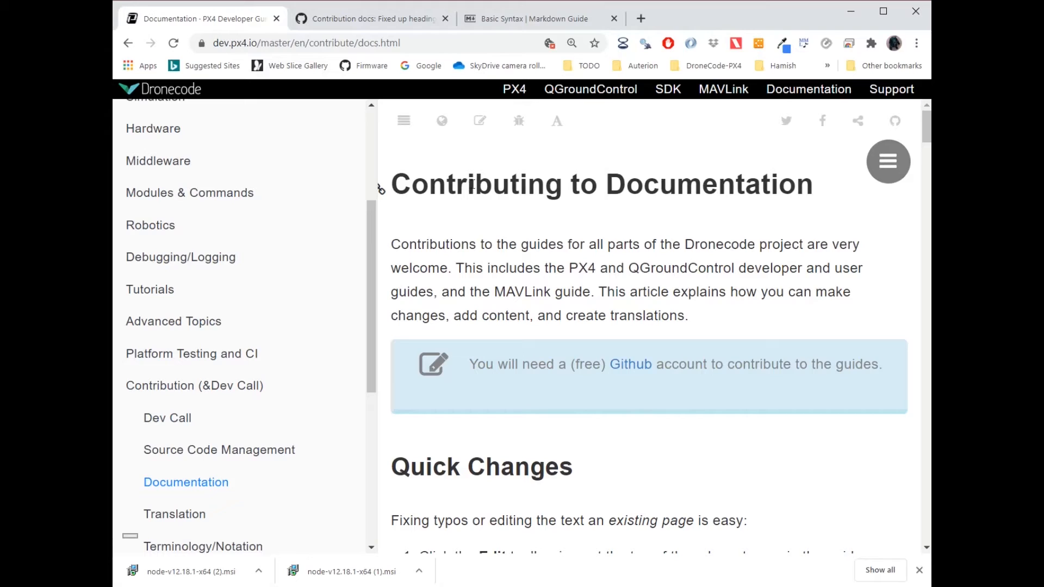
mouse_move(474, 192)
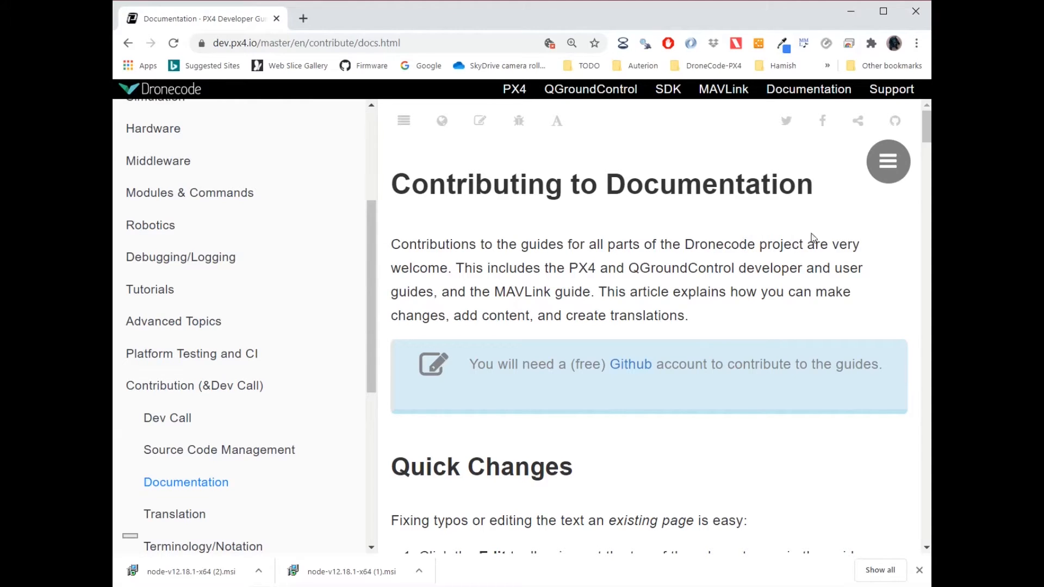
mouse_move(720, 129)
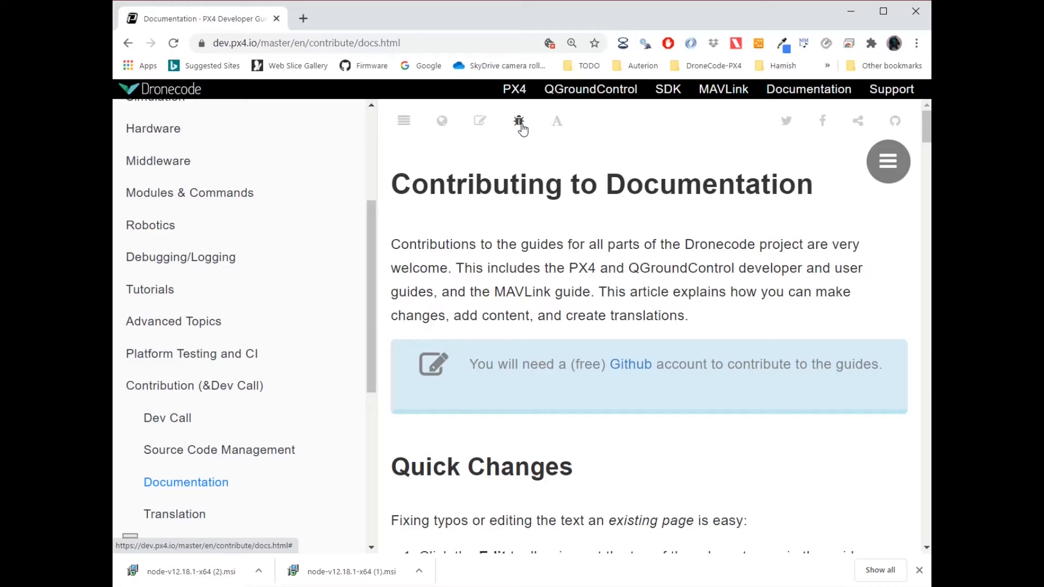
- Report a documentation bug for this page and select the issue's placeholder description
left_click(518, 120)
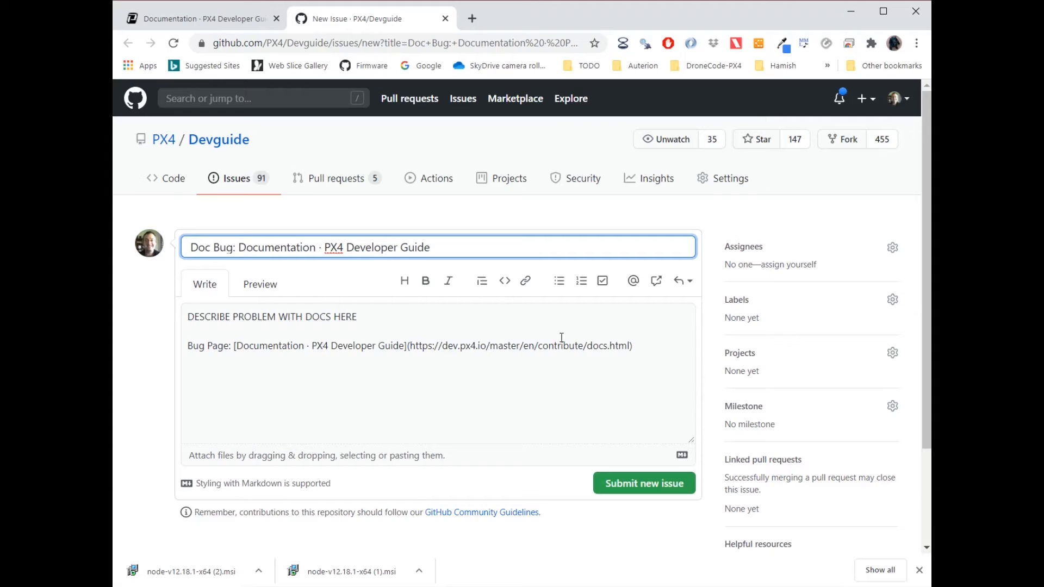
mouse_move(419, 322)
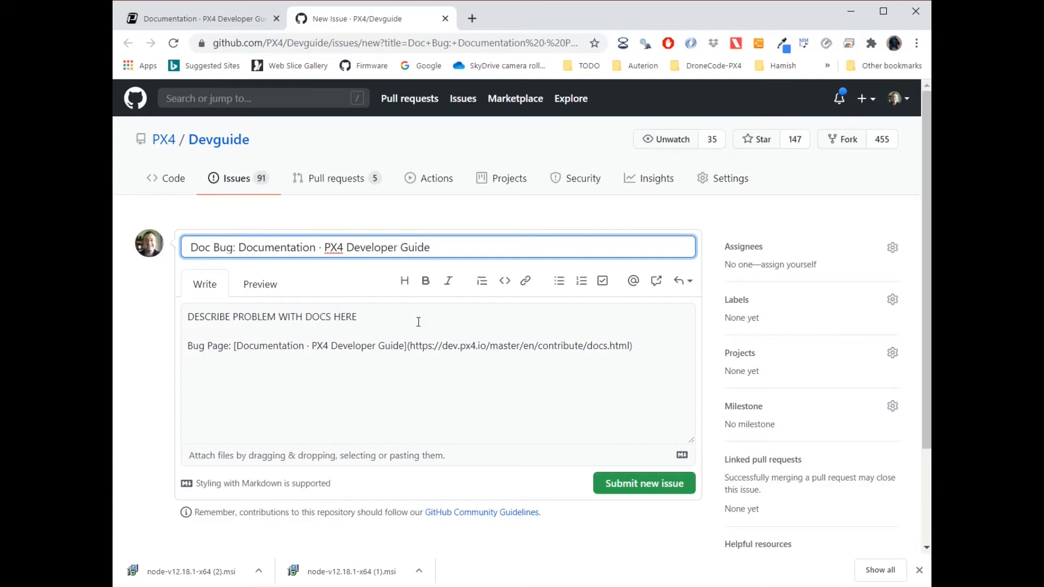
double_click(272, 317)
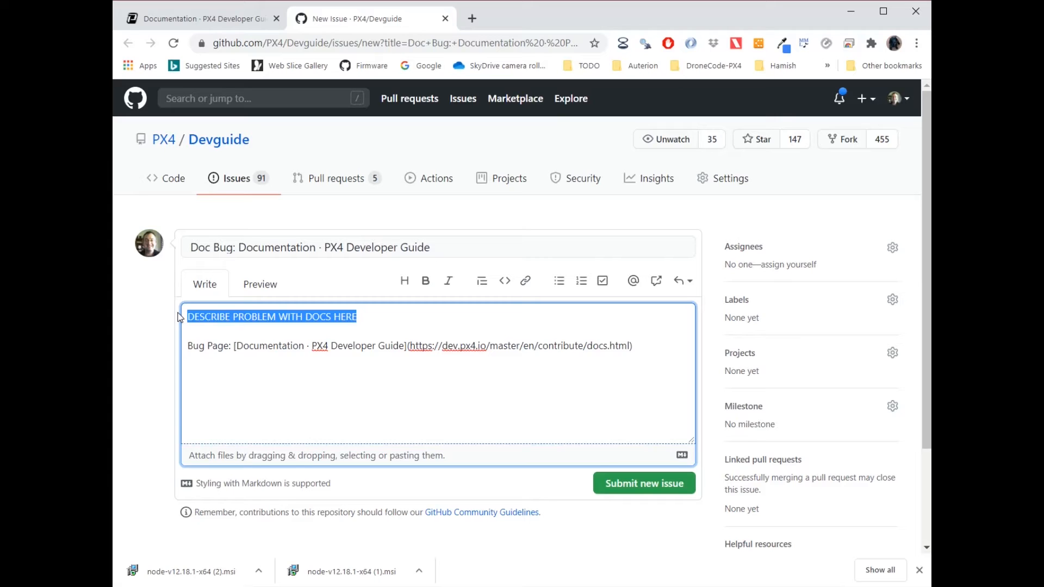
mouse_move(652, 491)
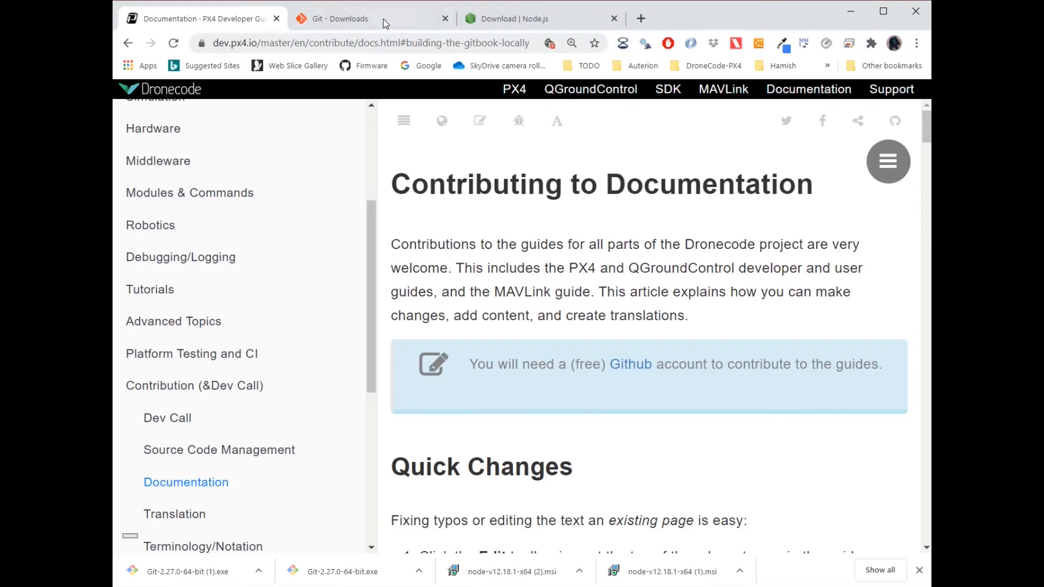
- Check the Git and Node.js download tabs, then return to the PX4 documentation tab
left_click(341, 18)
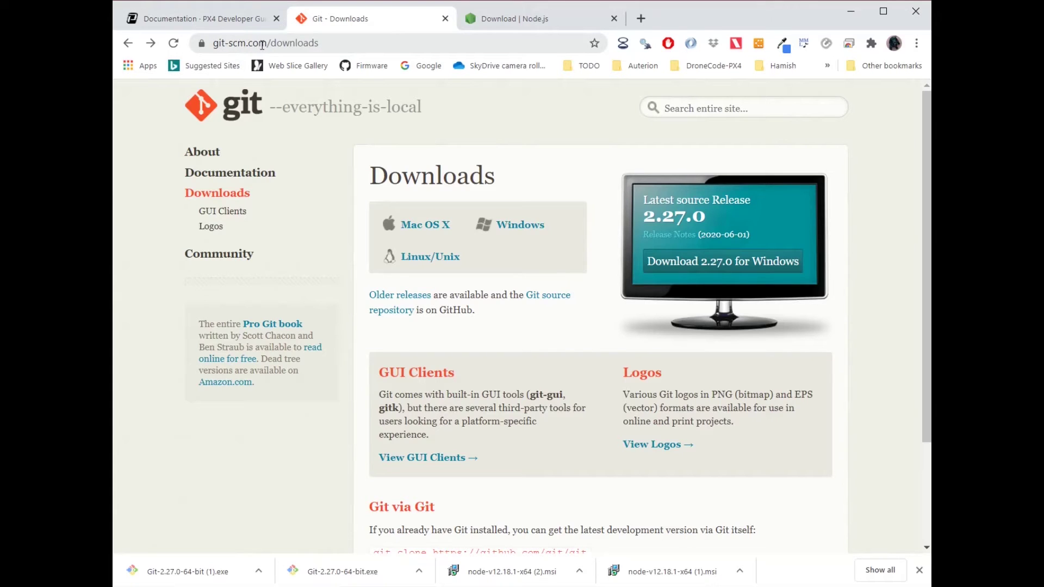
mouse_move(445, 183)
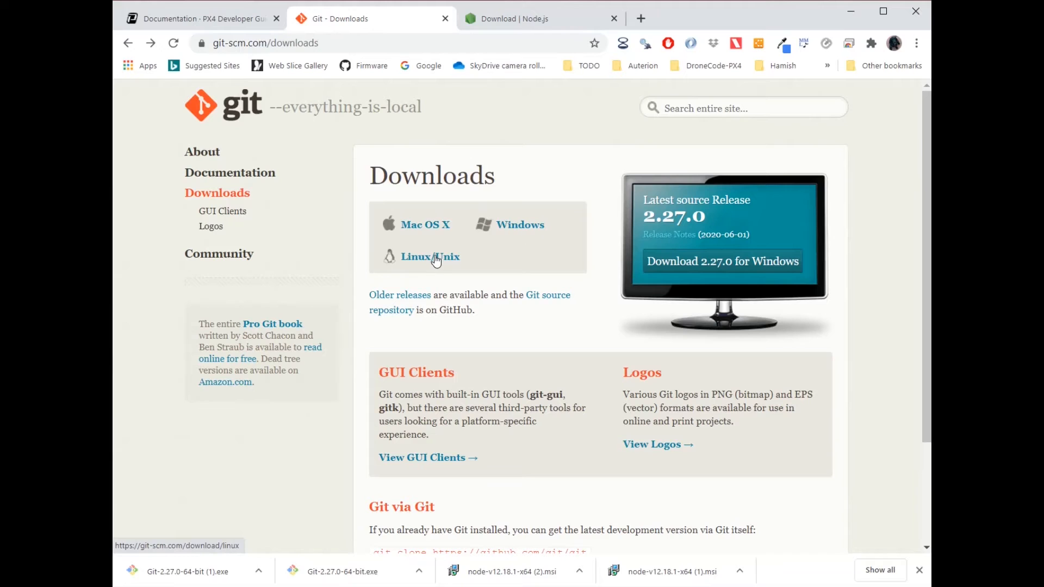
left_click(520, 18)
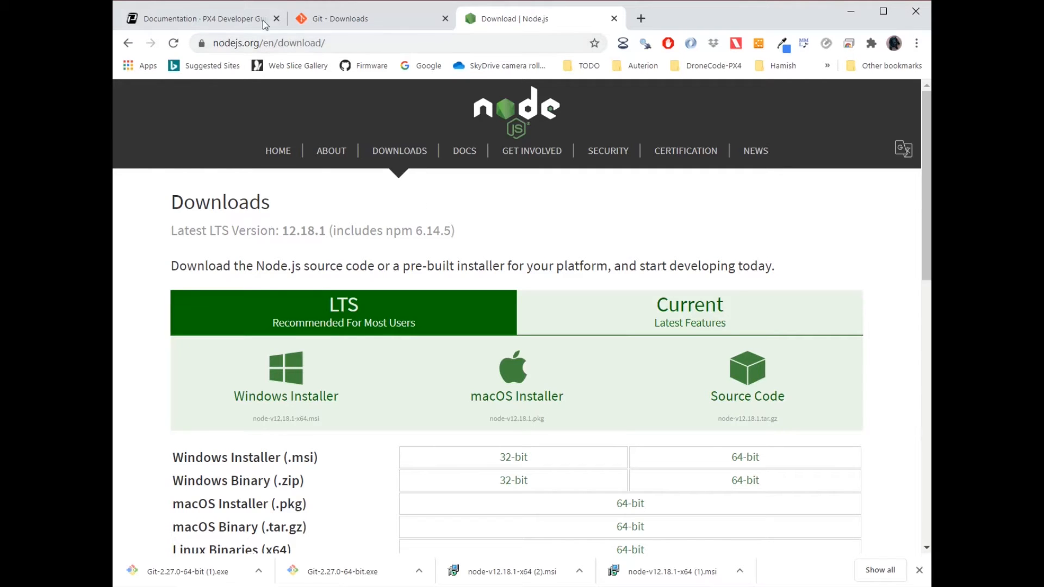
left_click(199, 18)
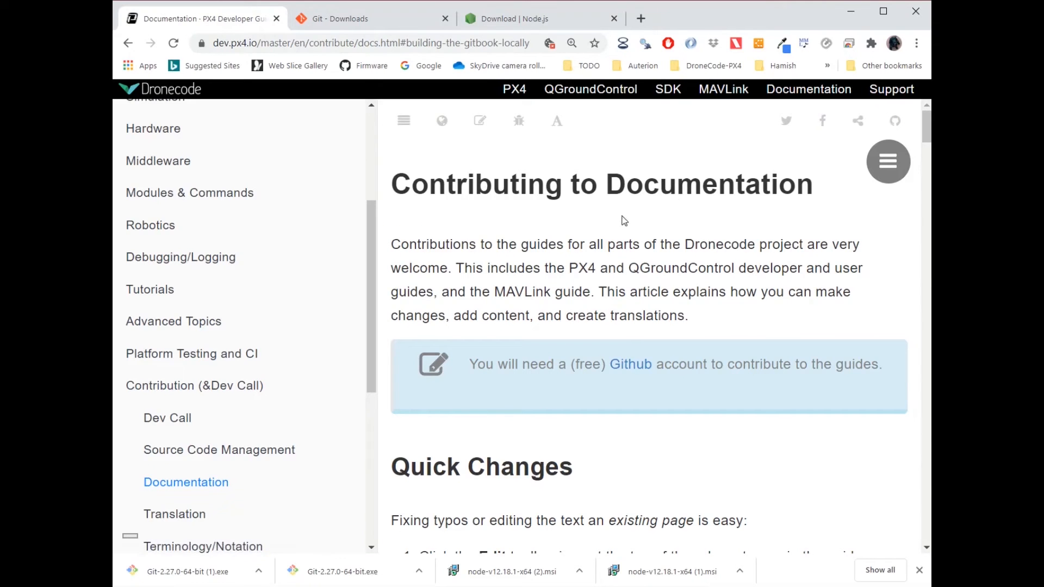
mouse_move(340, 241)
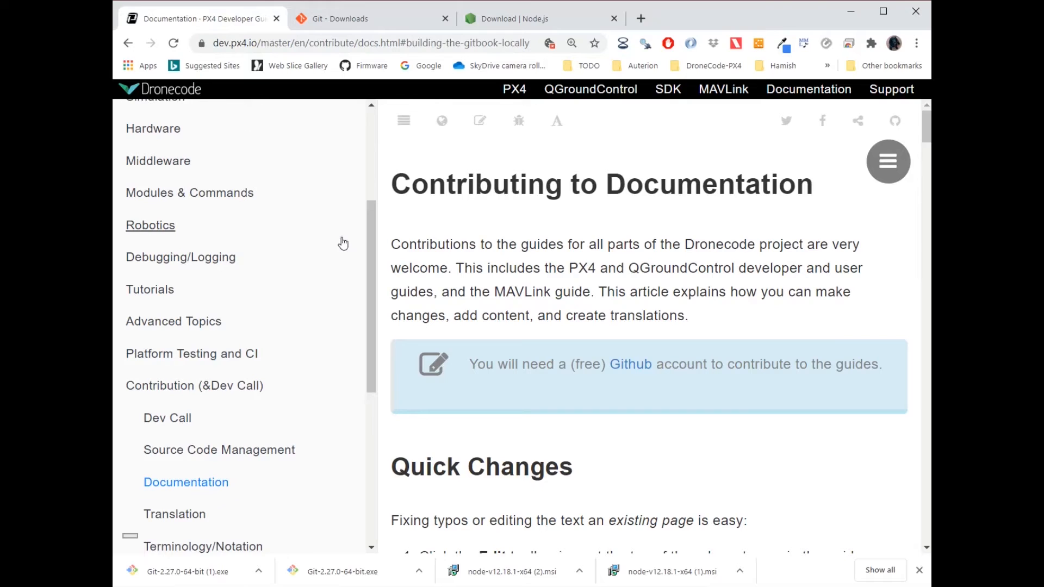
mouse_move(894, 121)
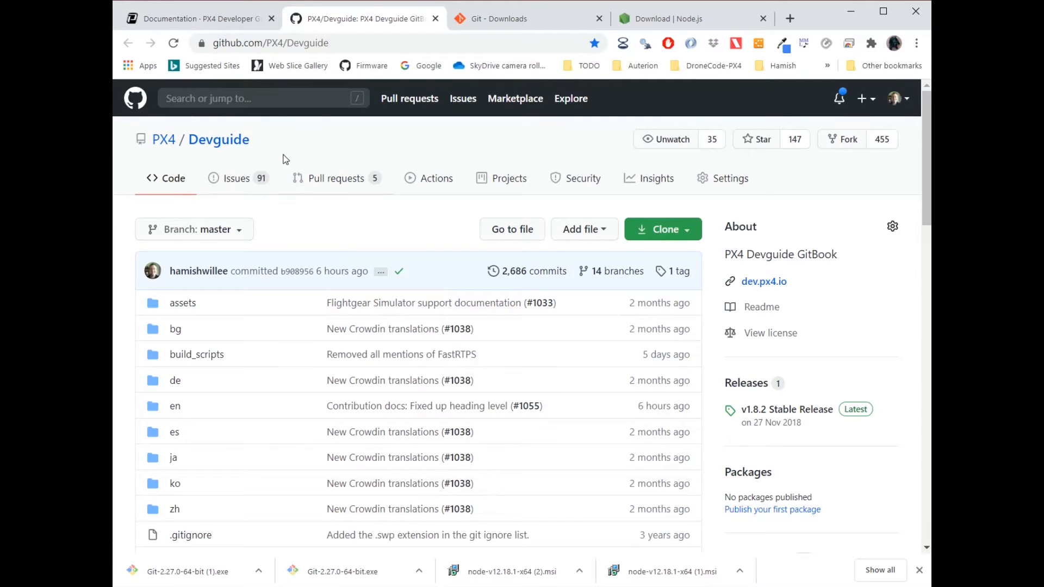
mouse_move(428, 142)
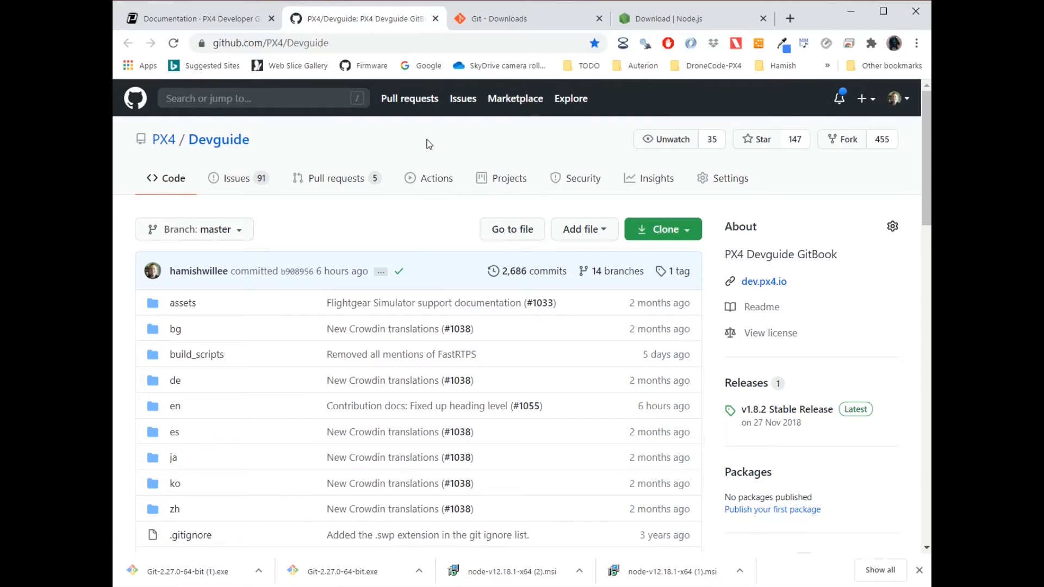
mouse_move(845, 140)
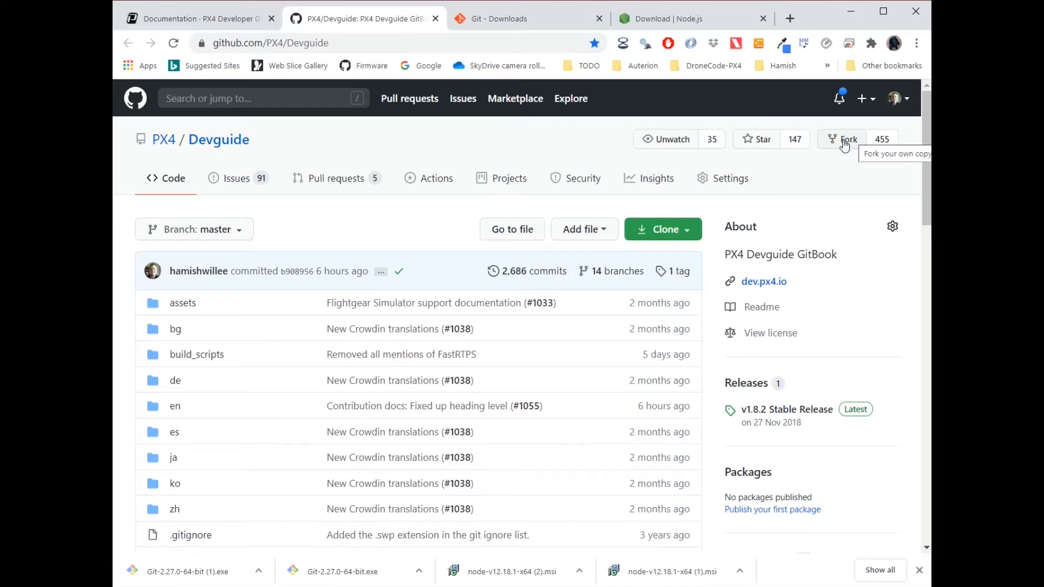
- Open the existing hamishwillee/Devguide fork via Fork and show its HTTPS clone URL
left_click(845, 139)
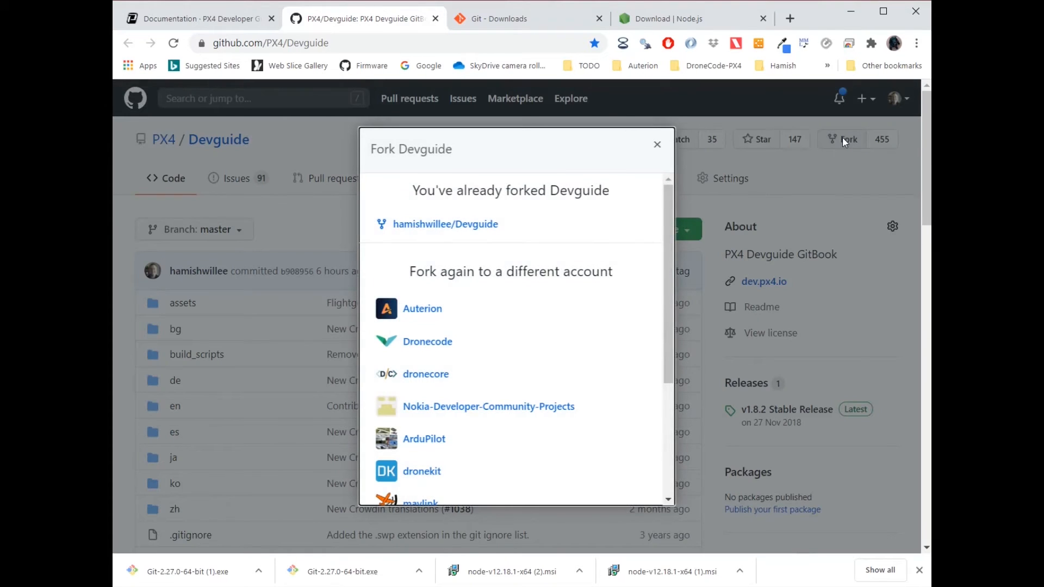
mouse_move(832, 140)
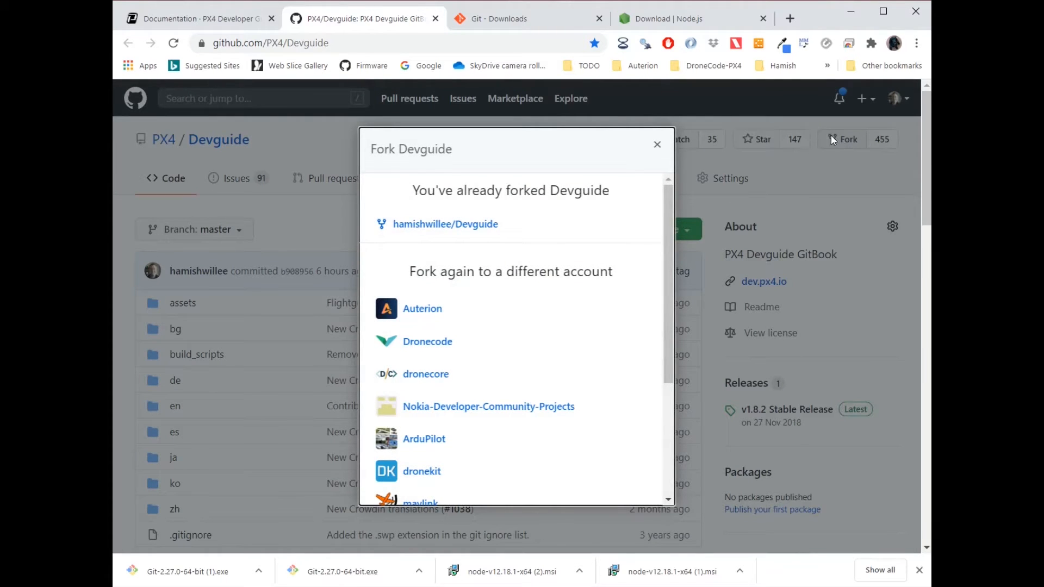
mouse_move(445, 224)
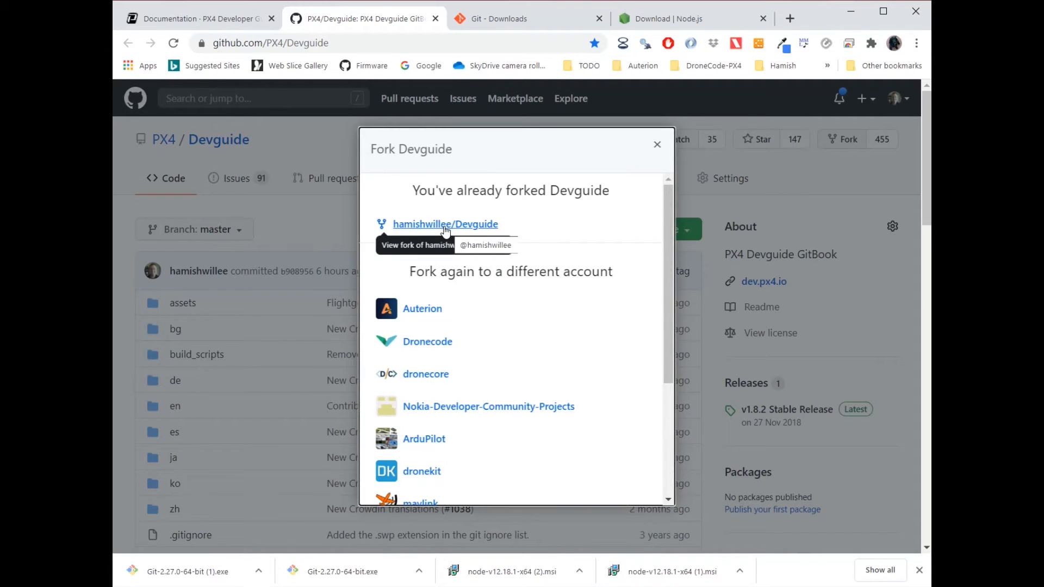
left_click(445, 224)
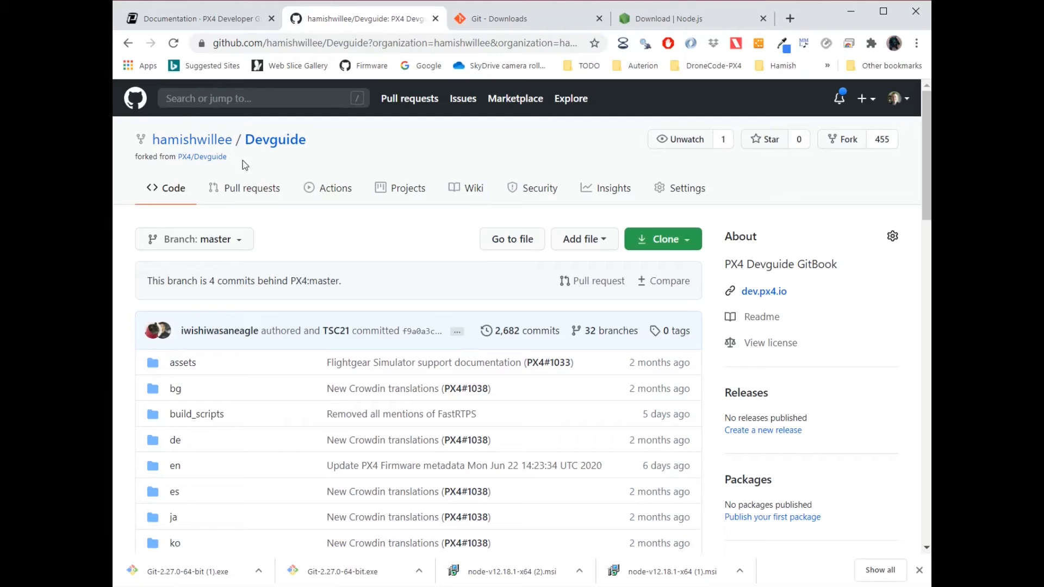
mouse_move(208, 189)
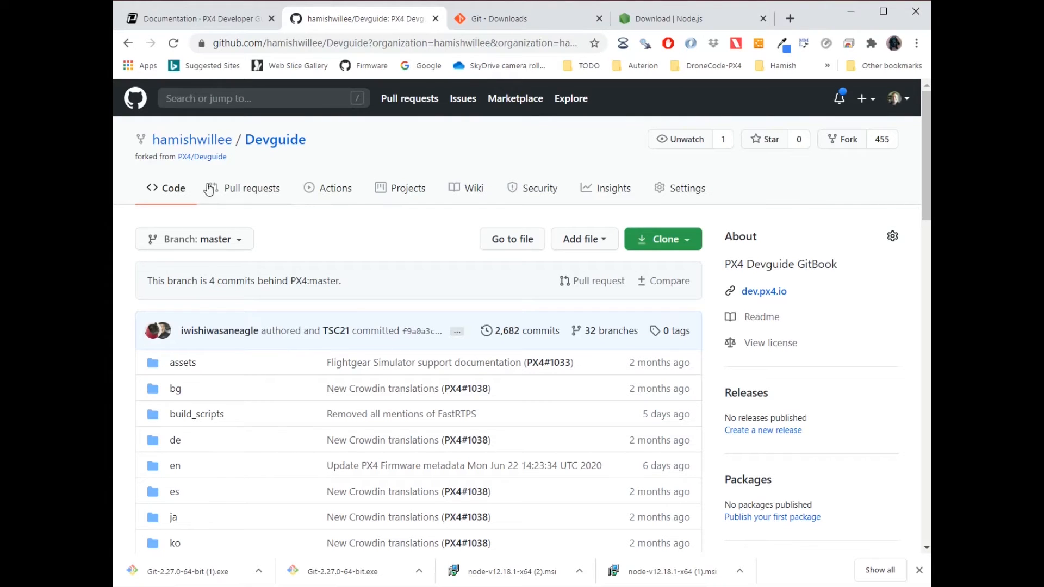
mouse_move(685, 255)
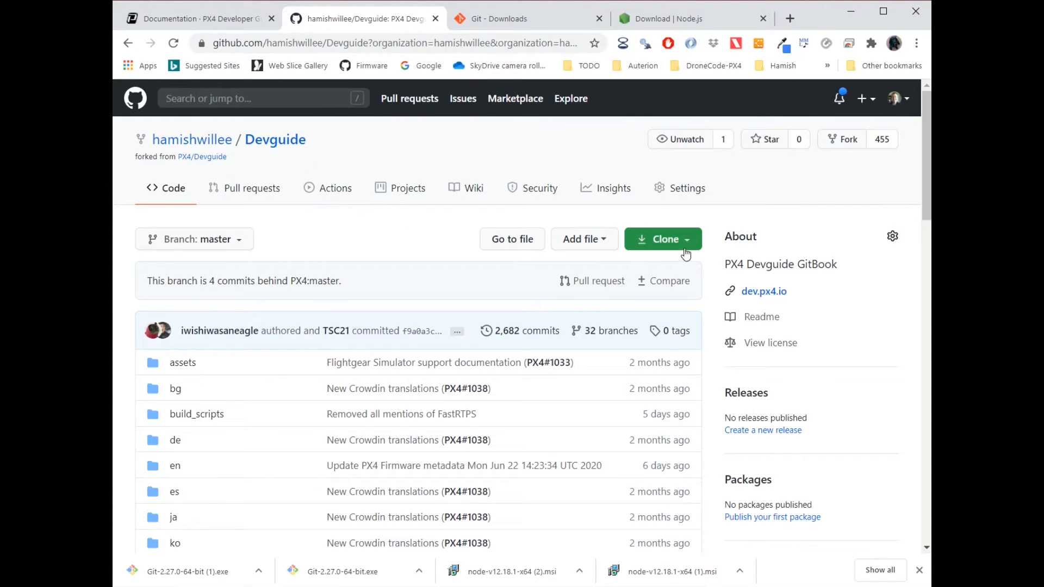
left_click(662, 239)
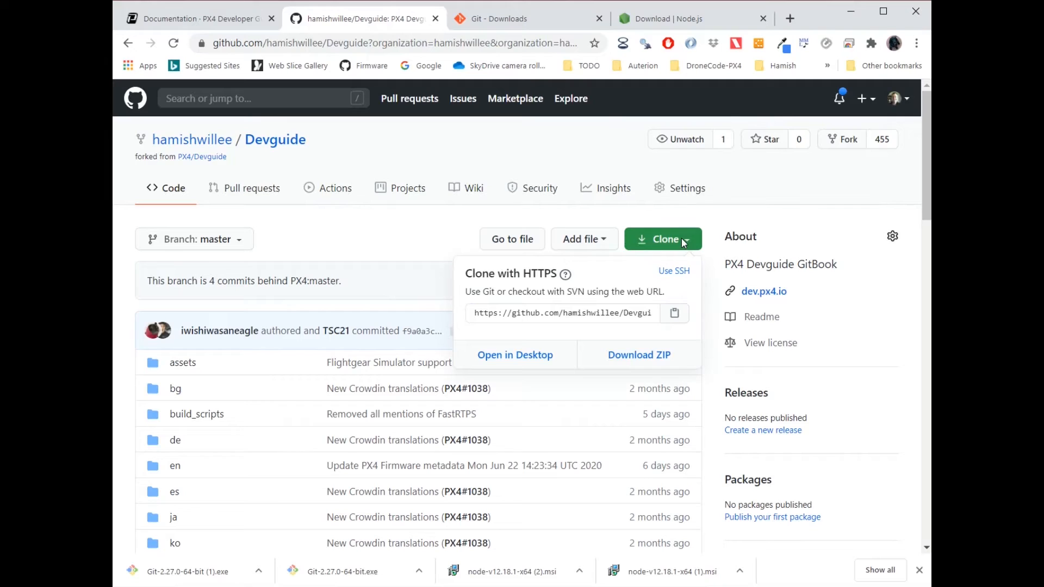
mouse_move(672, 245)
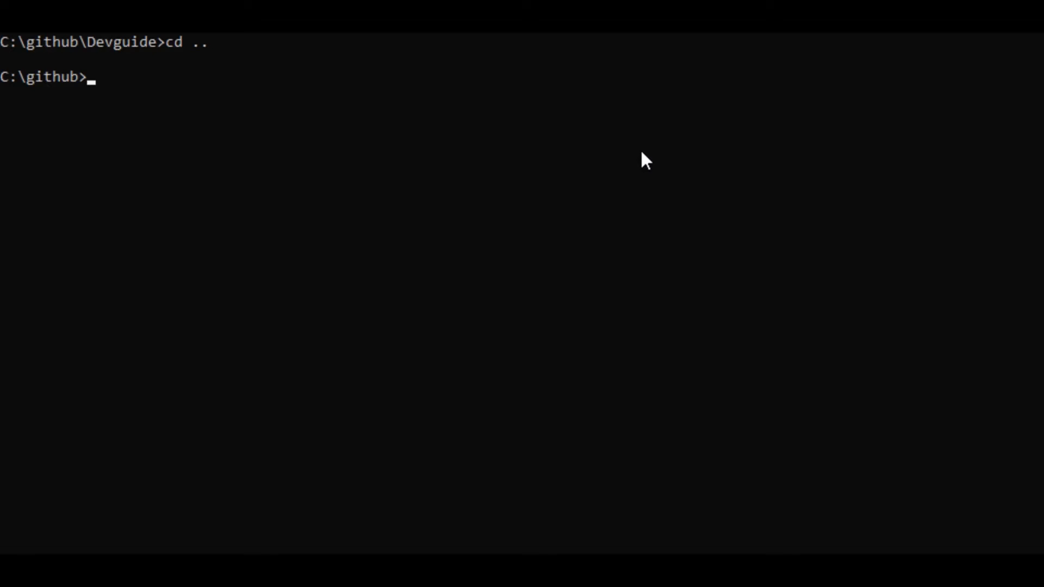
type("git")
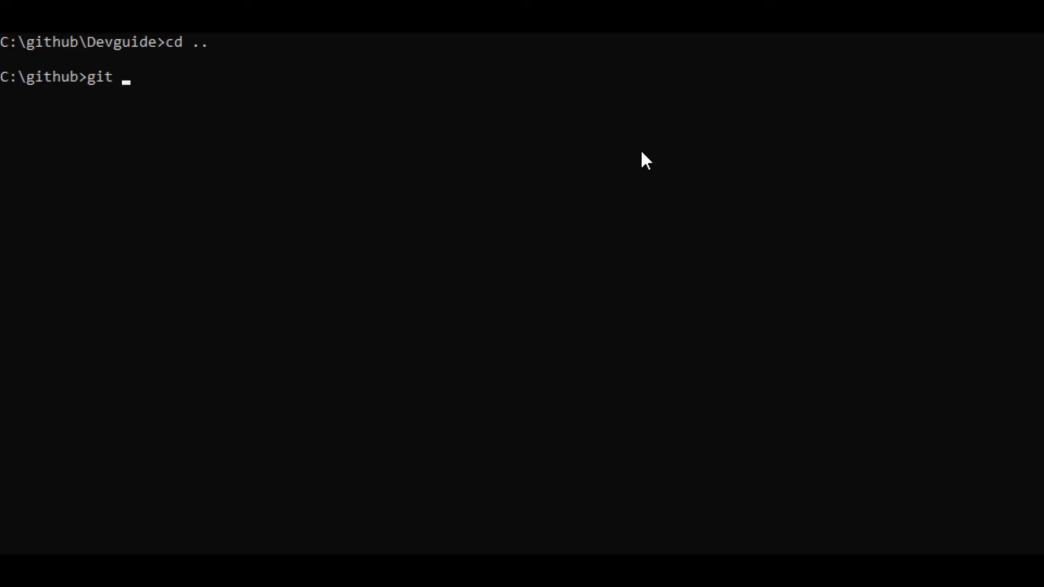
type("clone")
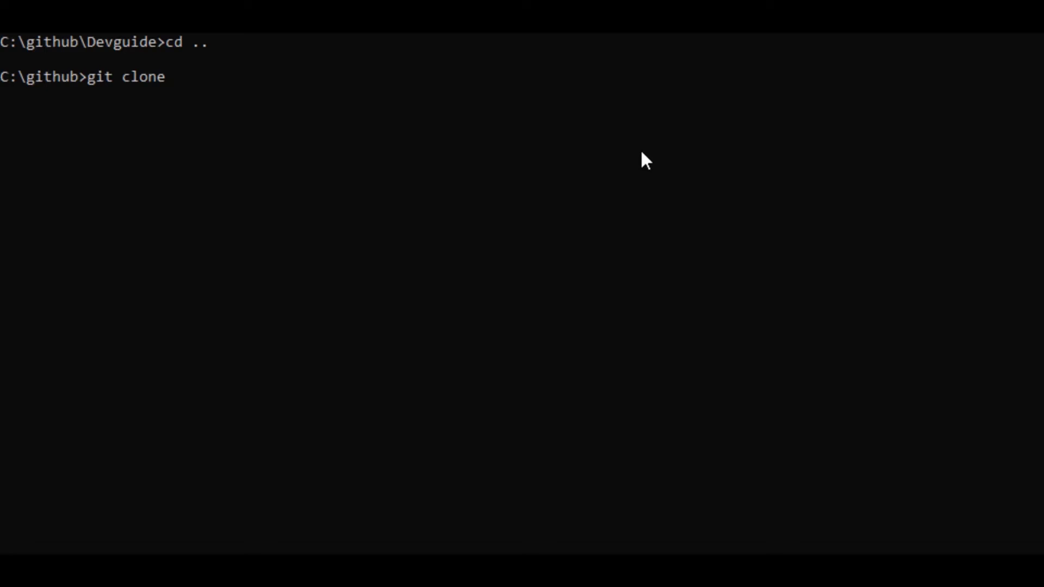
type("https://github.com/hamishwillee/Devguide.git")
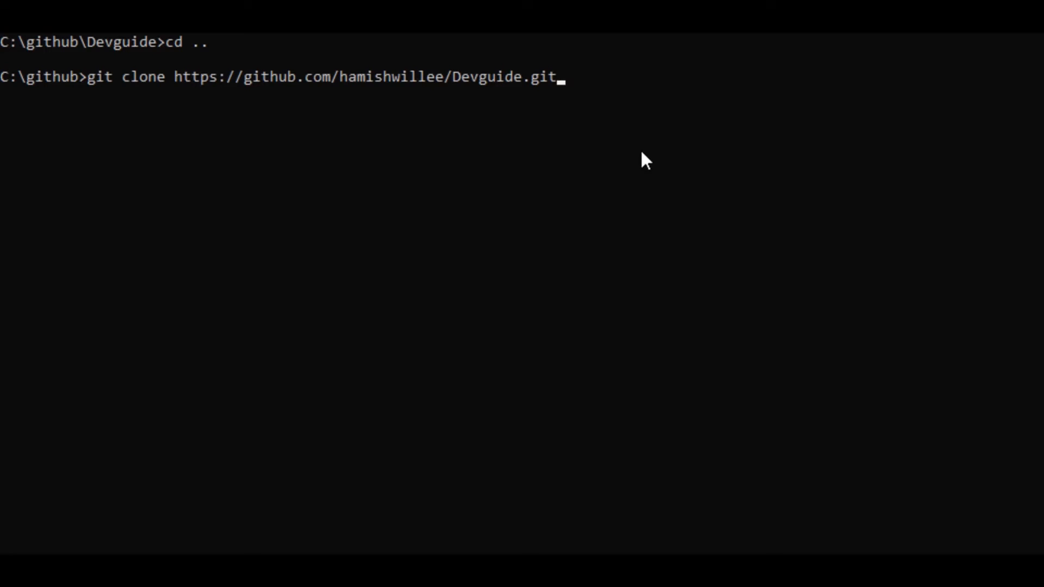
key("Enter")
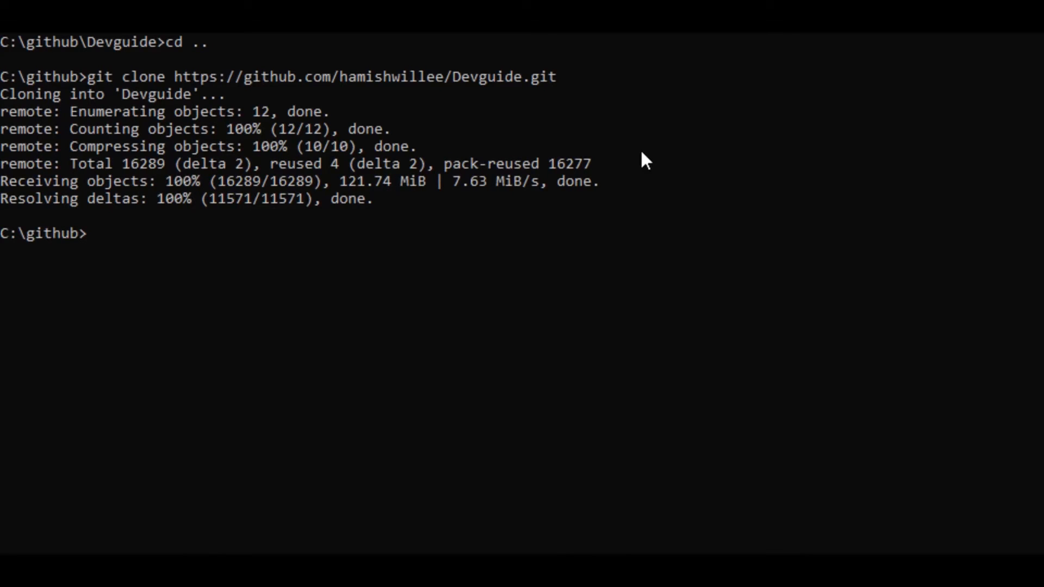
- Move into the Devguide folder and begin adding an upstream remote
type("cd")
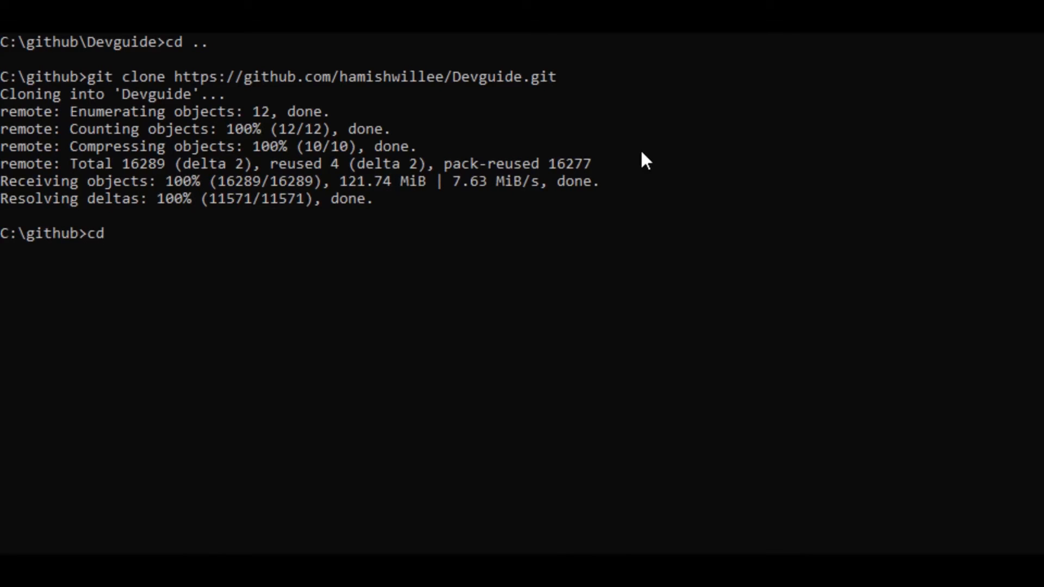
type("Devguide")
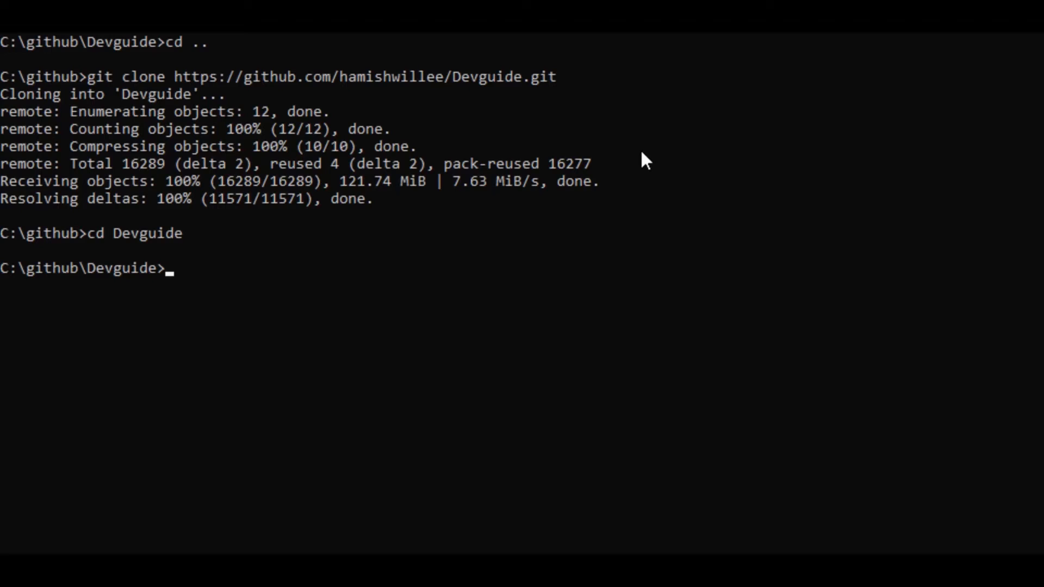
type("git remote")
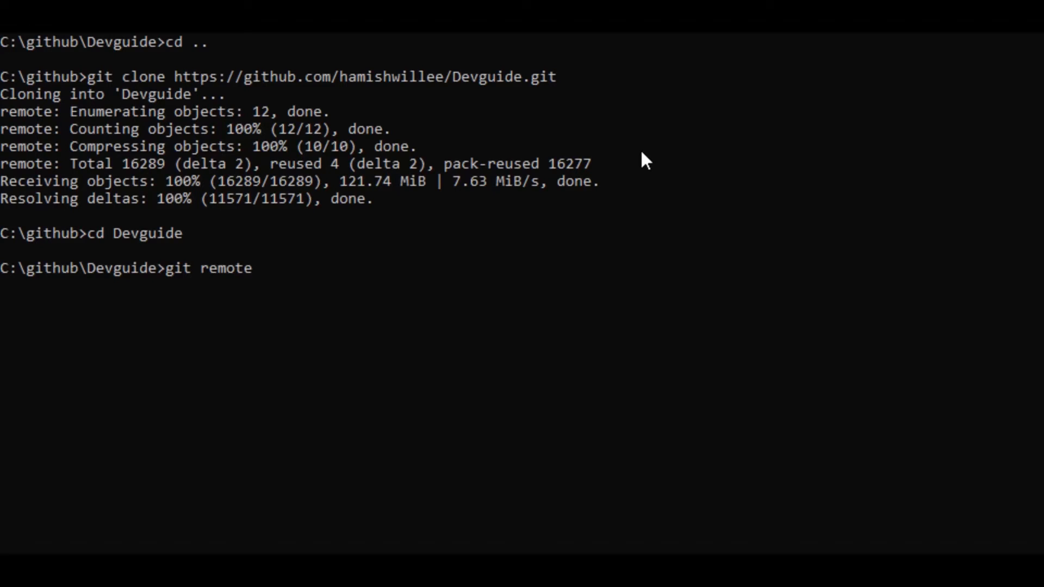
type("add up")
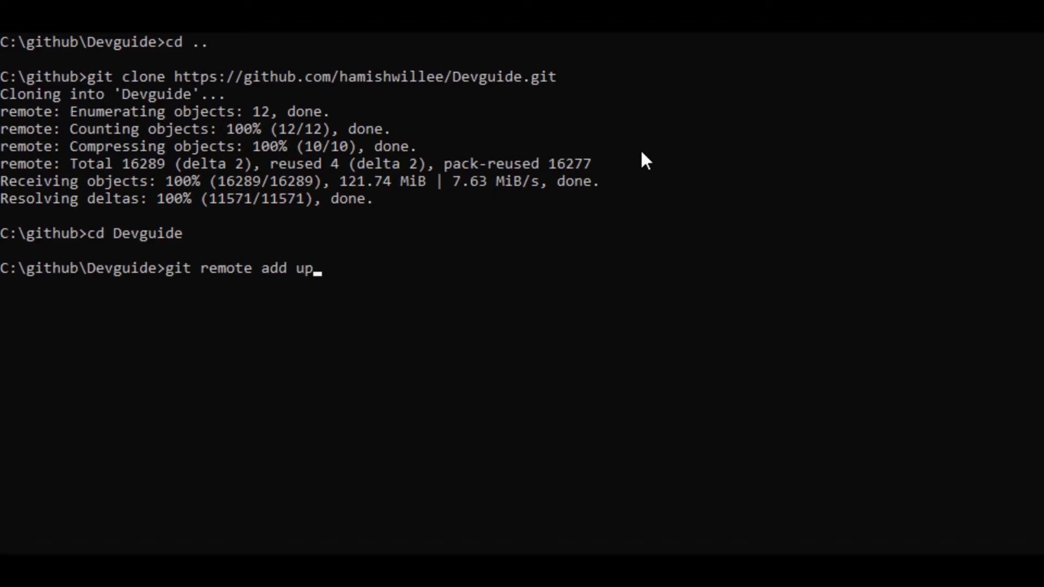
type("stream")
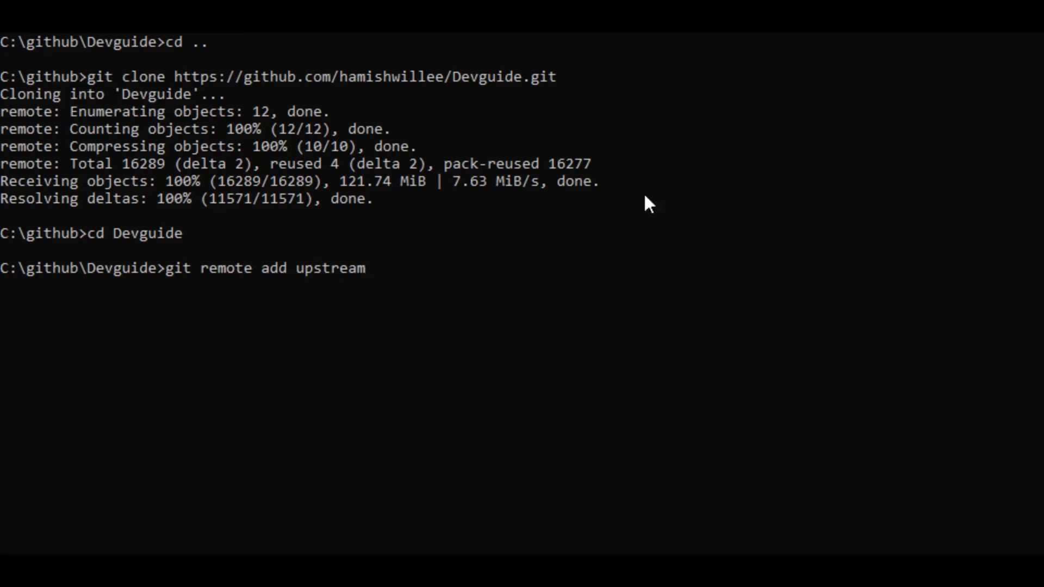
type("https://github.com/hamishwillee/Devguide.git")
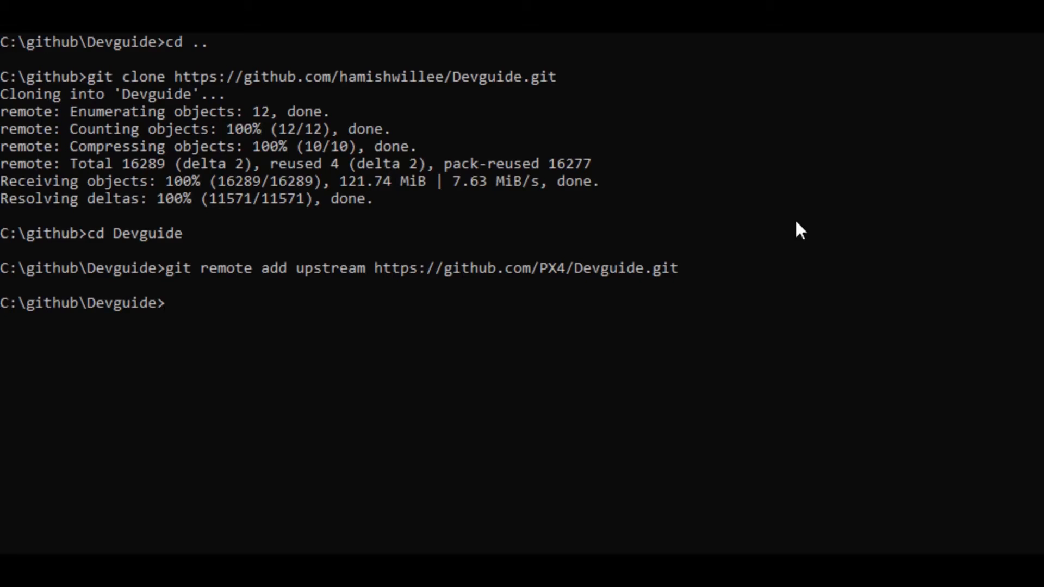
- Check out master and pull upstream master to fast-forward the local Devguide
type("git che")
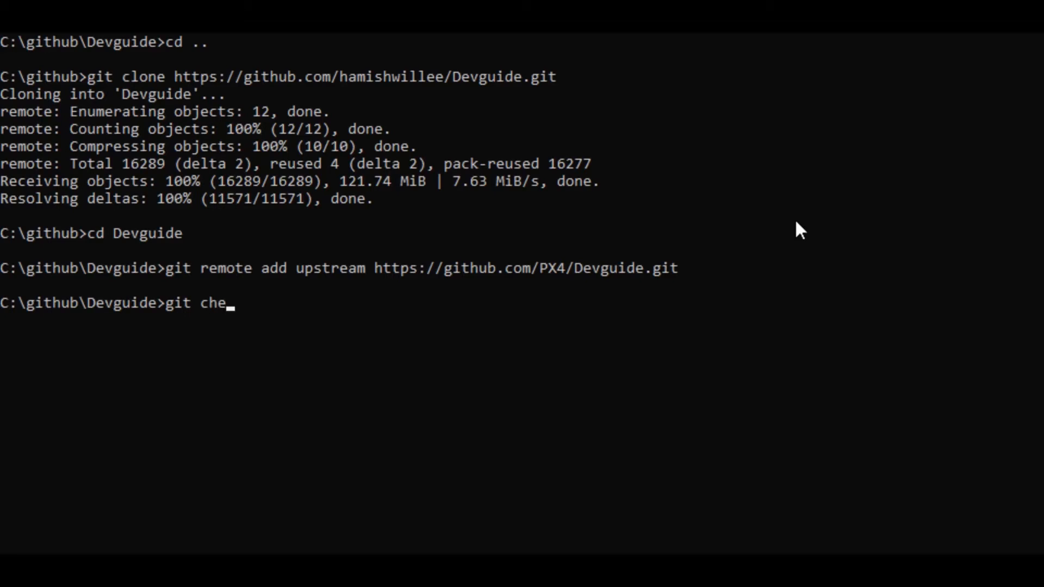
type("ckout master")
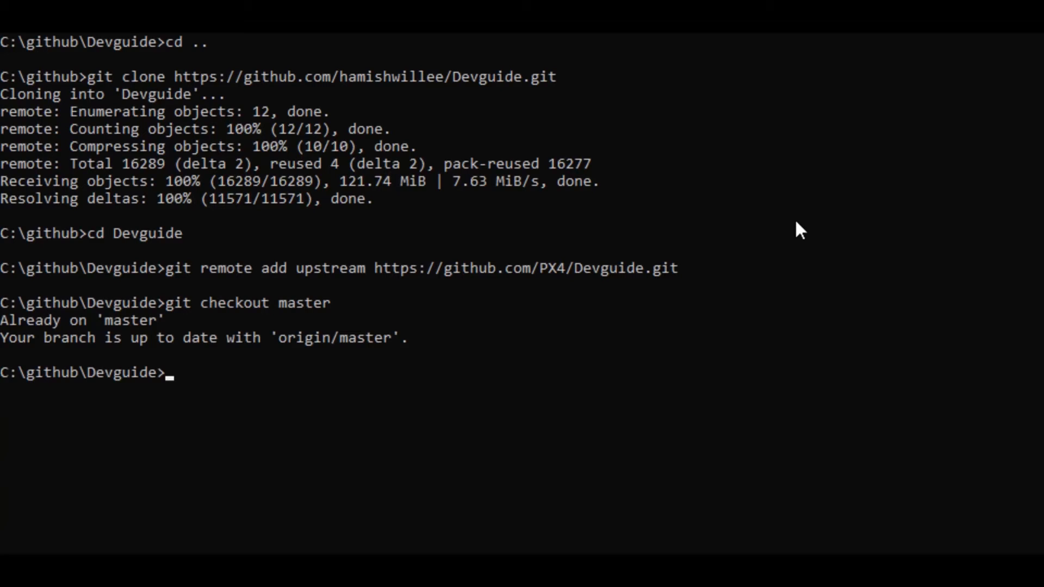
type("git fetch upstream m")
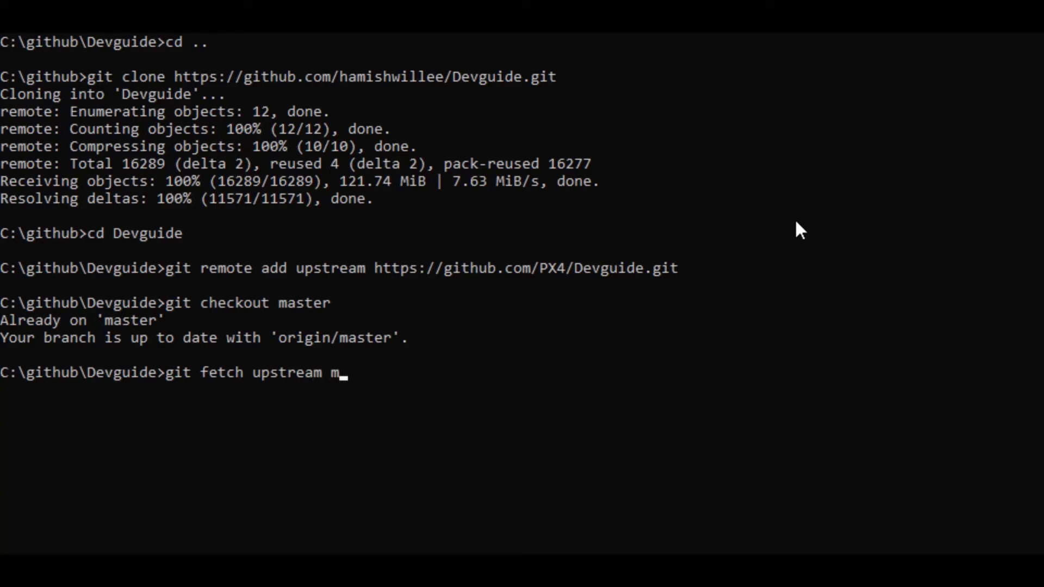
type("aster")
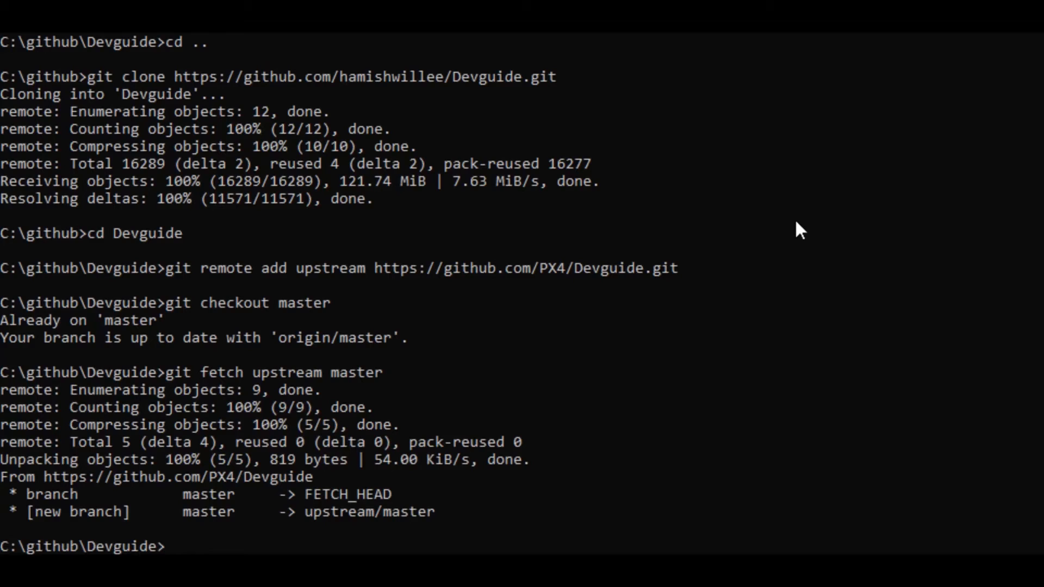
type("git")
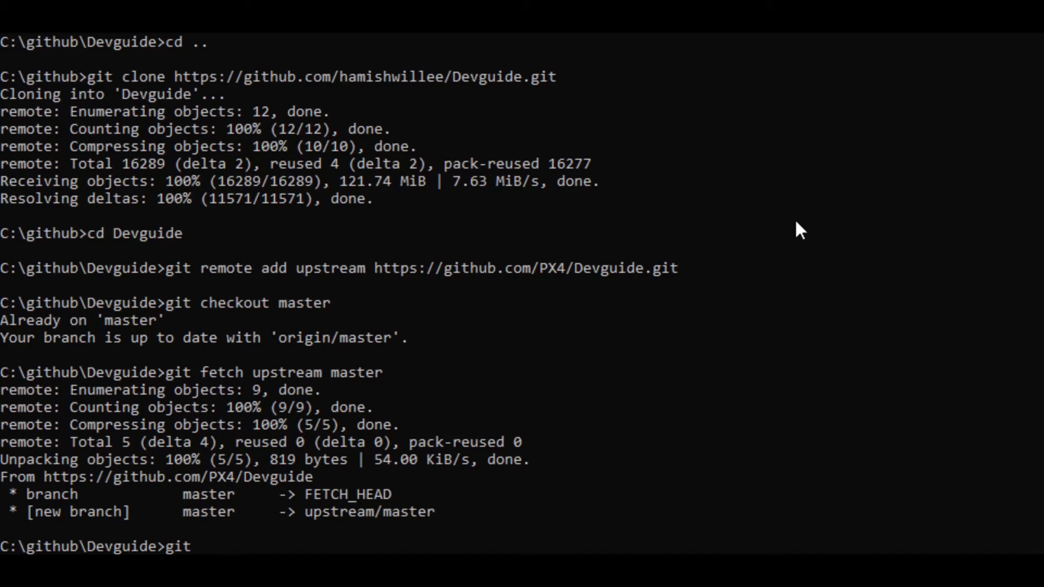
type("pull upst")
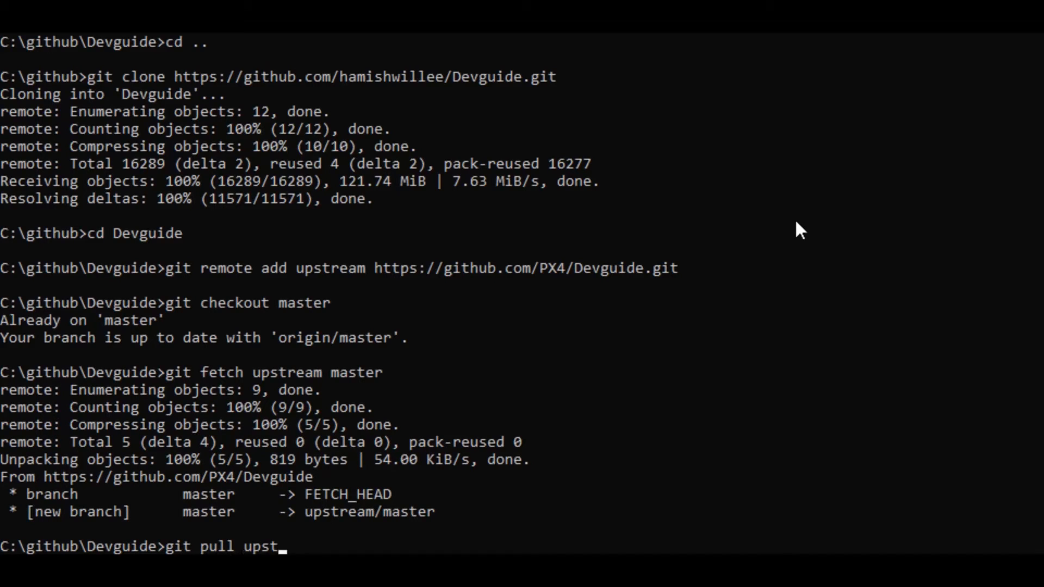
type("ream master")
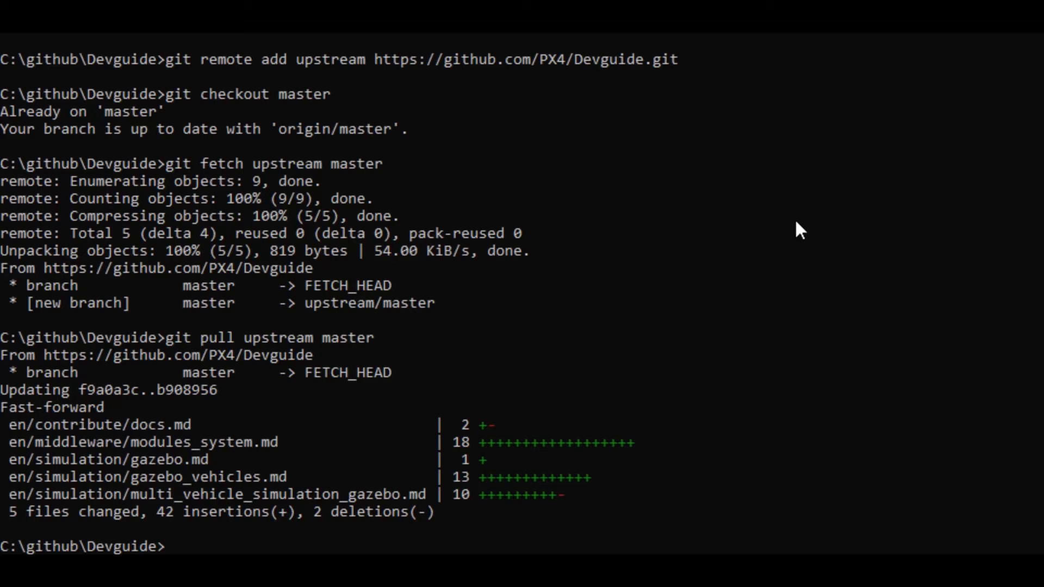
- Create and switch to a new branch named mychanges with git checkout -b
type("g")
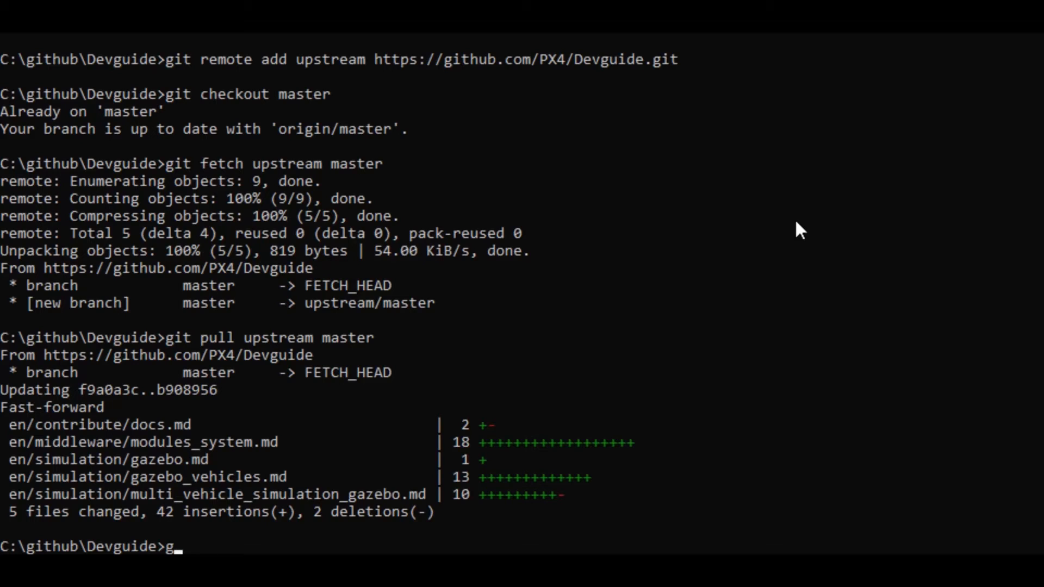
type("it checkout")
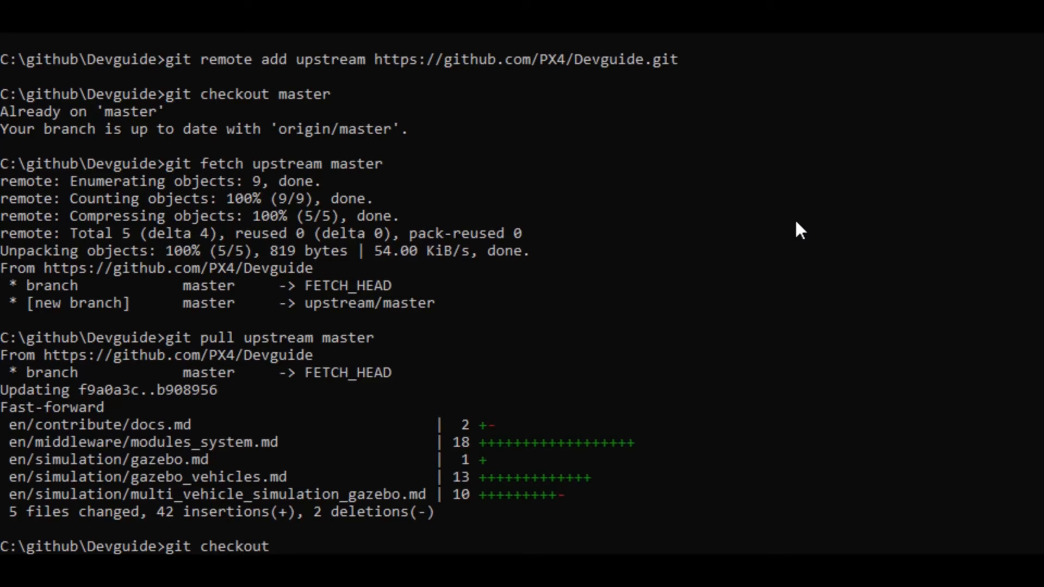
type("-b")
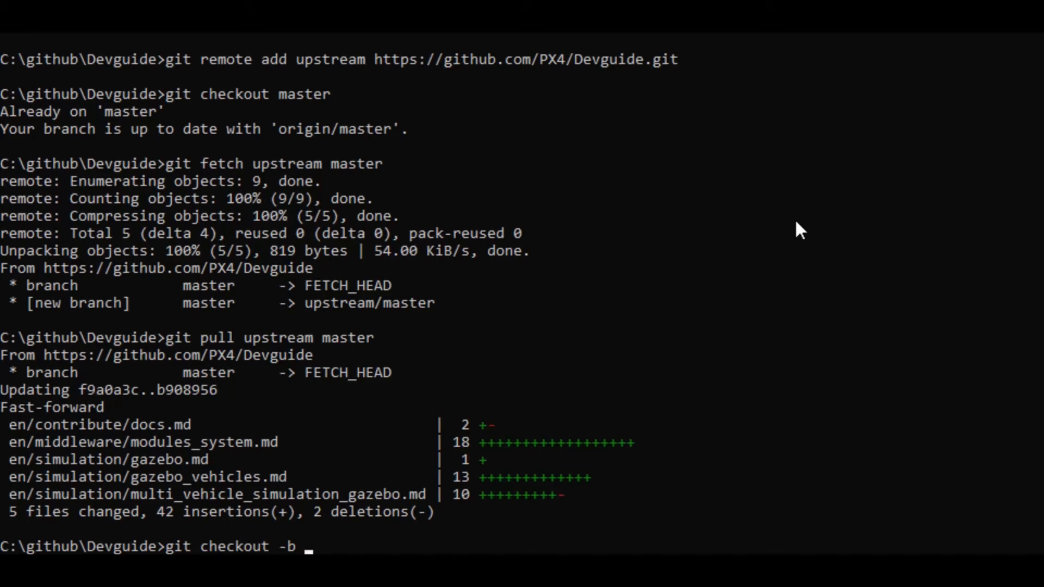
type("mycha")
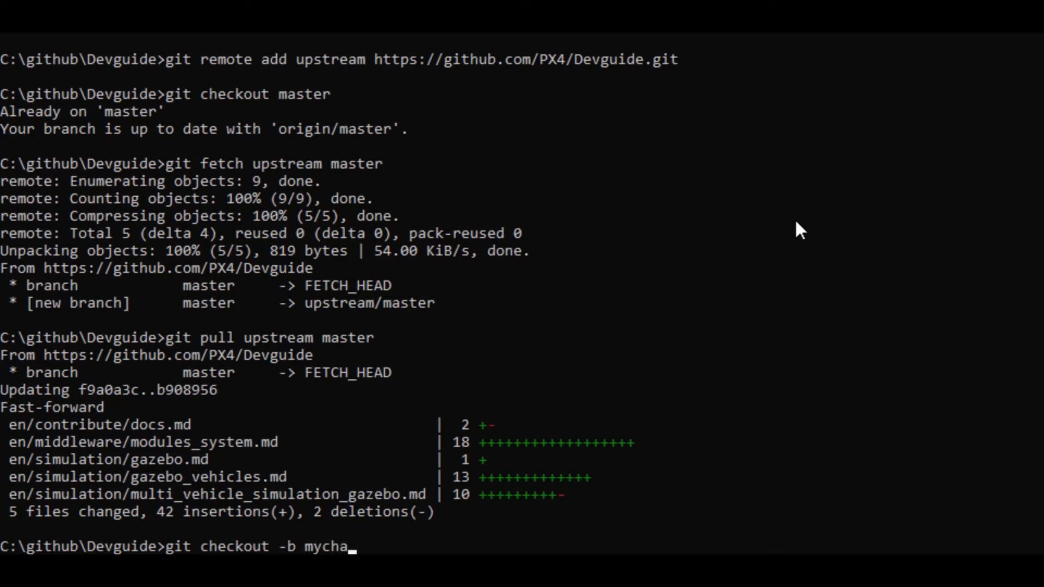
type("nges")
type("git status")
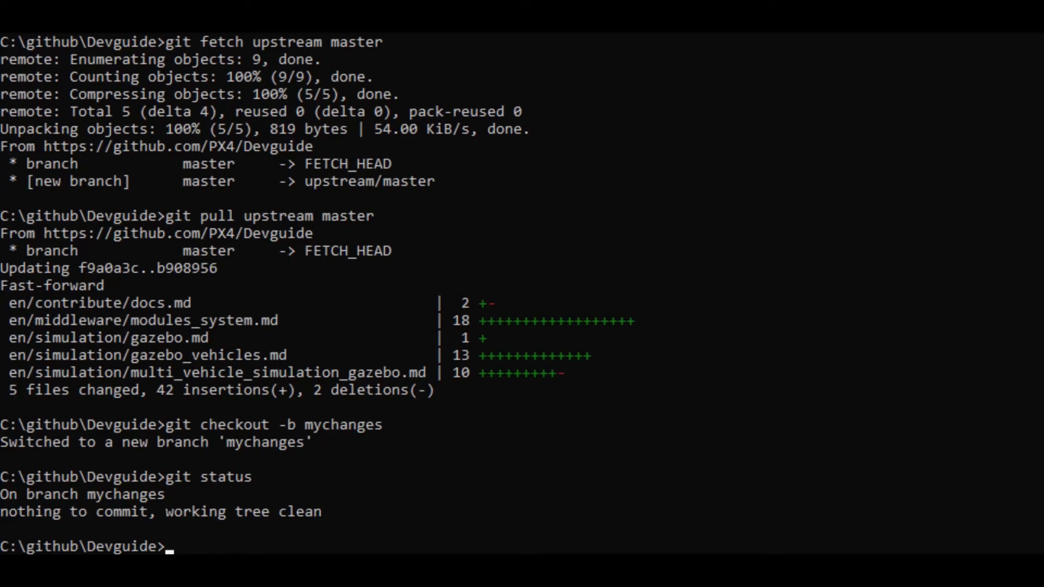
- Install gitbook-cli globally, run gitbook install, then serve the book locally
type("npm install gitbook-cli -g")
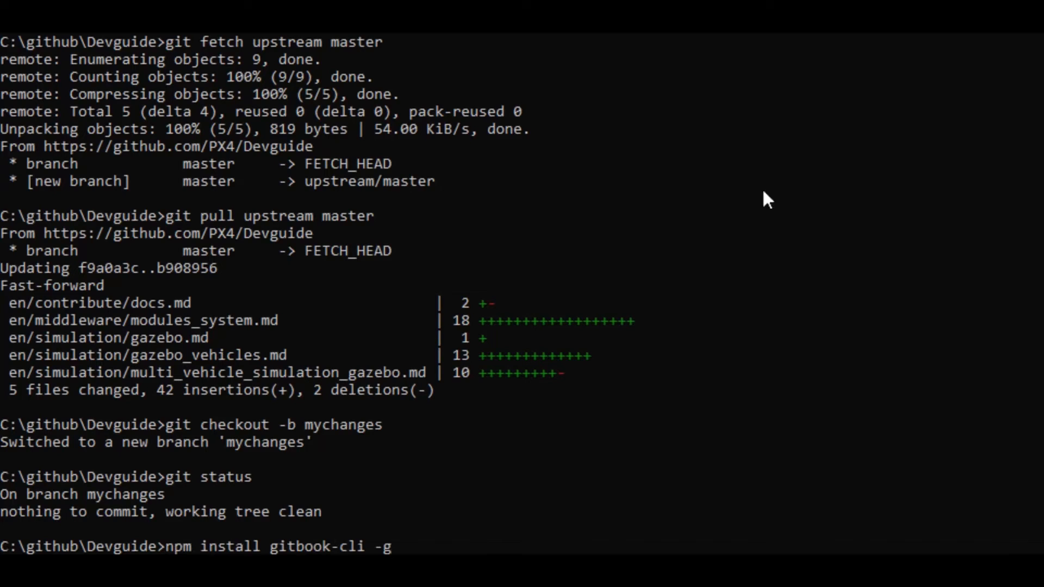
mouse_move(769, 188)
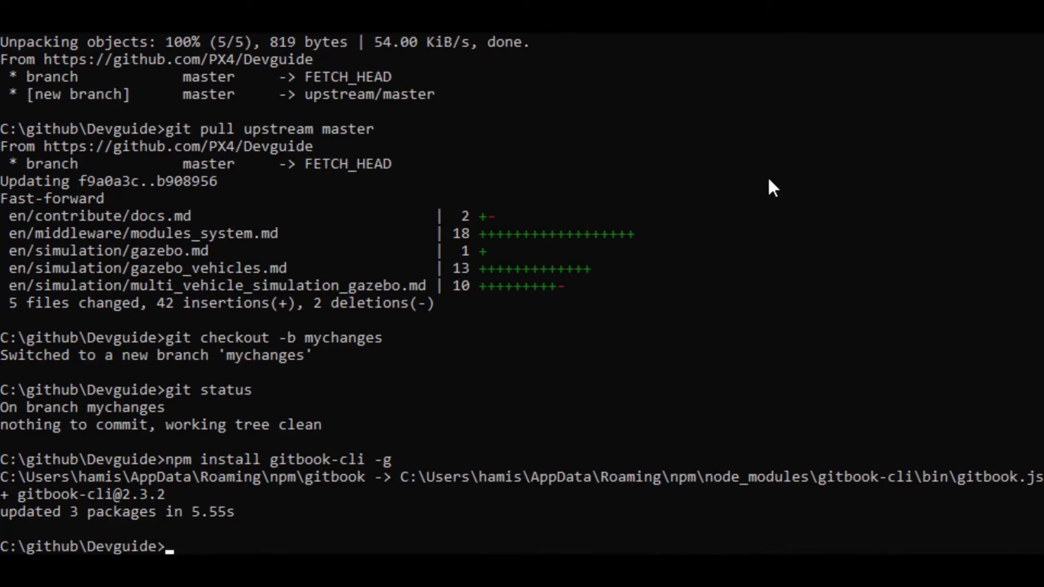
type("gitboo")
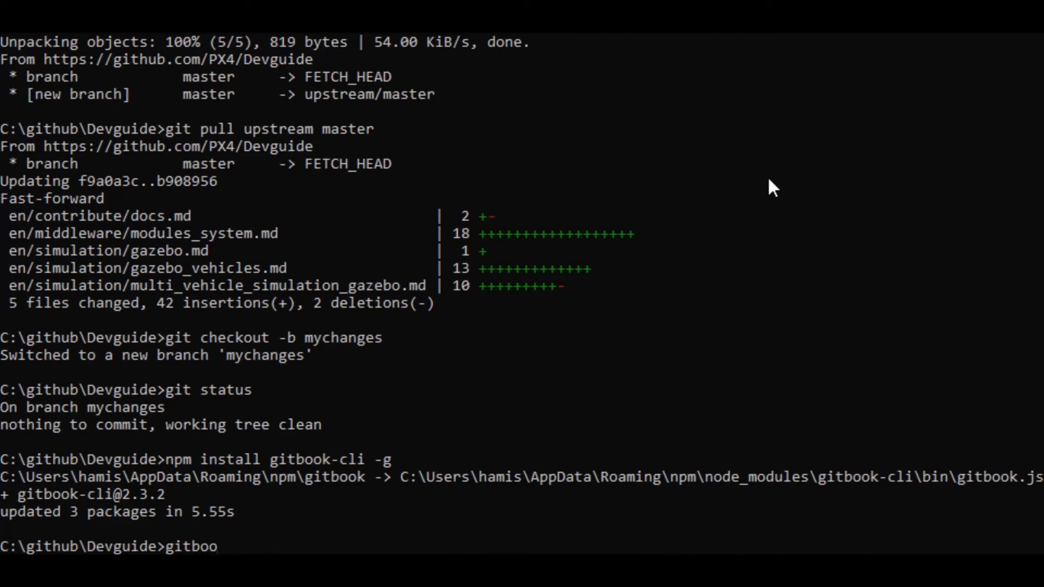
type("k install")
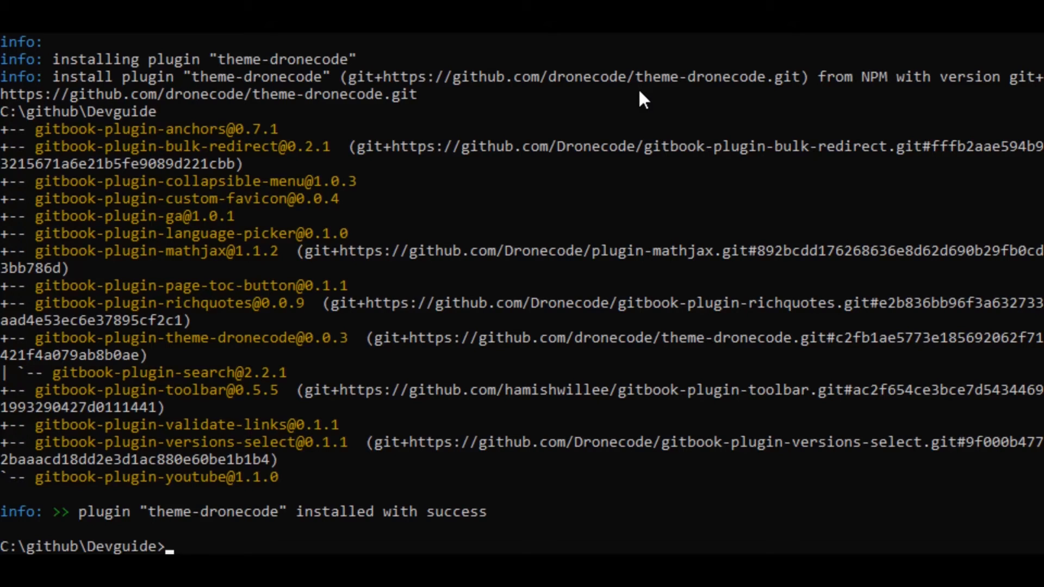
type("gibt")
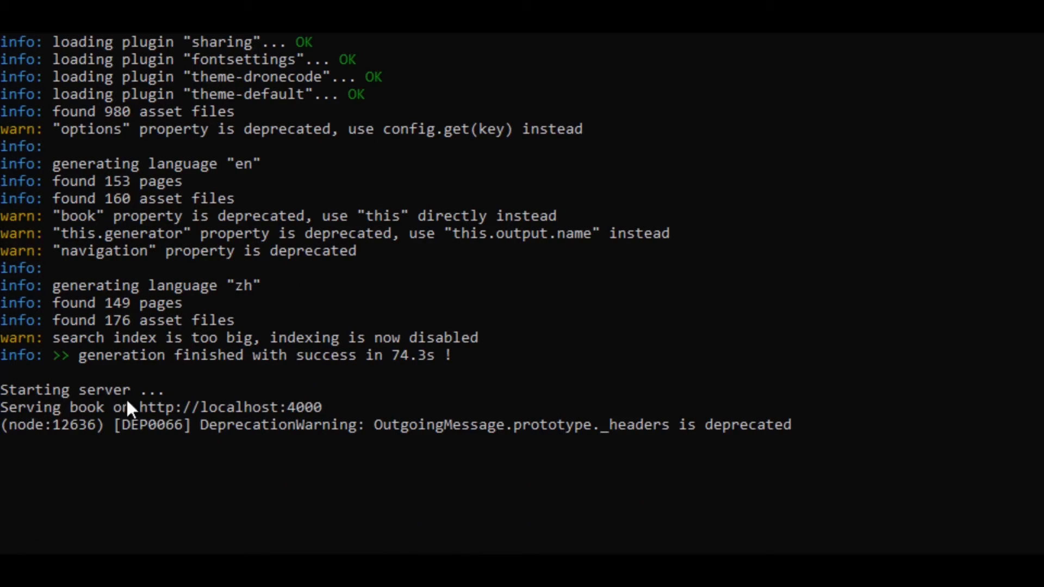
mouse_move(187, 426)
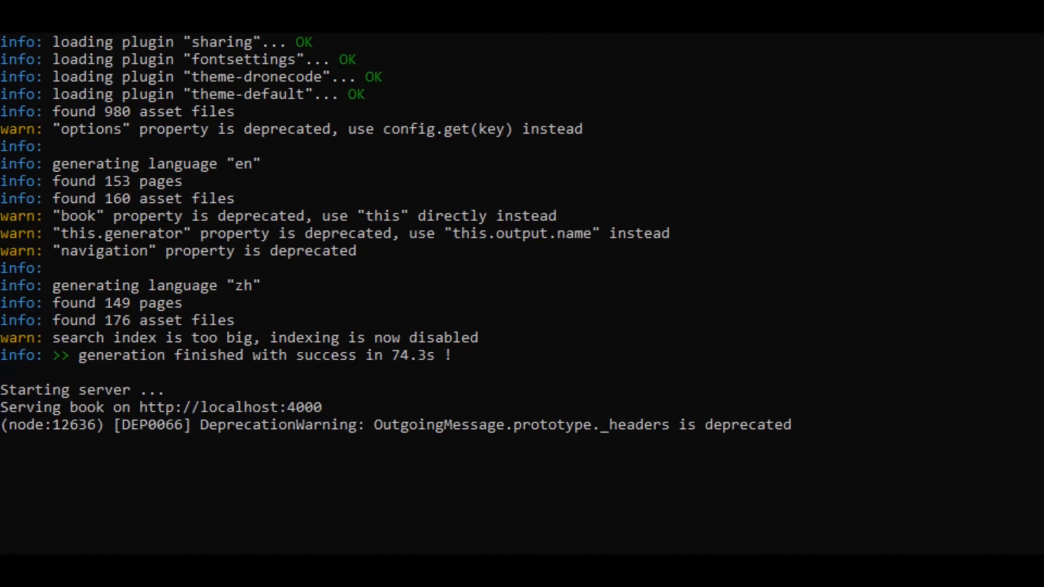
- View the locally served PX4 guide in Chrome, then show C:\github\Devguide in File Explorer
left_click(705, 19)
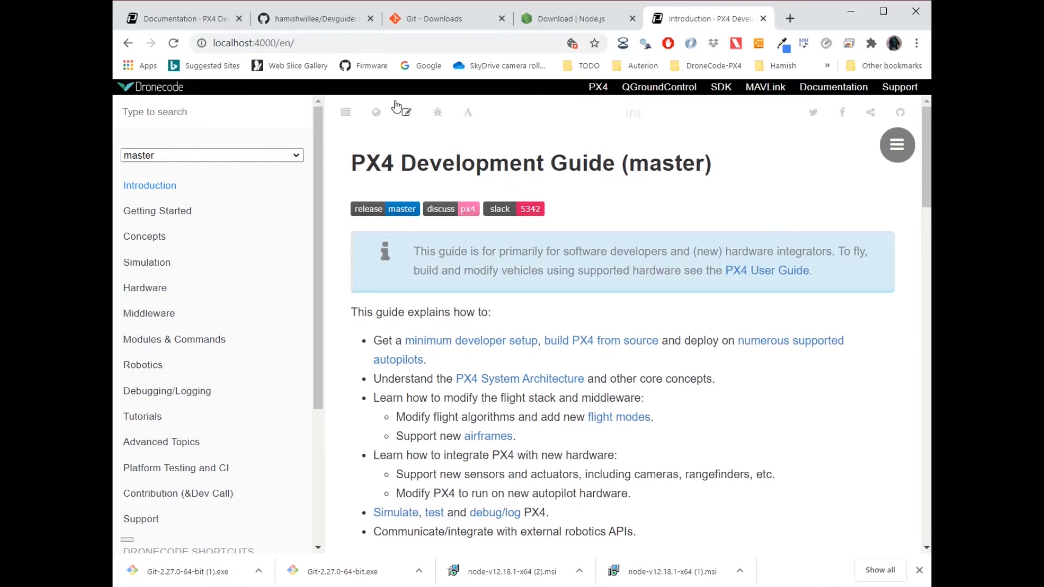
mouse_move(161, 211)
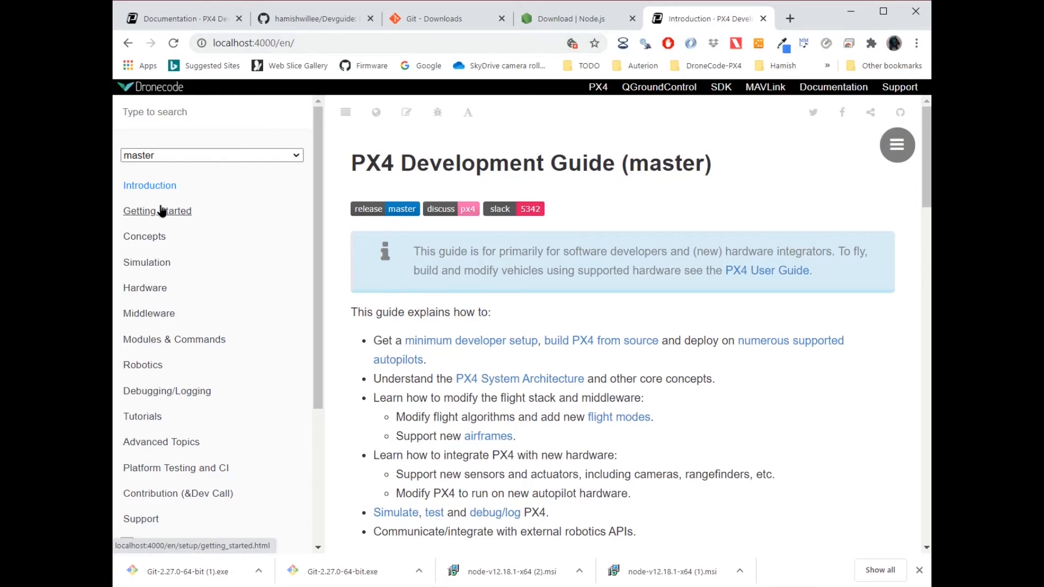
left_click(157, 211)
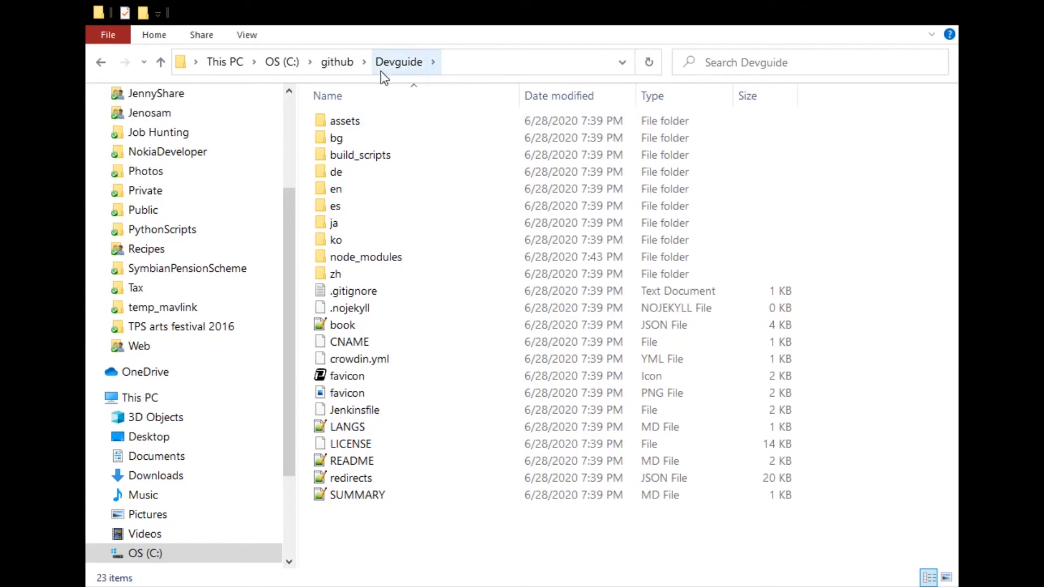
- Browse the assets, en and data_links folders, then open en/SUMMARY.md in Notepad++
left_click(344, 120)
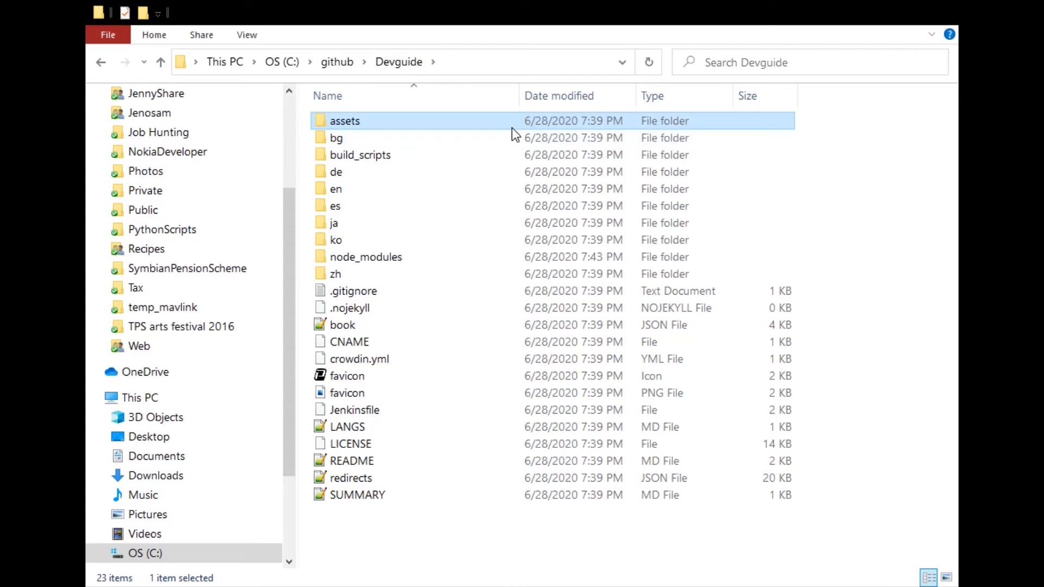
mouse_move(367, 124)
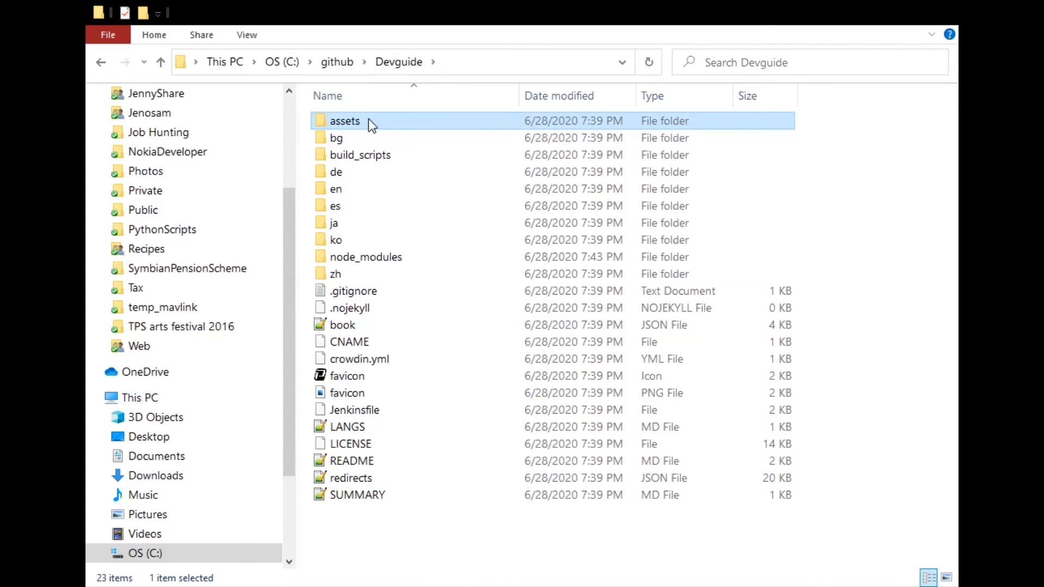
double_click(344, 121)
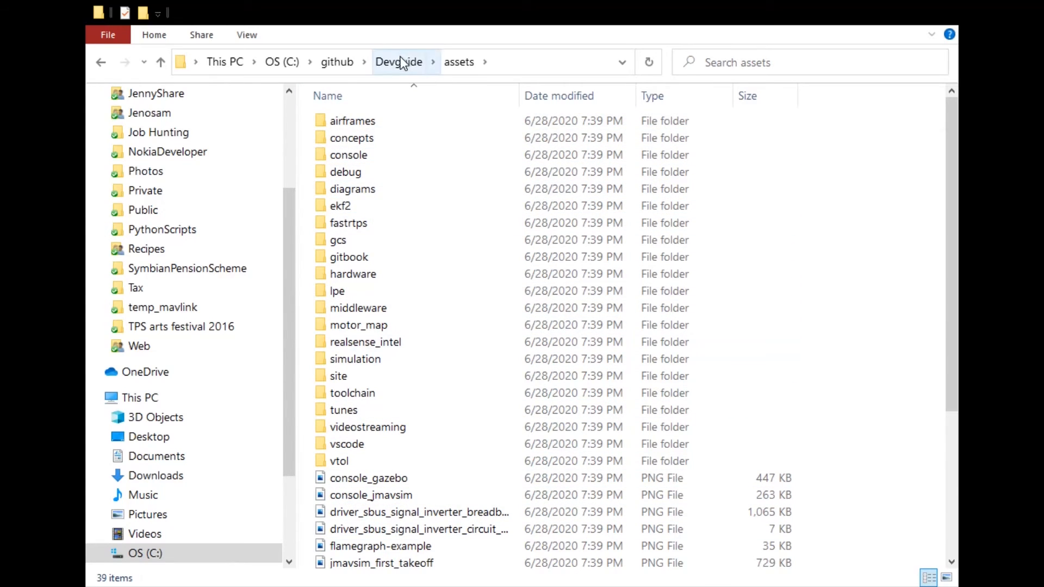
left_click(399, 62)
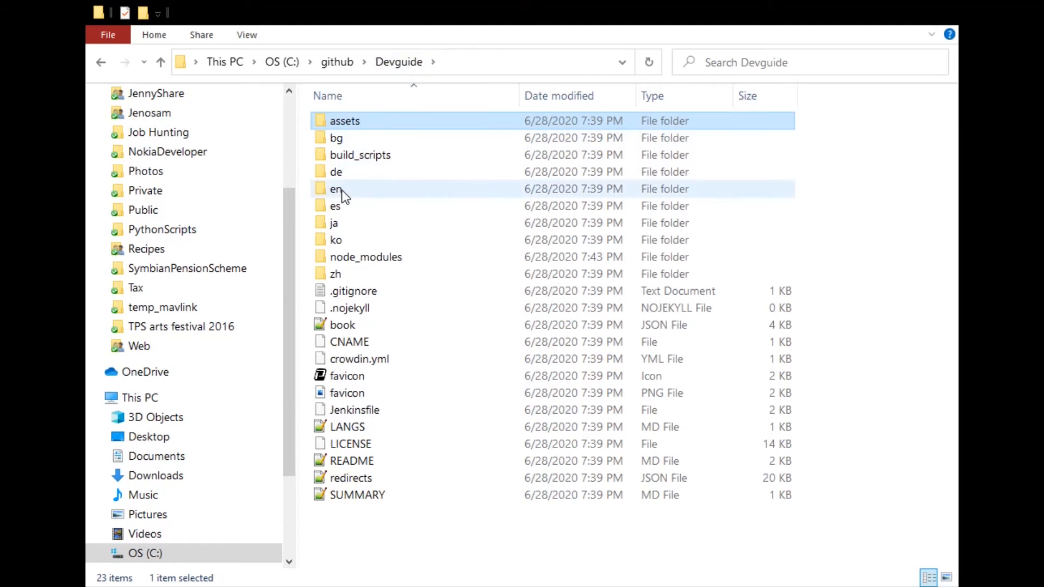
double_click(334, 189)
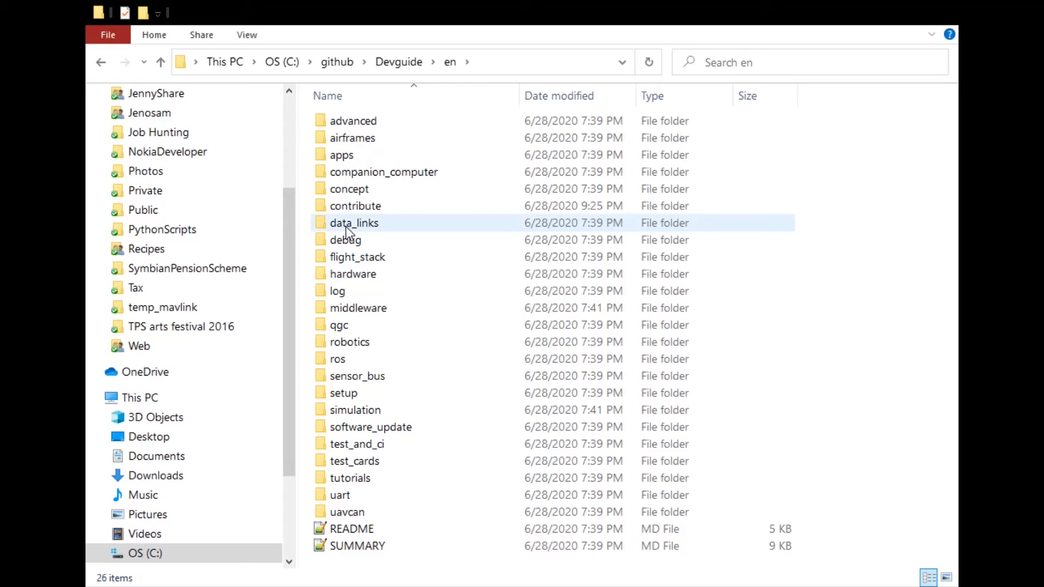
double_click(354, 223)
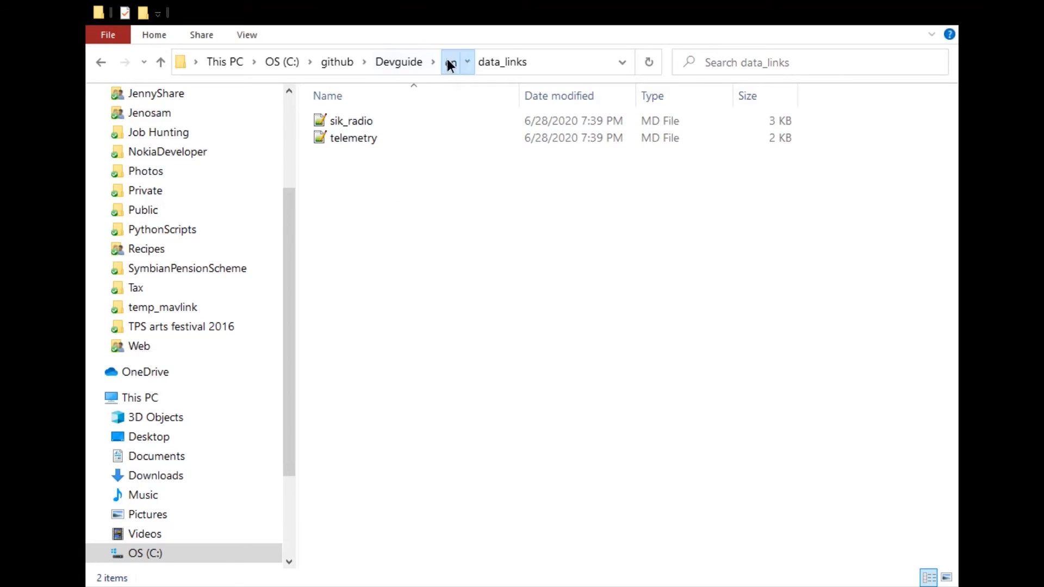
left_click(450, 62)
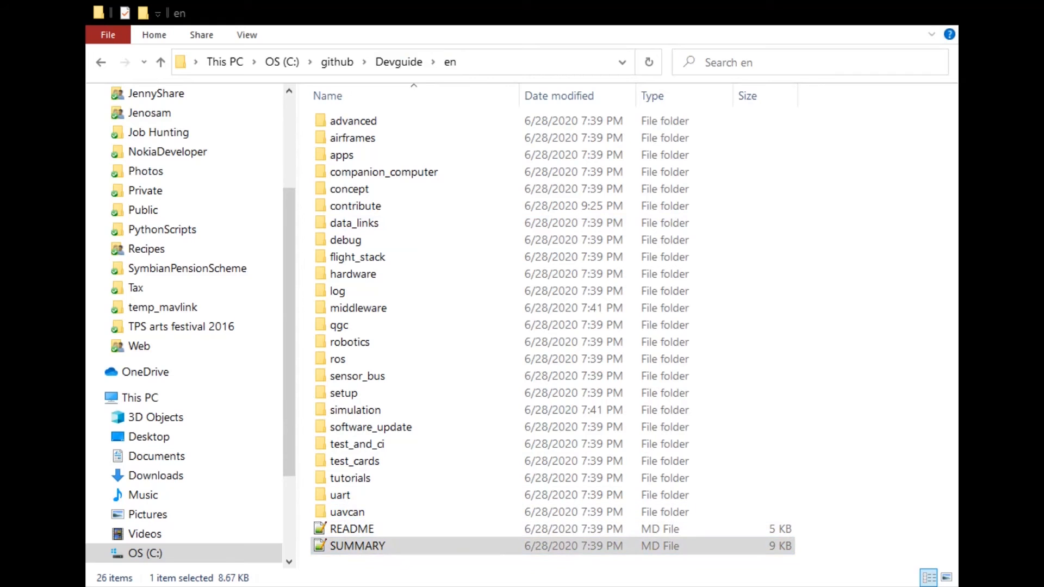
double_click(357, 546)
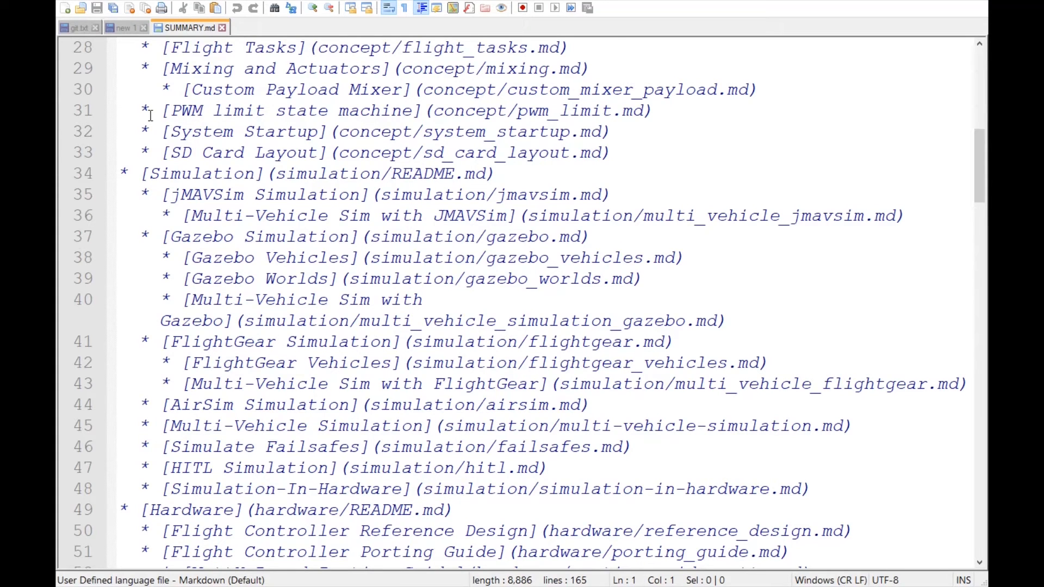
mouse_move(646, 568)
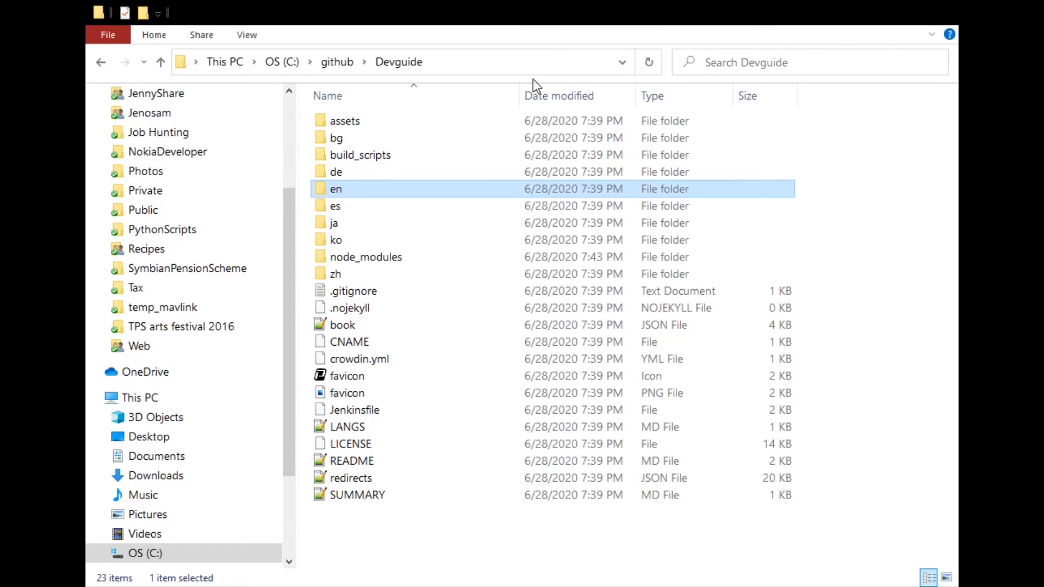
- Duplicate the vscode page in en/setup as fred.md and open it in Notepad++
double_click(335, 188)
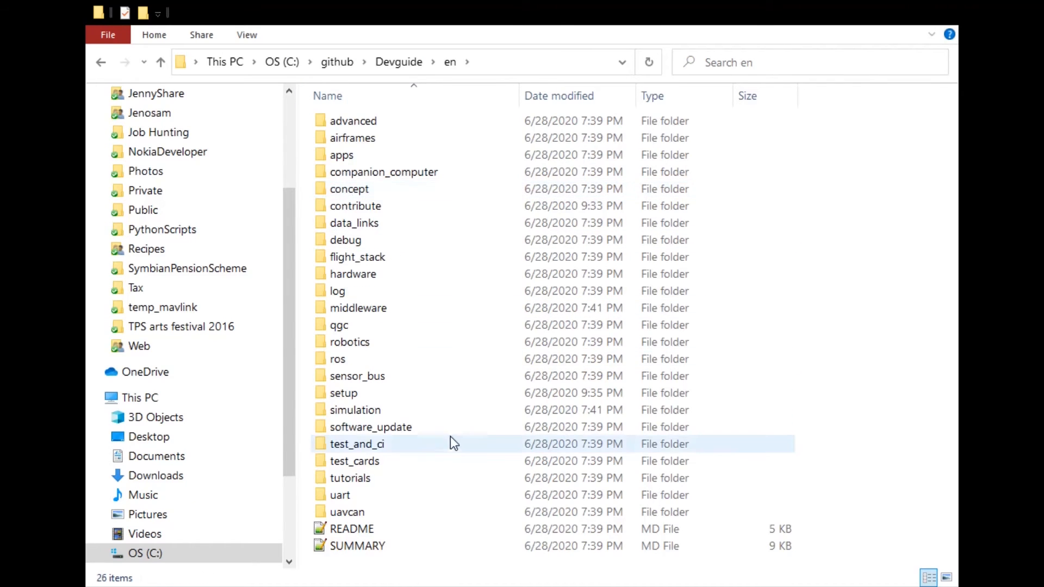
double_click(349, 393)
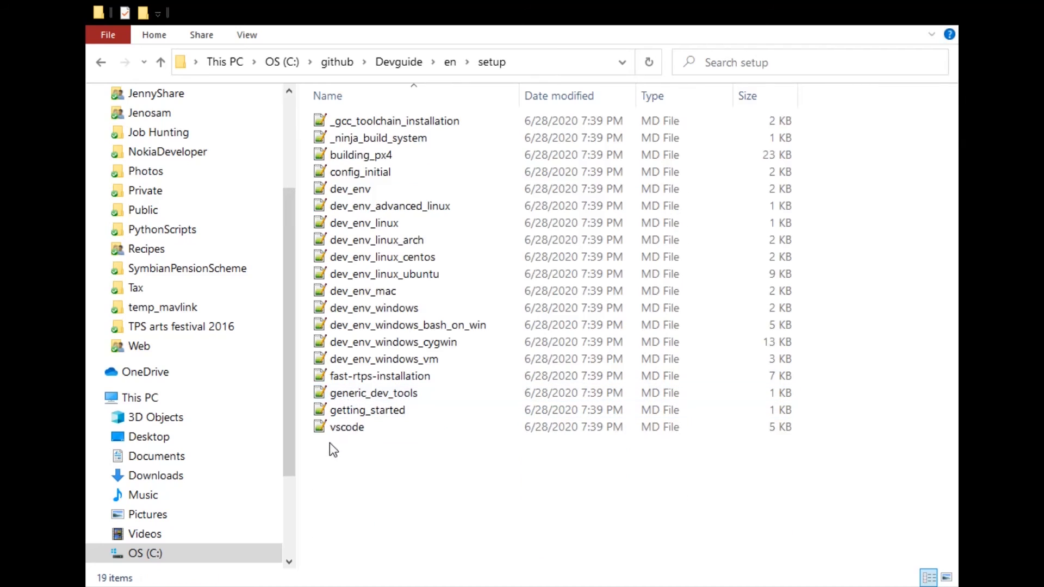
left_click(346, 427)
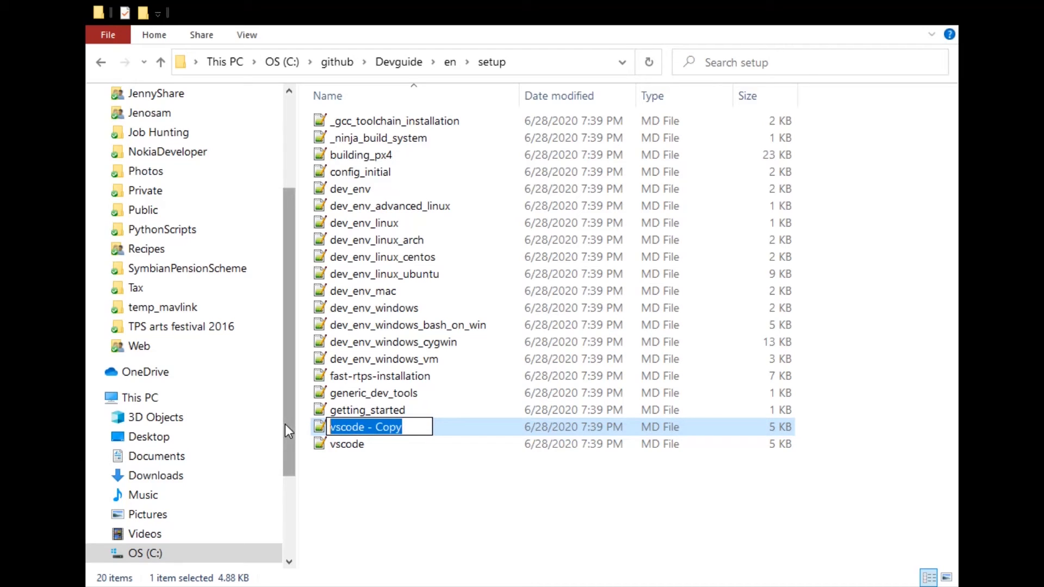
type("fred")
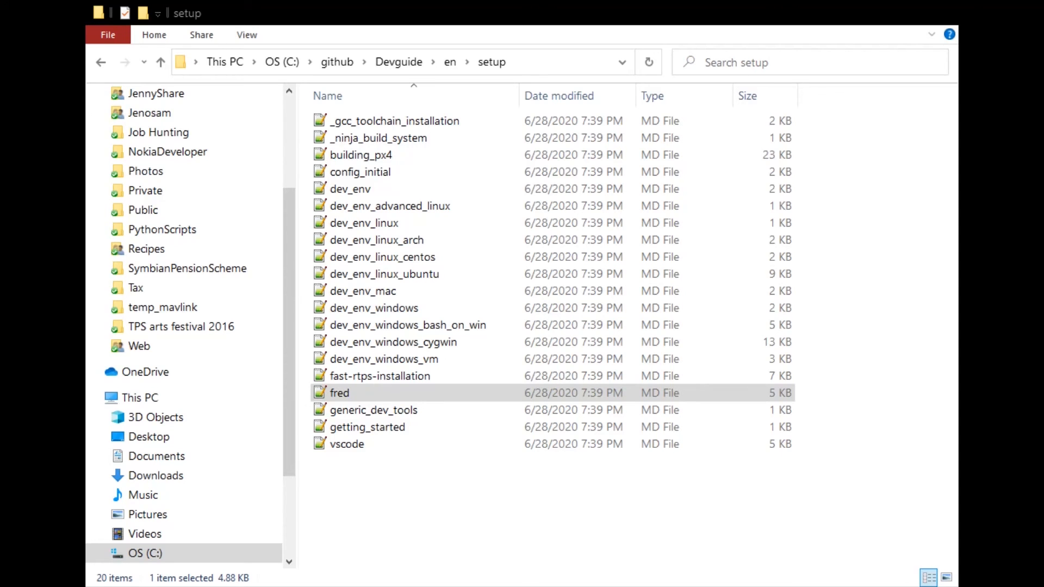
double_click(338, 392)
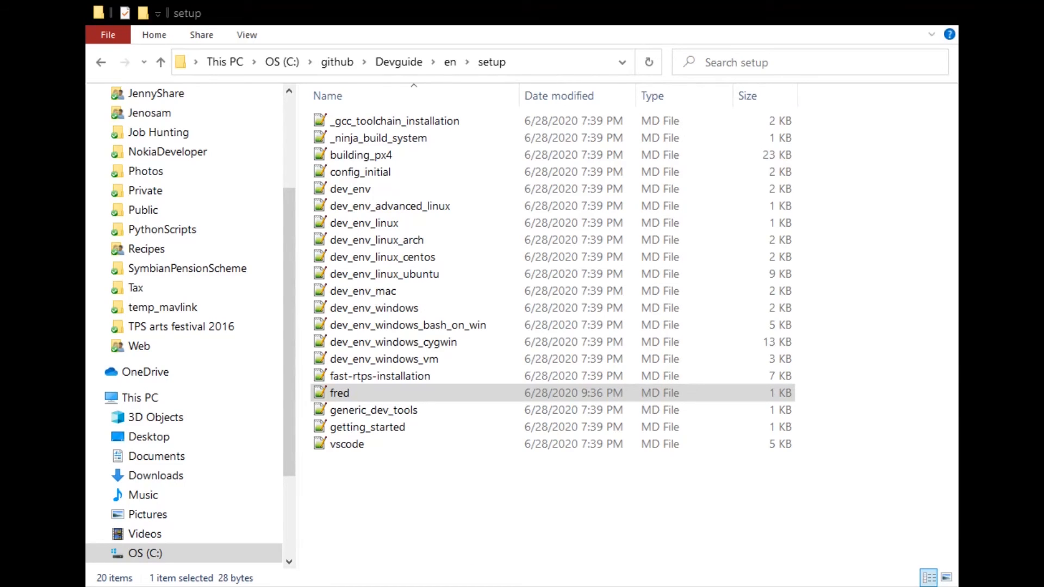
double_click(339, 393)
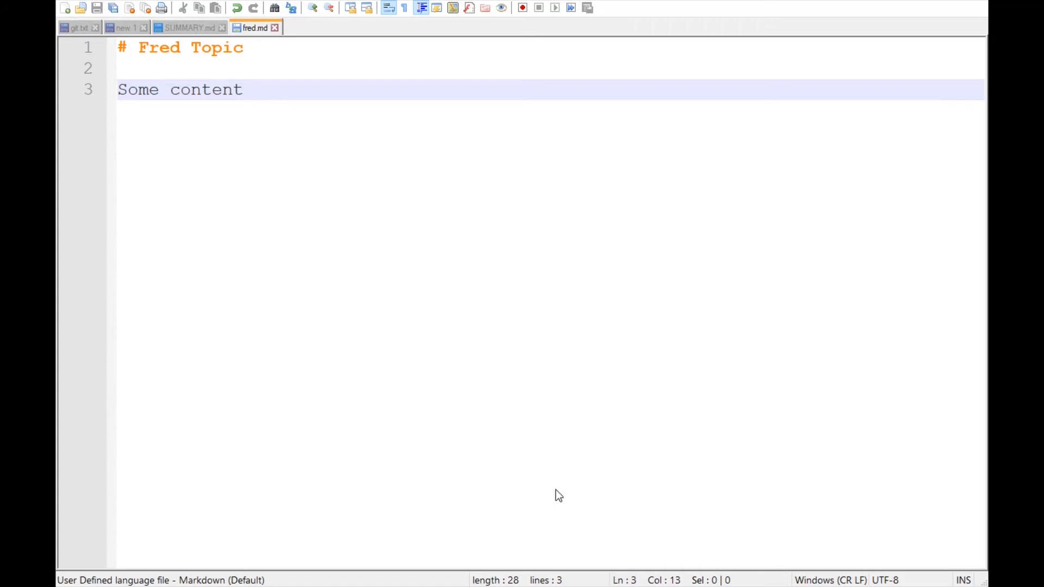
- Duplicate the Getting Started line in SUMMARY.md and rename the new entry to Fred
left_click(189, 27)
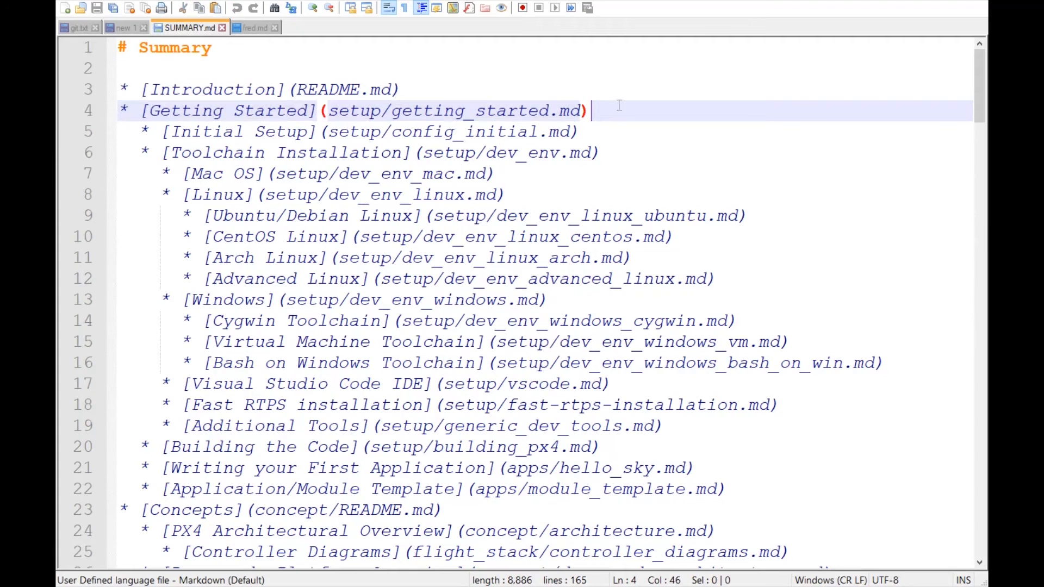
key("Enter")
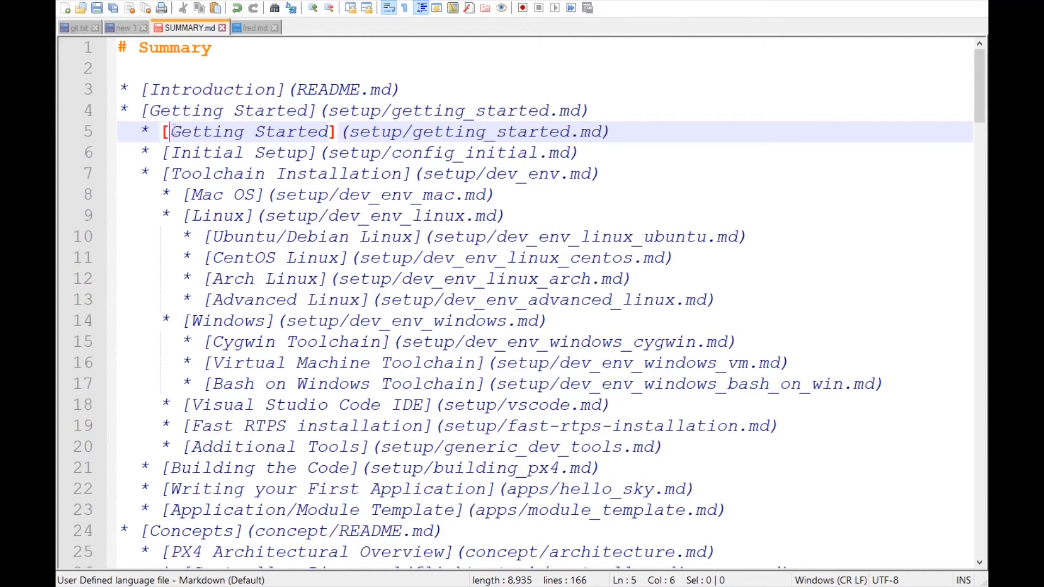
type("Fred")
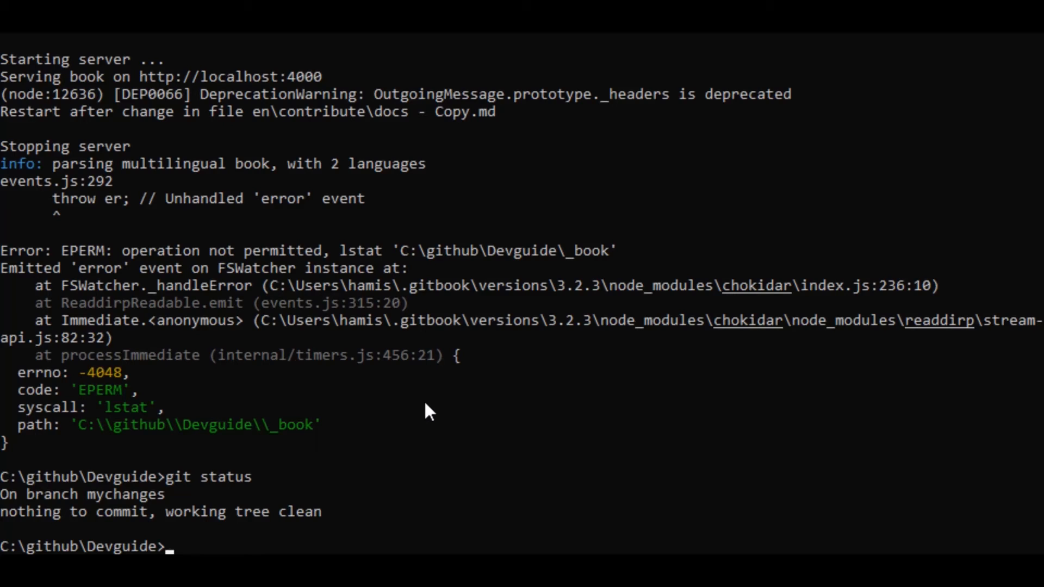
- Run gitbook serve again to rebuild the guide at localhost:4000
type("git")
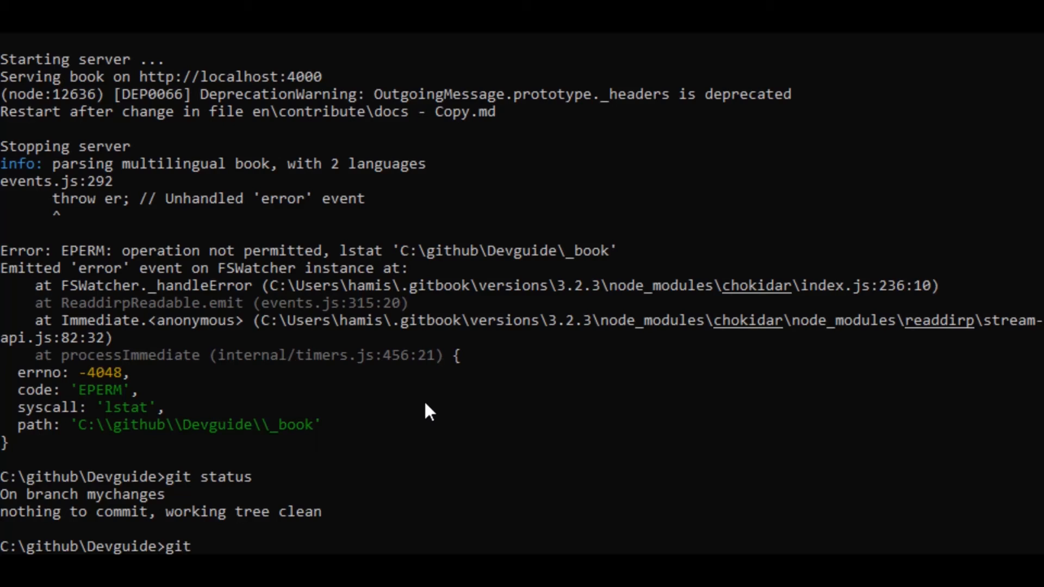
type("boo,")
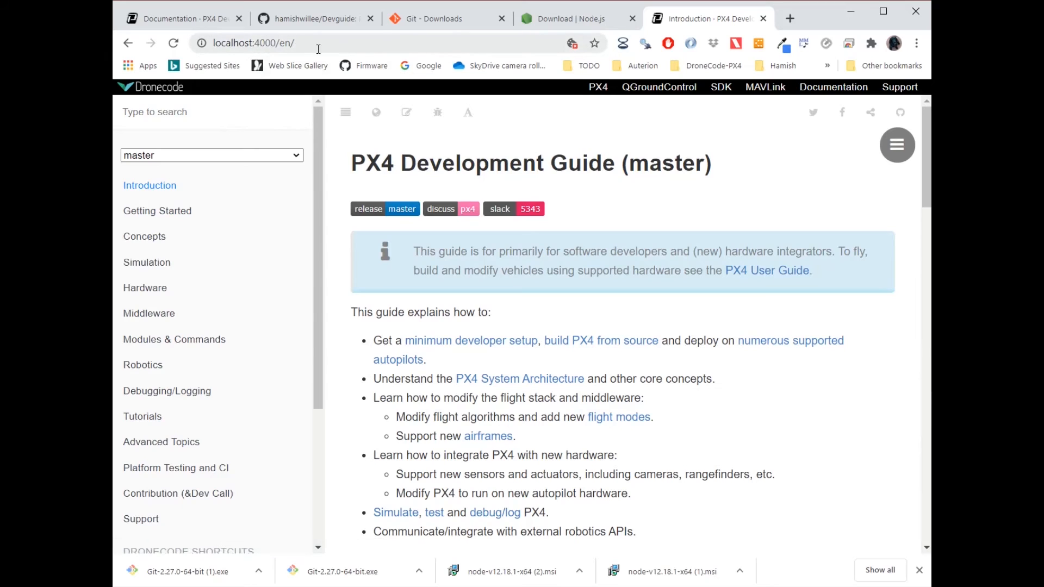
mouse_move(166, 193)
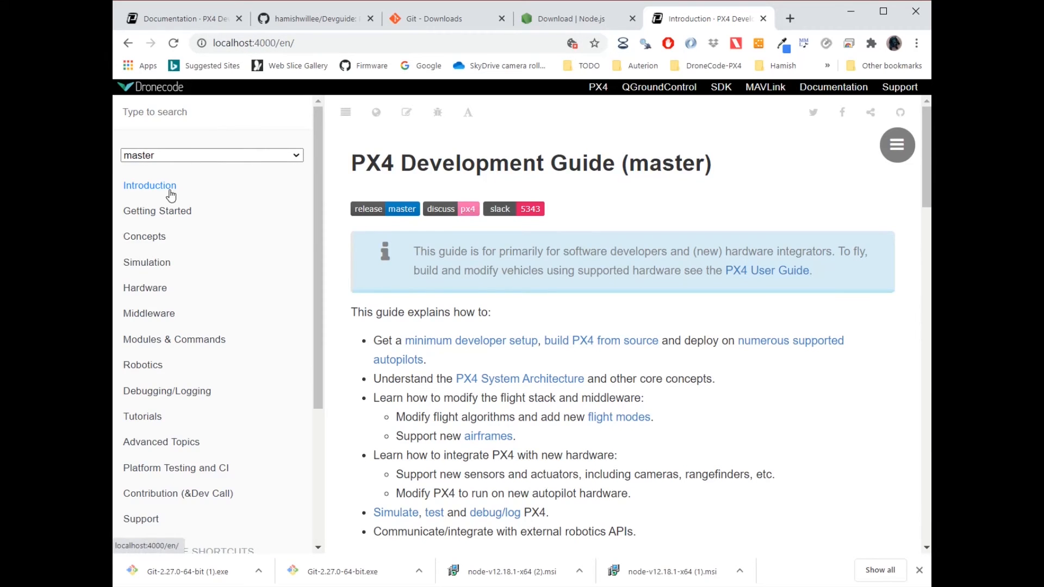
- Expand Getting Started in the local preview and open the new Fred page
left_click(157, 211)
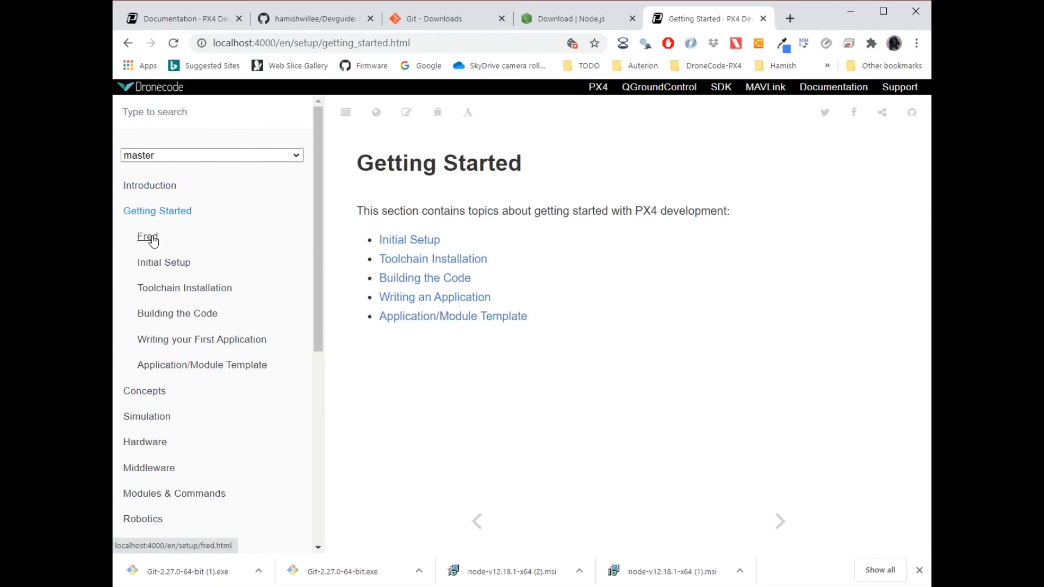
left_click(147, 236)
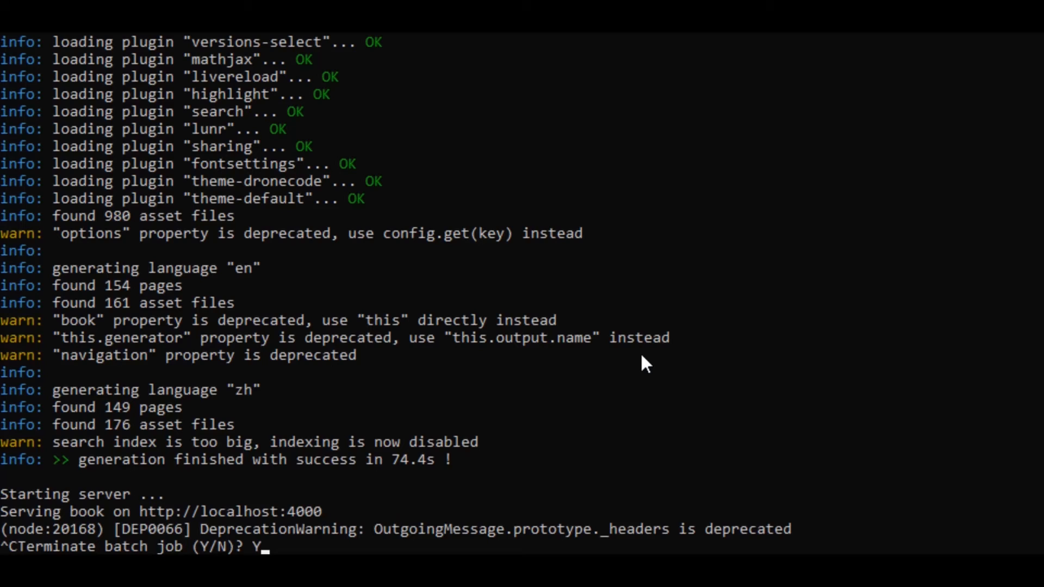
- Run git status to review the changed SUMMARY and fred files
type("github\\Devguide>")
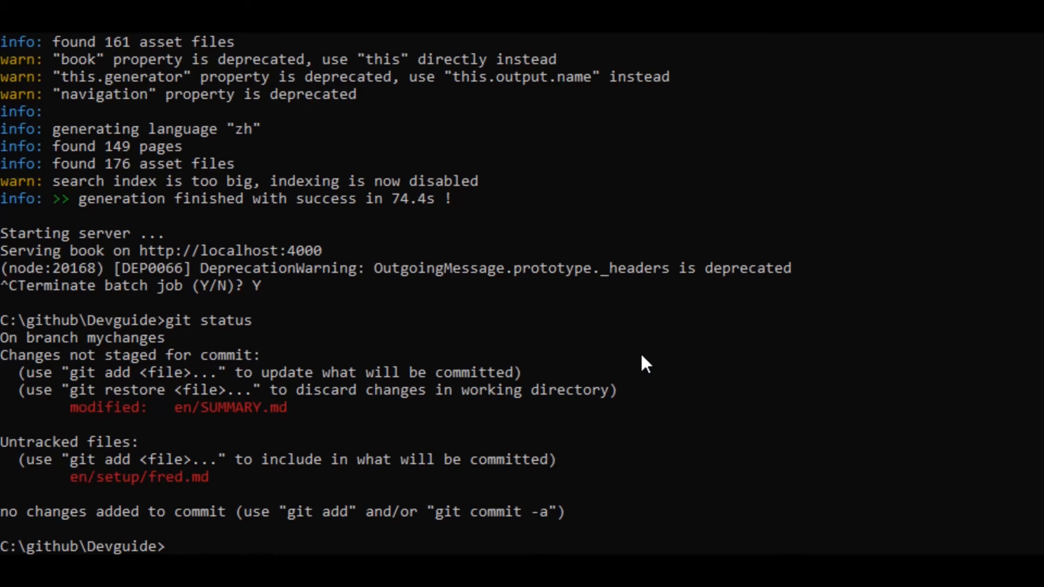
type("git st")
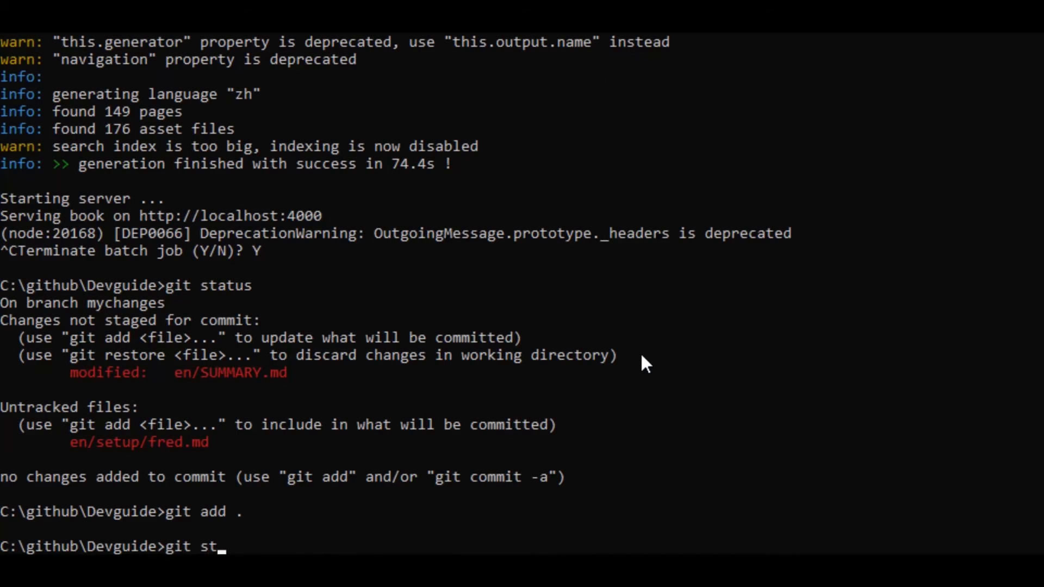
key("Enter")
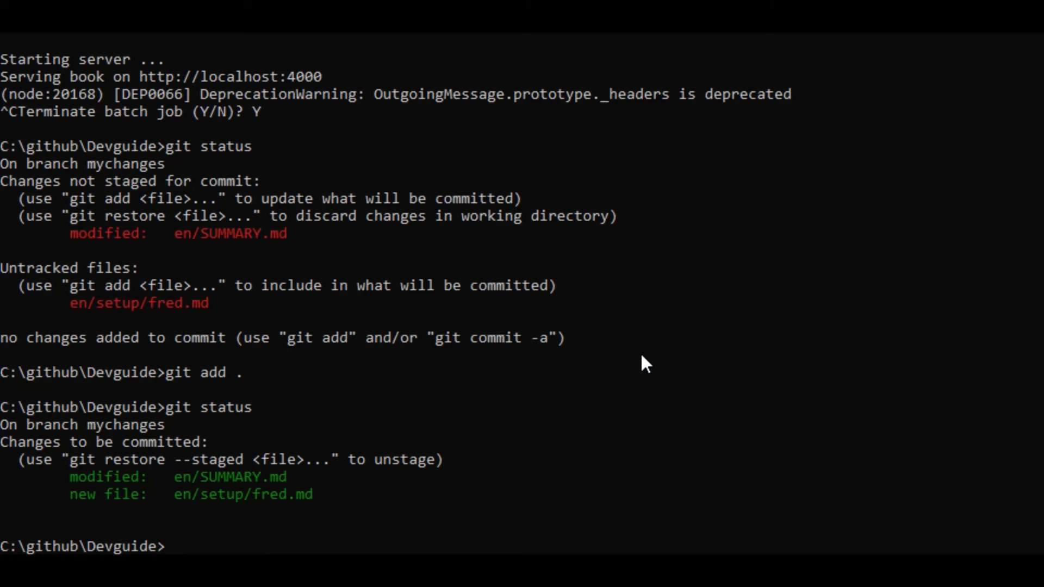
- Commit the changes as "Adding a fred commit" and push to origin mychanges
type("g")
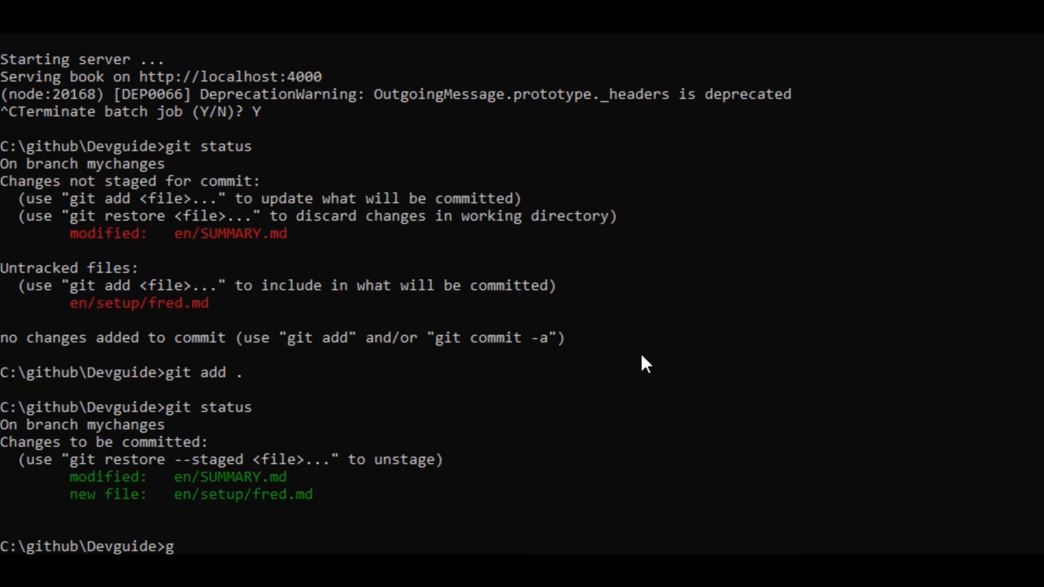
type("it com")
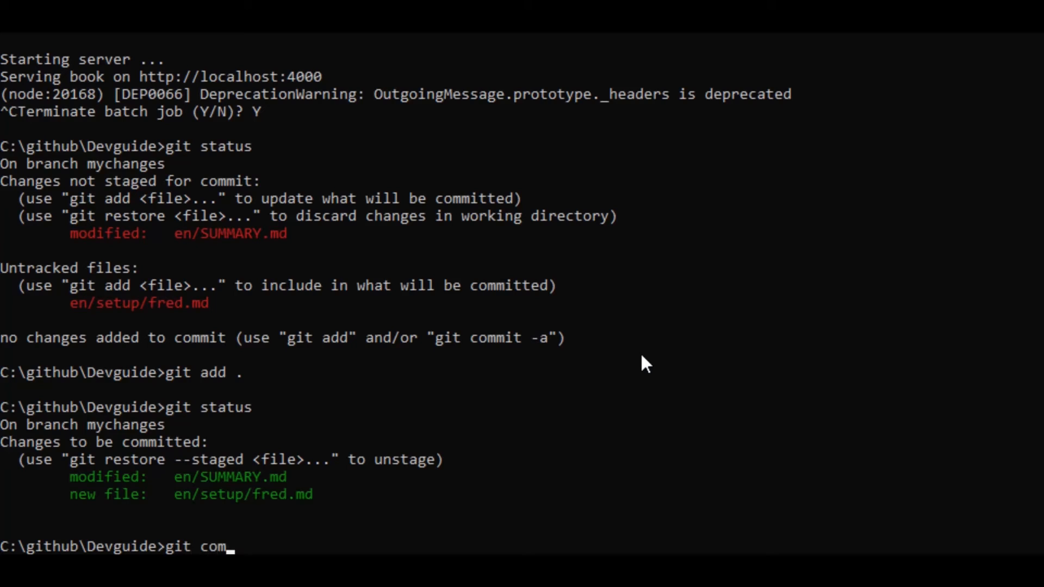
type("mit -m")
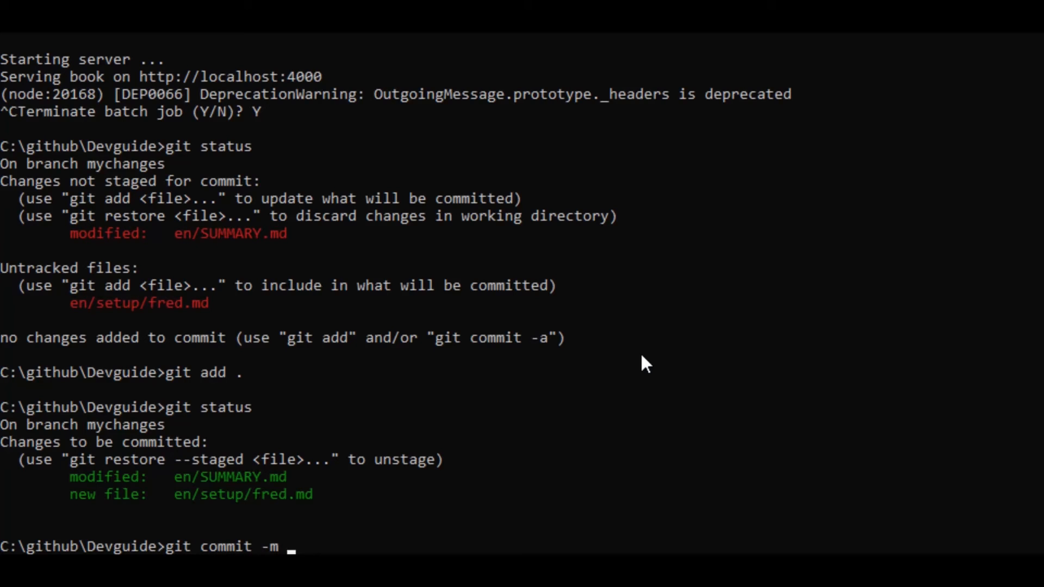
type("\"Adding a fred")
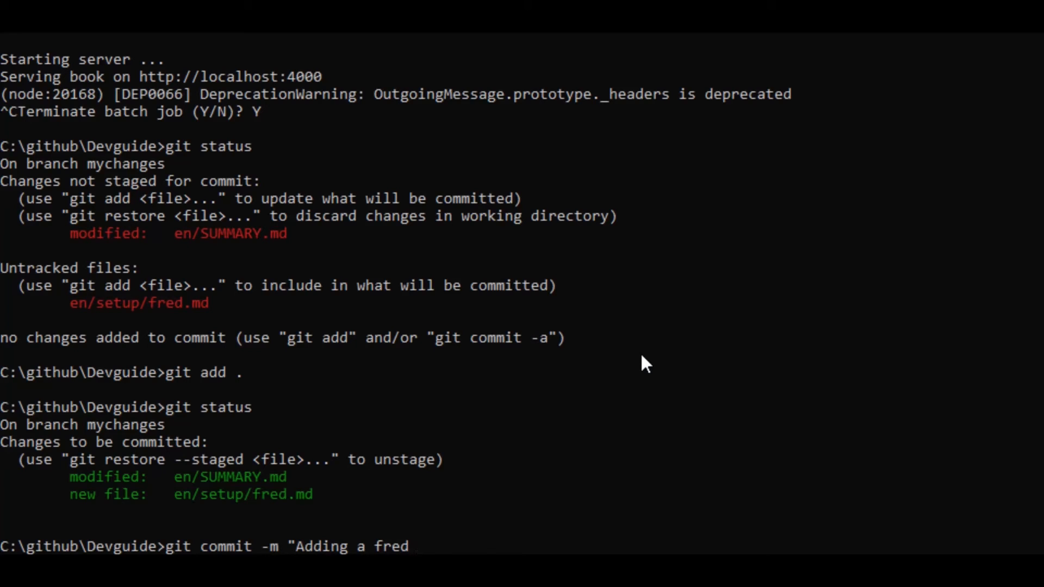
type("commit")
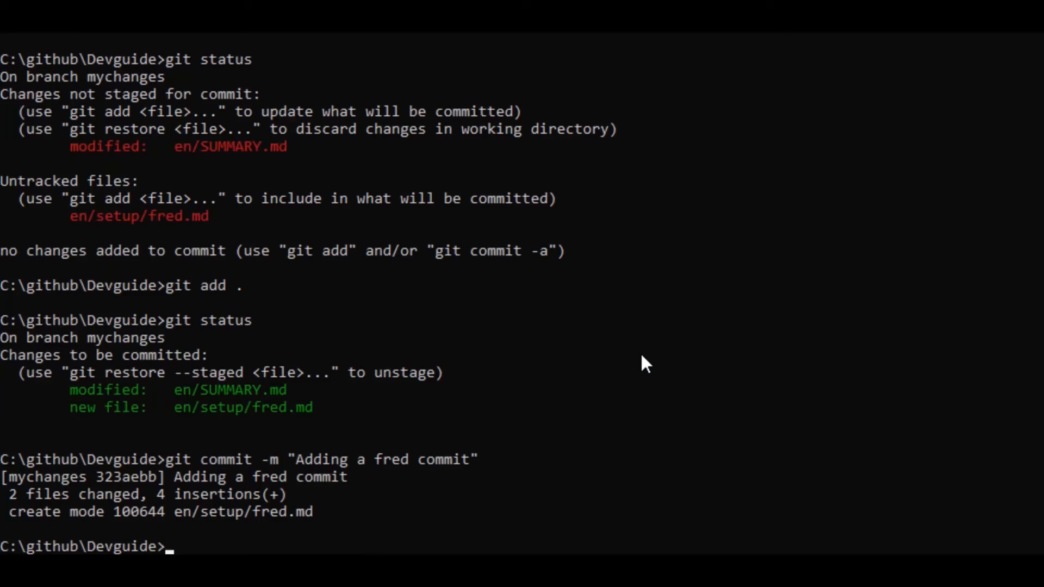
type("git push origin mychanges")
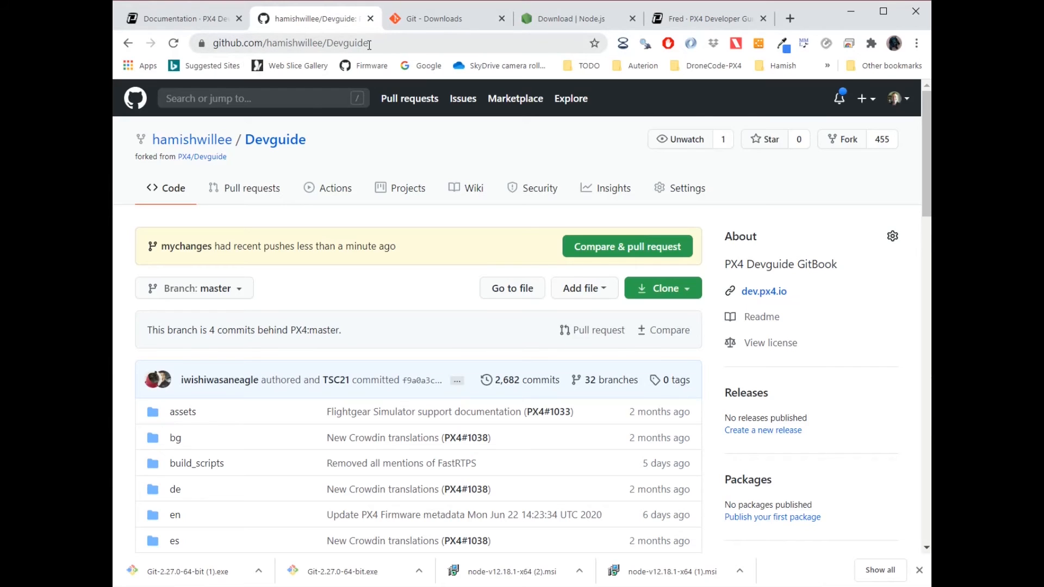
mouse_move(431, 242)
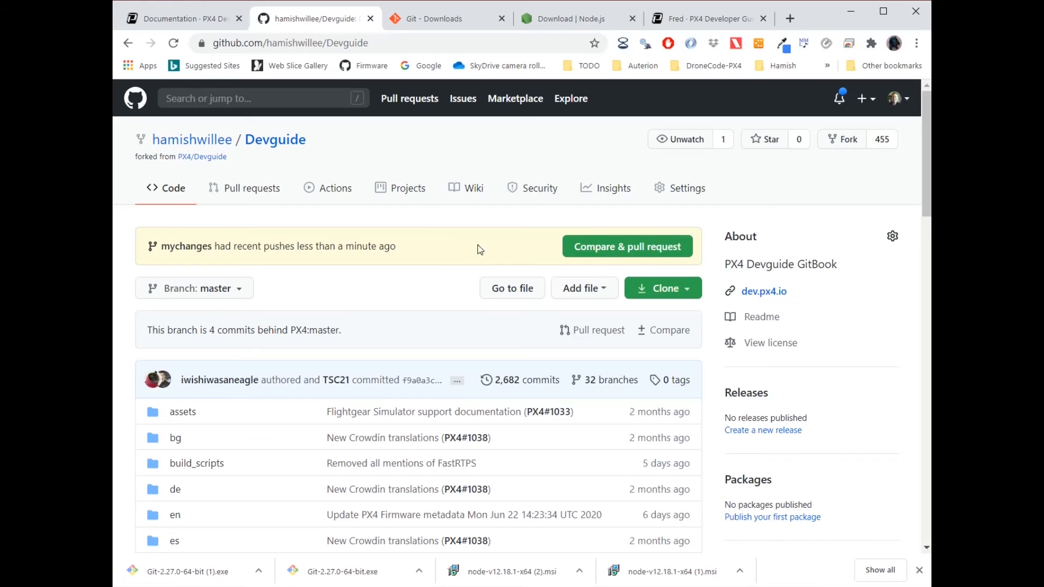
mouse_move(623, 252)
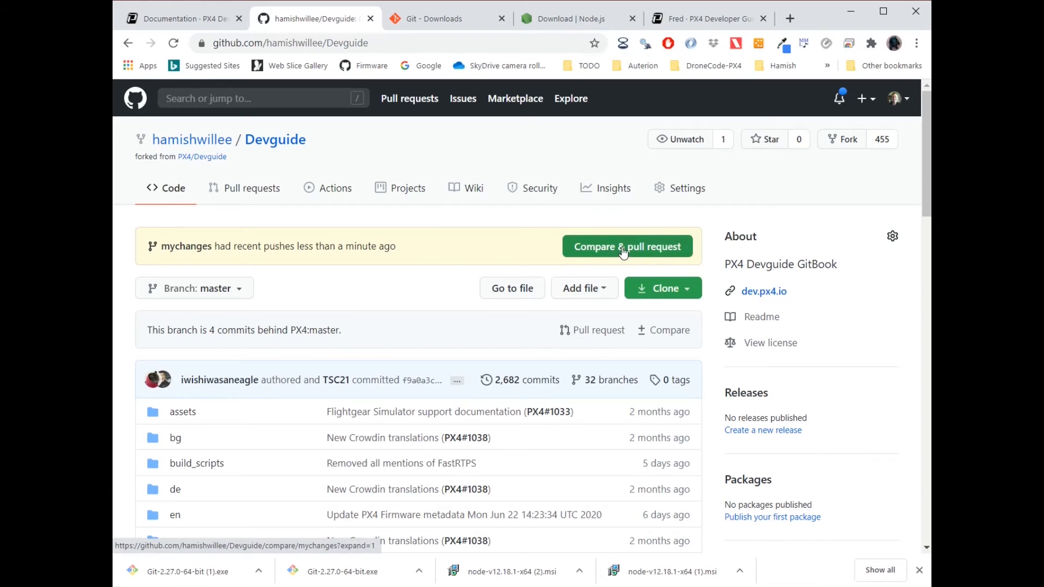
- Use Compare & pull request on the recently pushed mychanges branch, then scroll the page
left_click(628, 246)
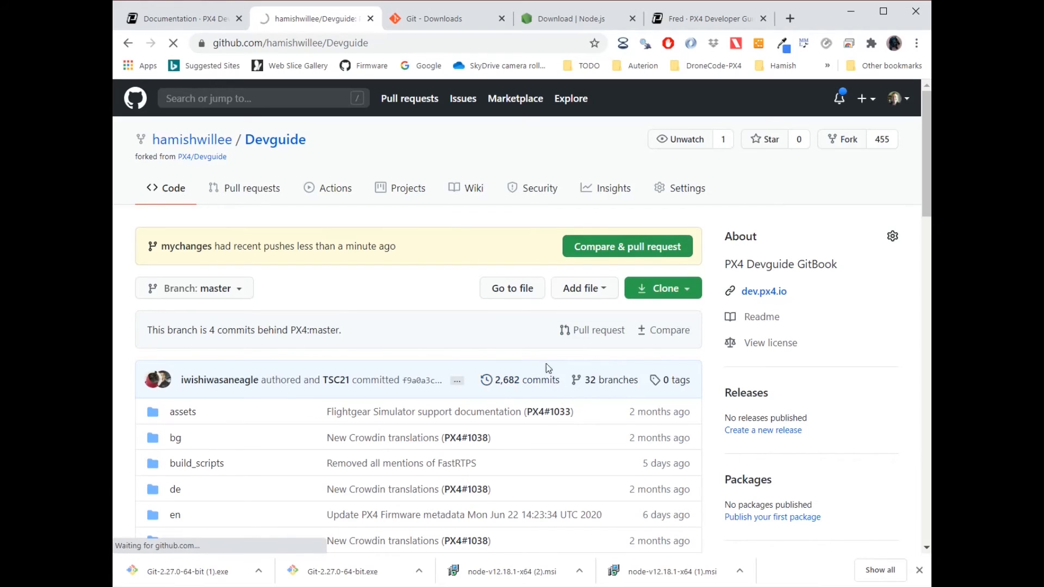
left_click(628, 246)
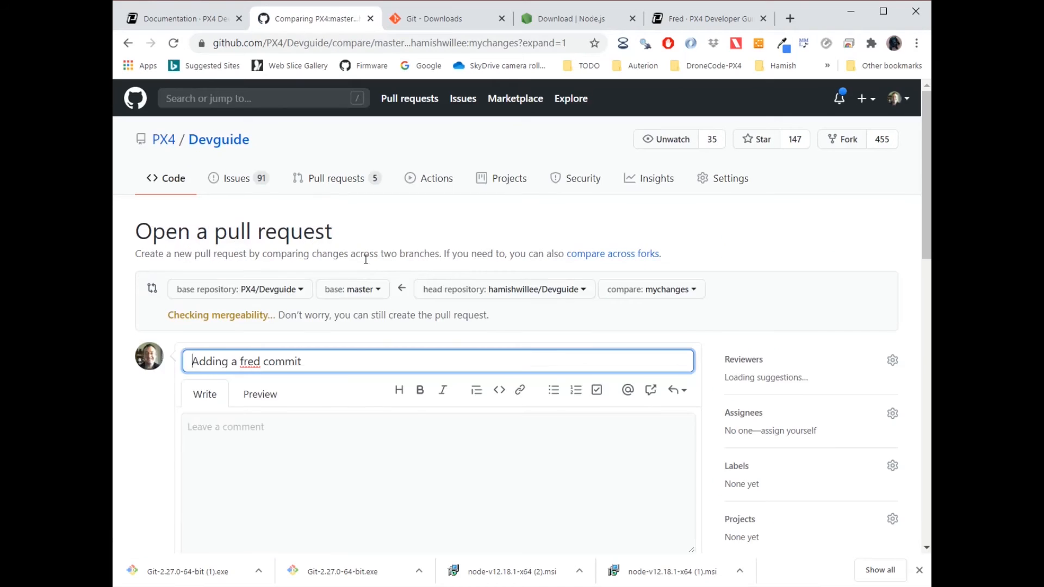
scroll("down", 3)
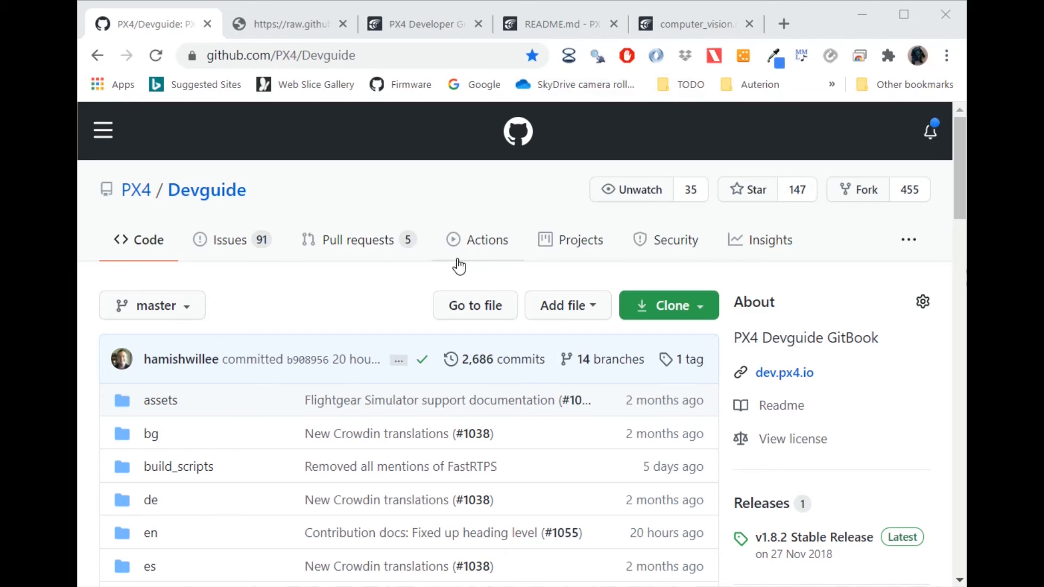
mouse_move(211, 197)
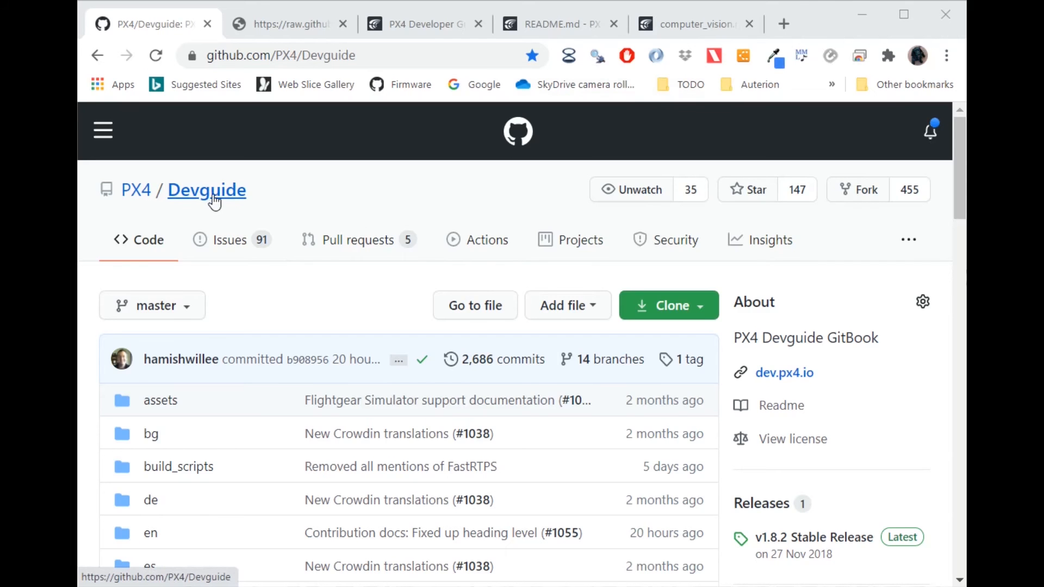
scroll("down", 3)
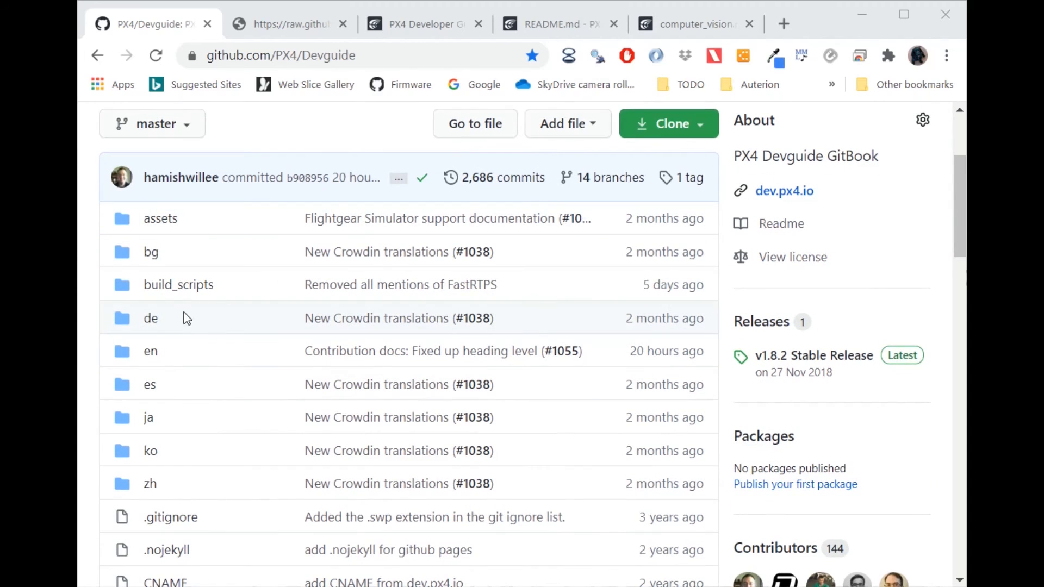
mouse_move(151, 359)
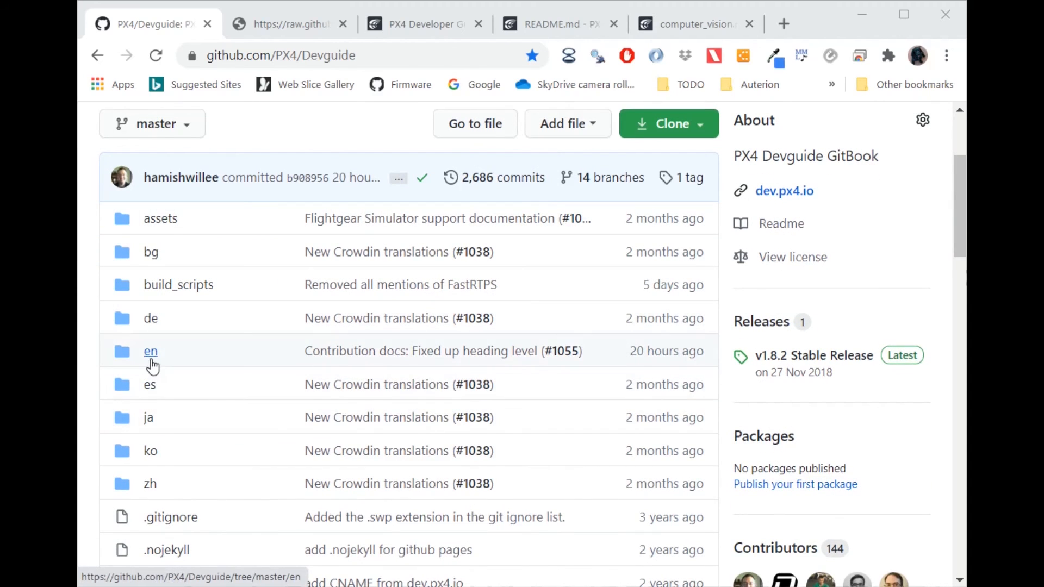
mouse_move(151, 356)
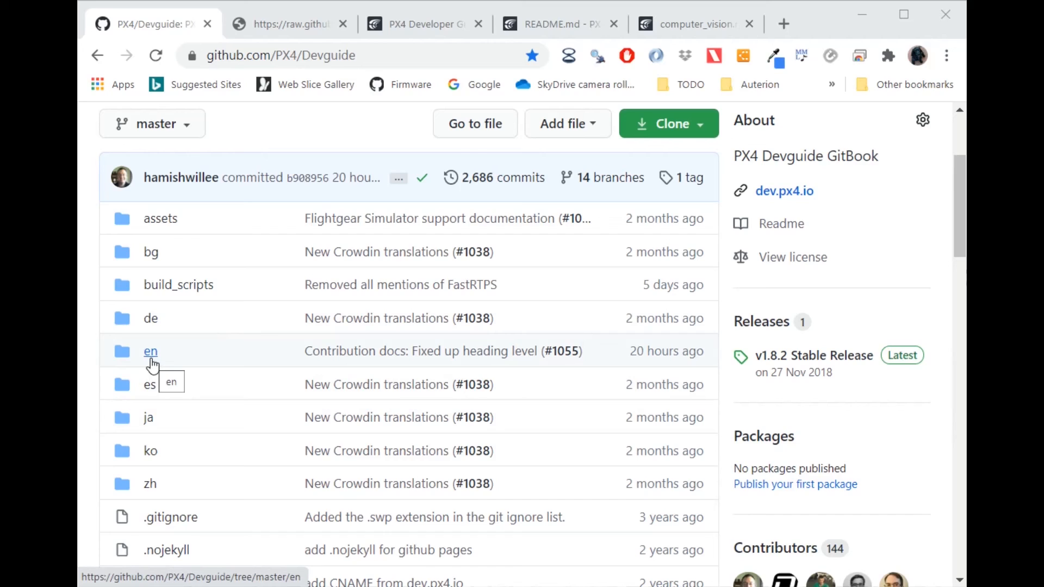
mouse_move(160, 347)
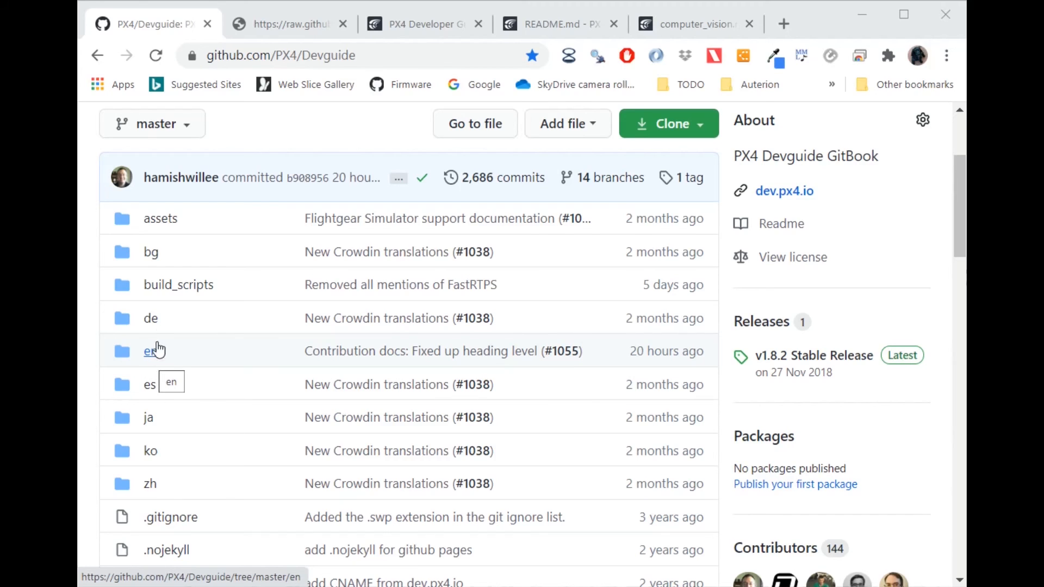
mouse_move(256, 385)
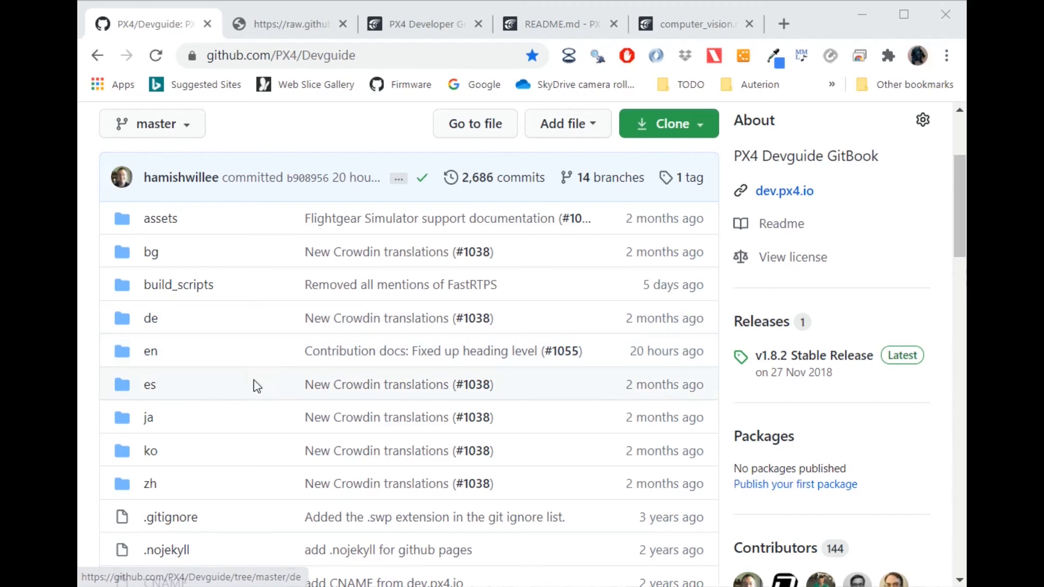
mouse_move(170, 388)
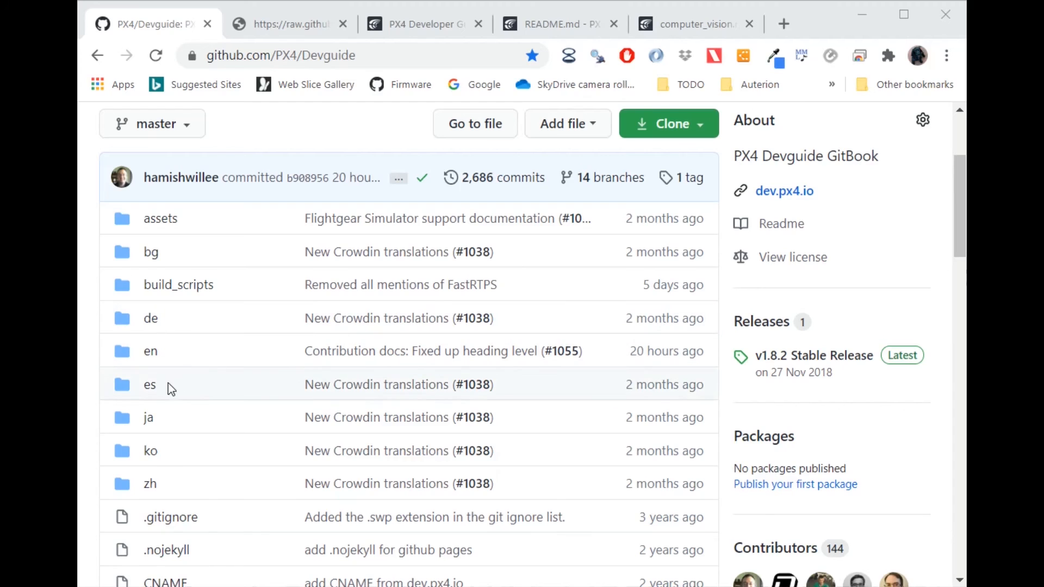
mouse_move(262, 447)
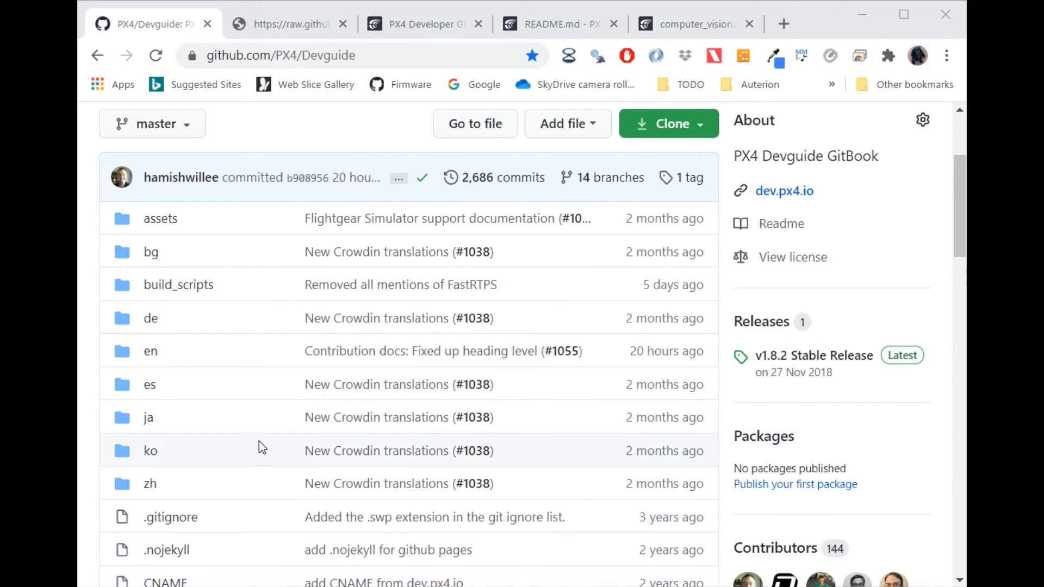
scroll("down", 3)
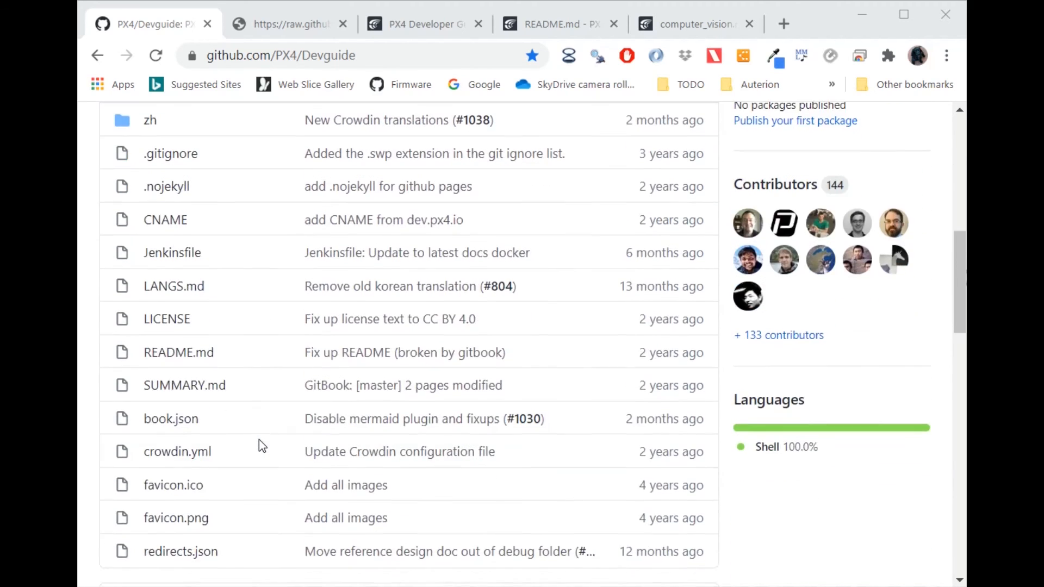
mouse_move(182, 290)
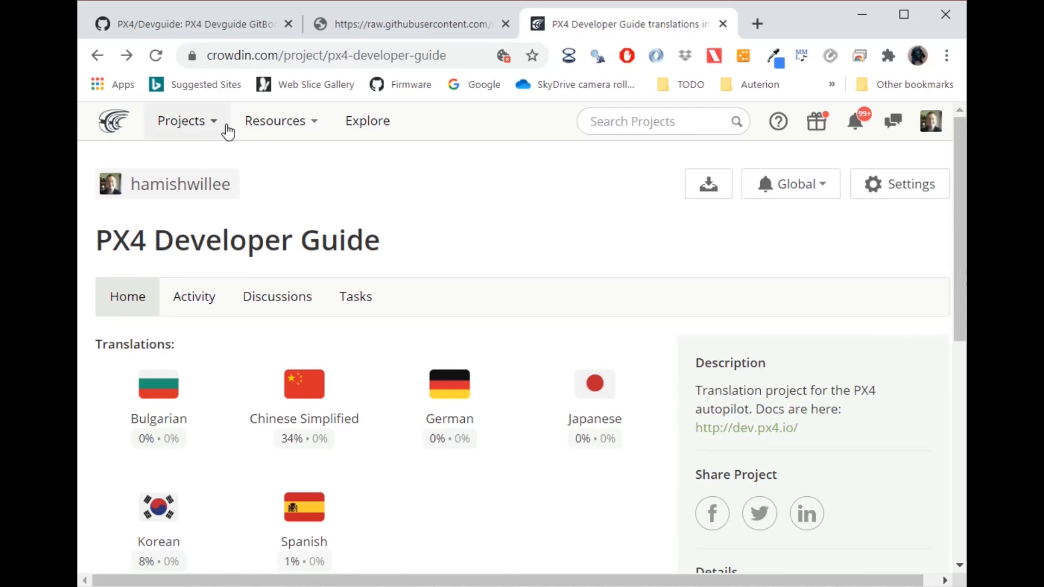
- Choose Chinese Simplified, then computer_vision.md under master > en > advanced
left_click(185, 120)
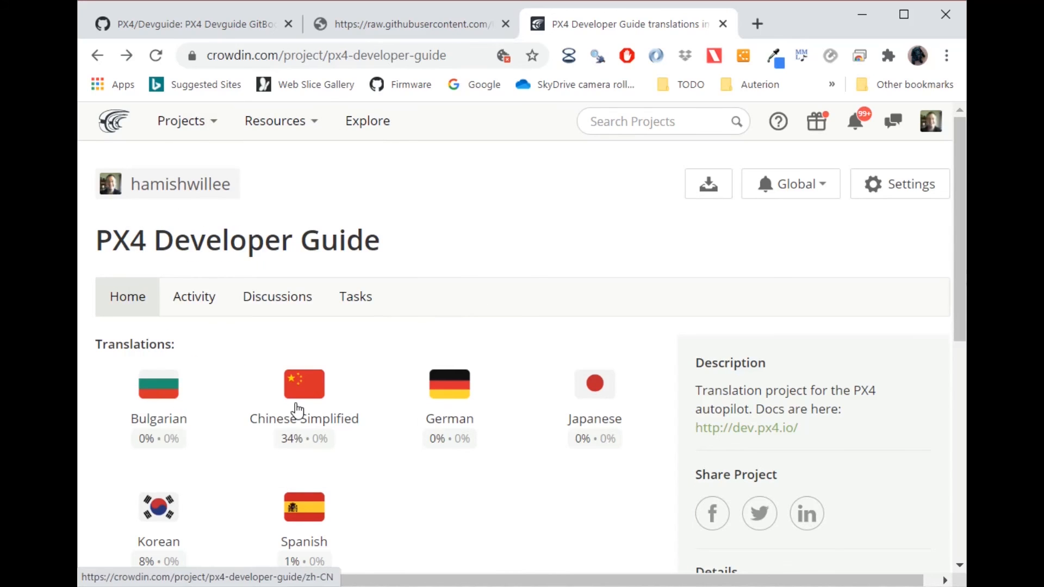
mouse_move(323, 444)
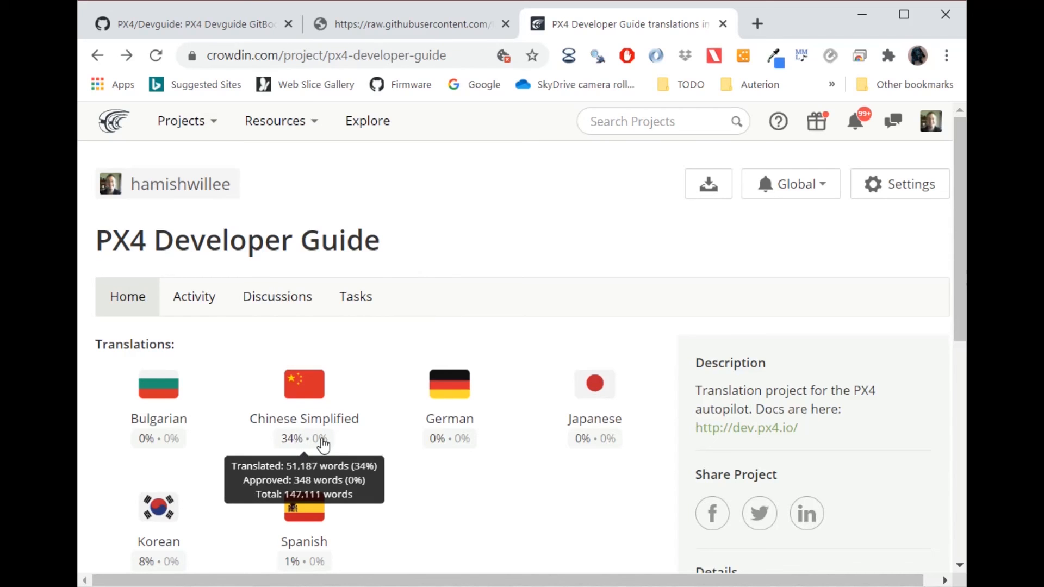
scroll("down", 3)
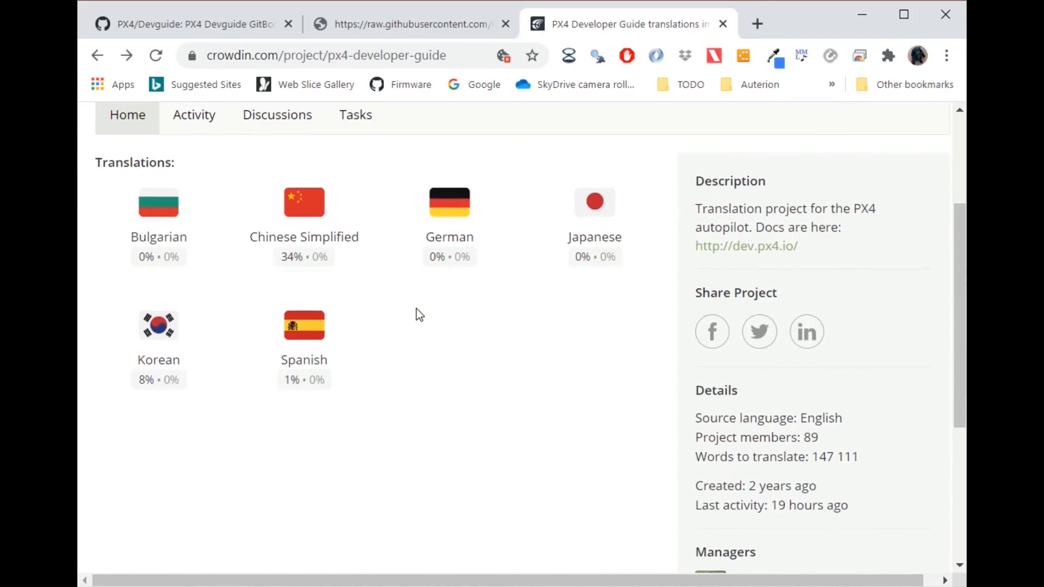
left_click(304, 202)
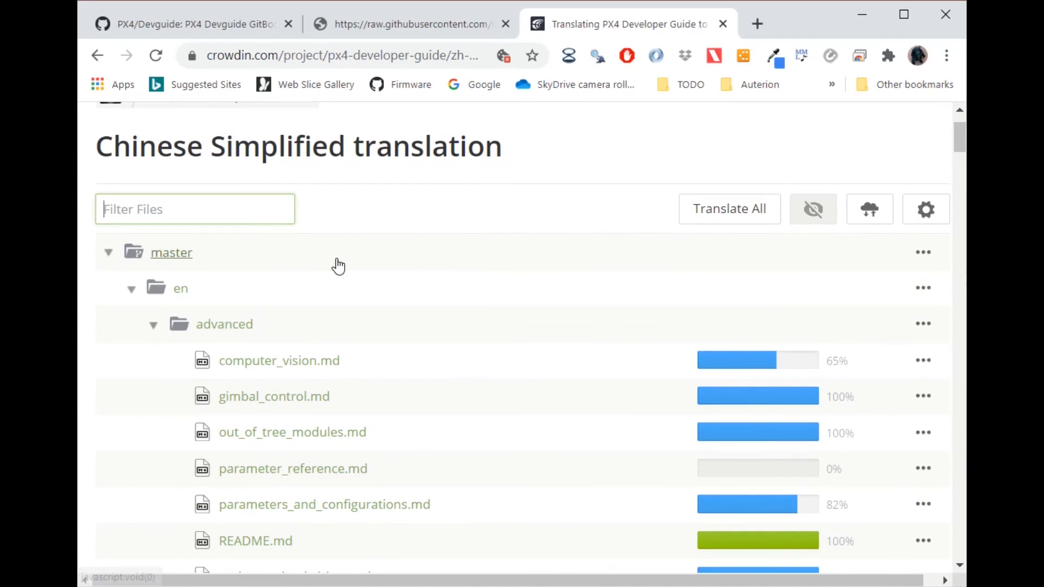
mouse_move(644, 235)
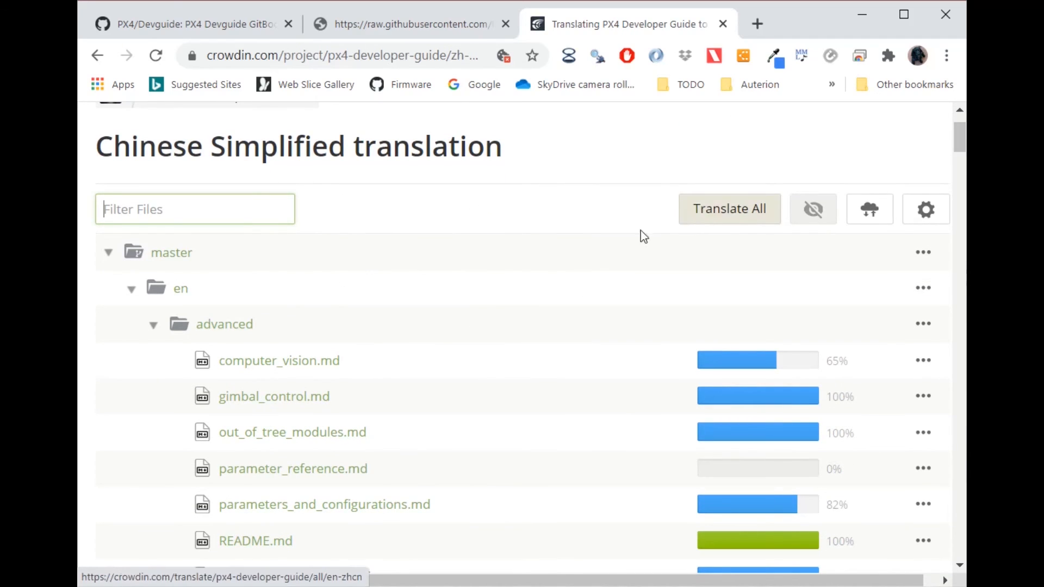
mouse_move(293, 368)
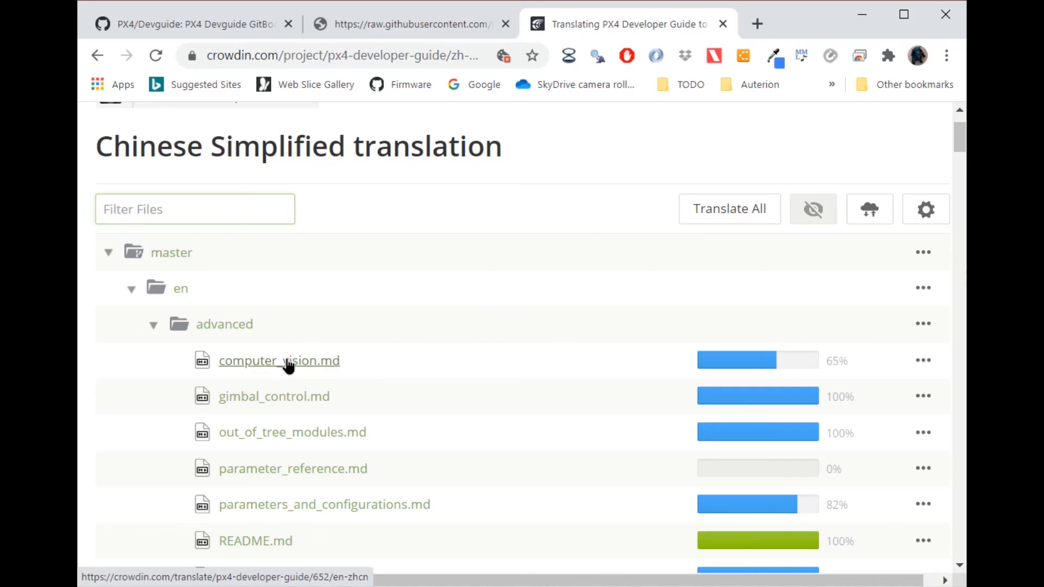
left_click(278, 361)
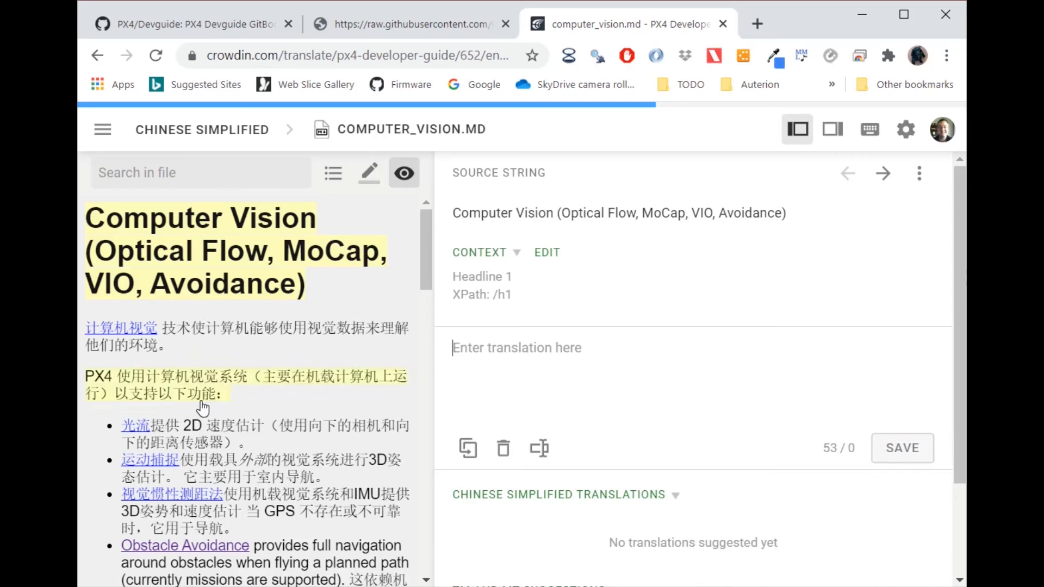
- Load the Obstacle Avoidance sentence, then the Optical Flow bullet with its suggested translations
scroll("down", 3)
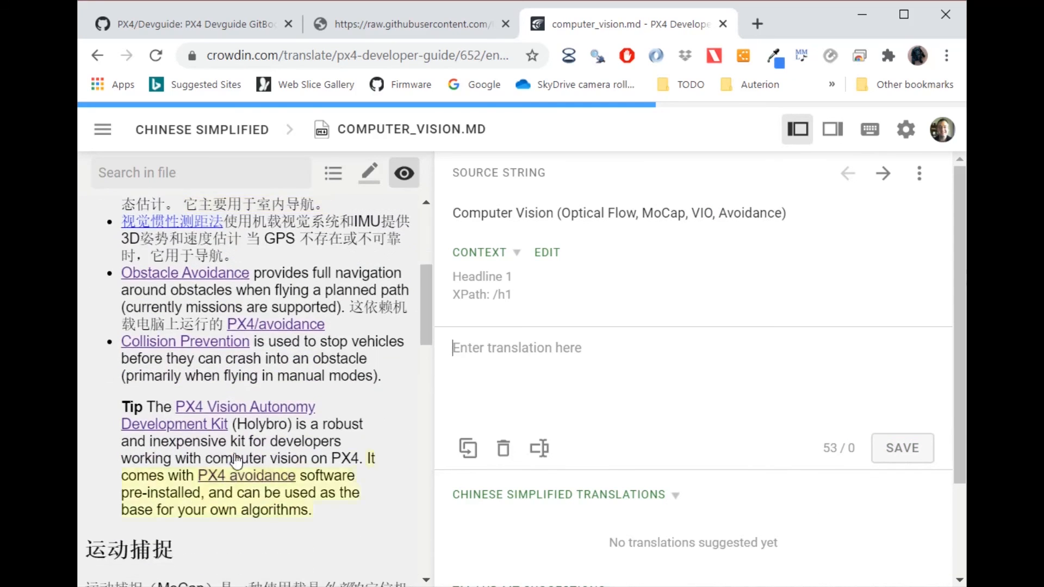
left_click(185, 273)
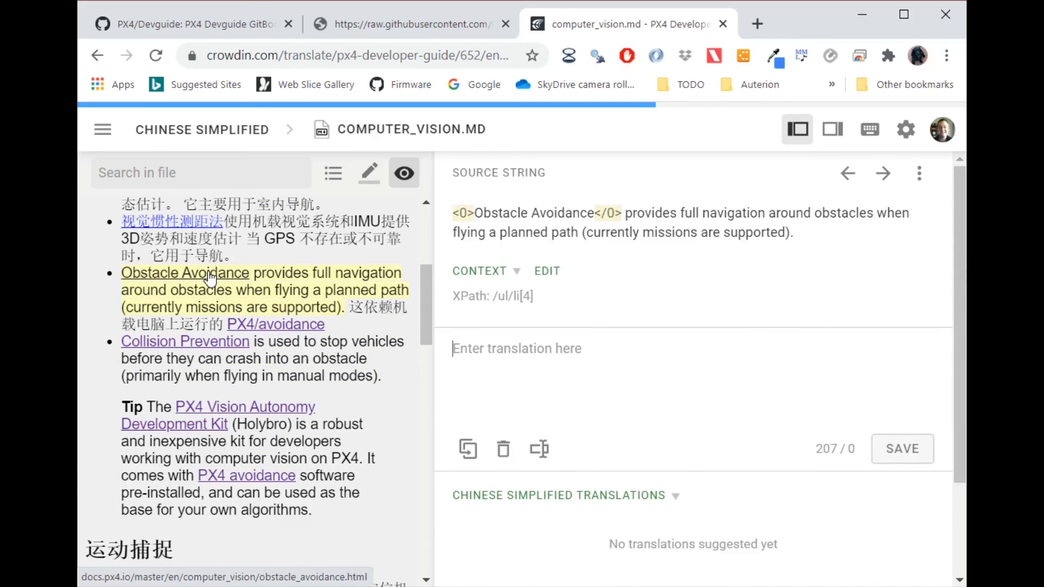
scroll("down", 3)
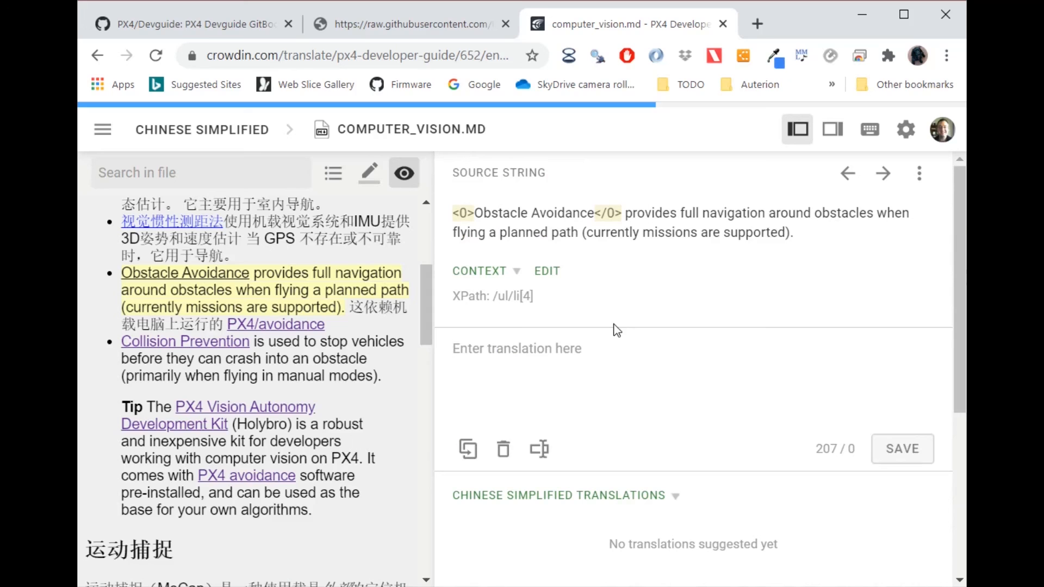
scroll("down", 3)
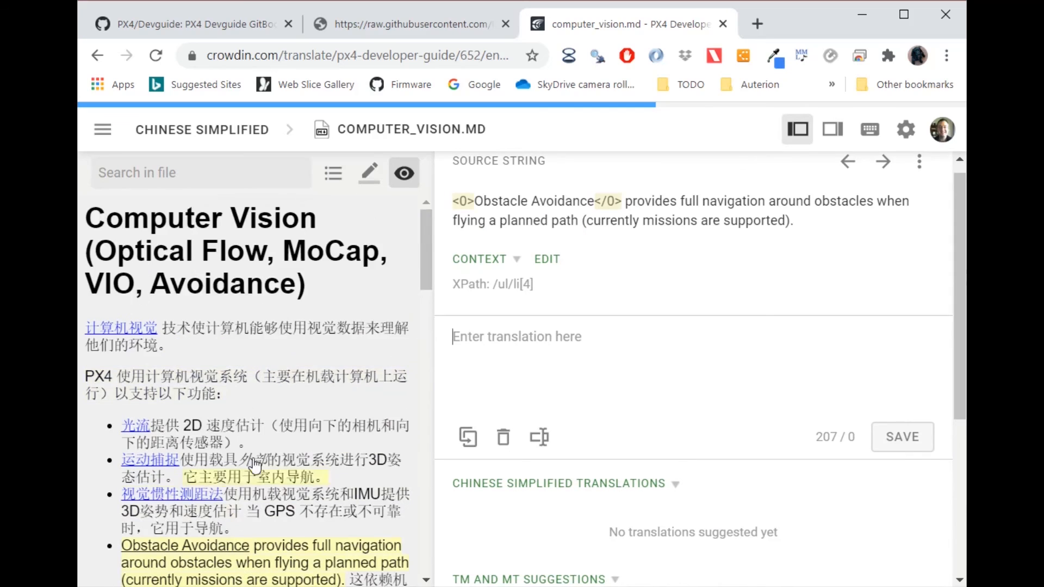
left_click(135, 426)
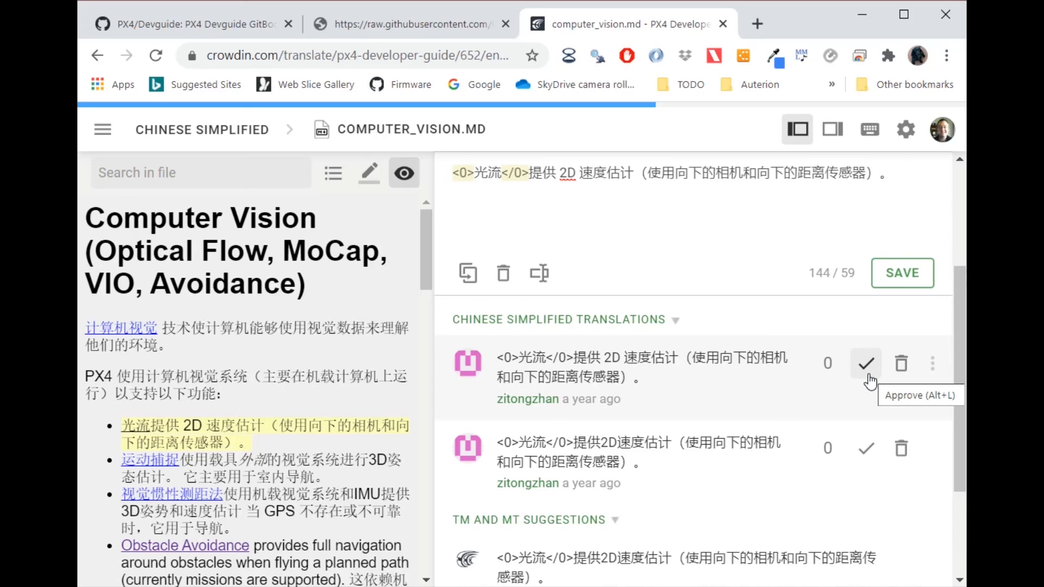
- Approve the first Optical Flow suggestion, switch to list view, and show the string filter options
left_click(895, 173)
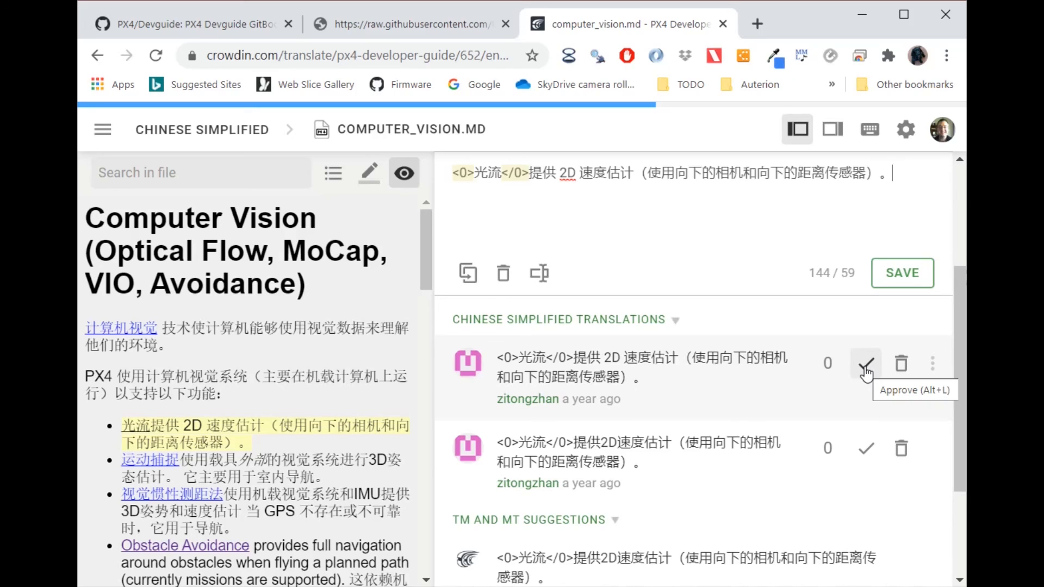
mouse_move(740, 369)
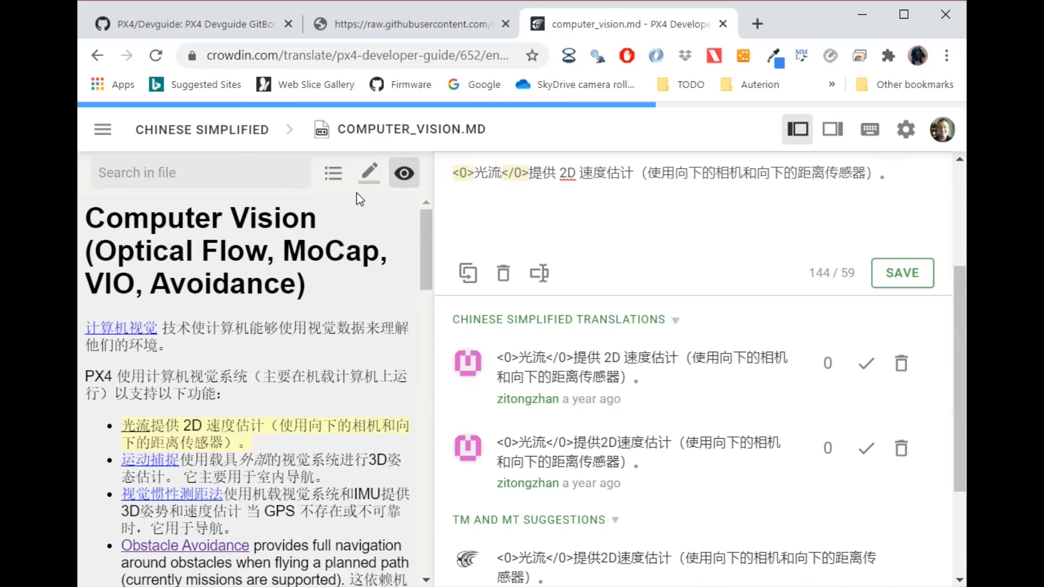
mouse_move(403, 173)
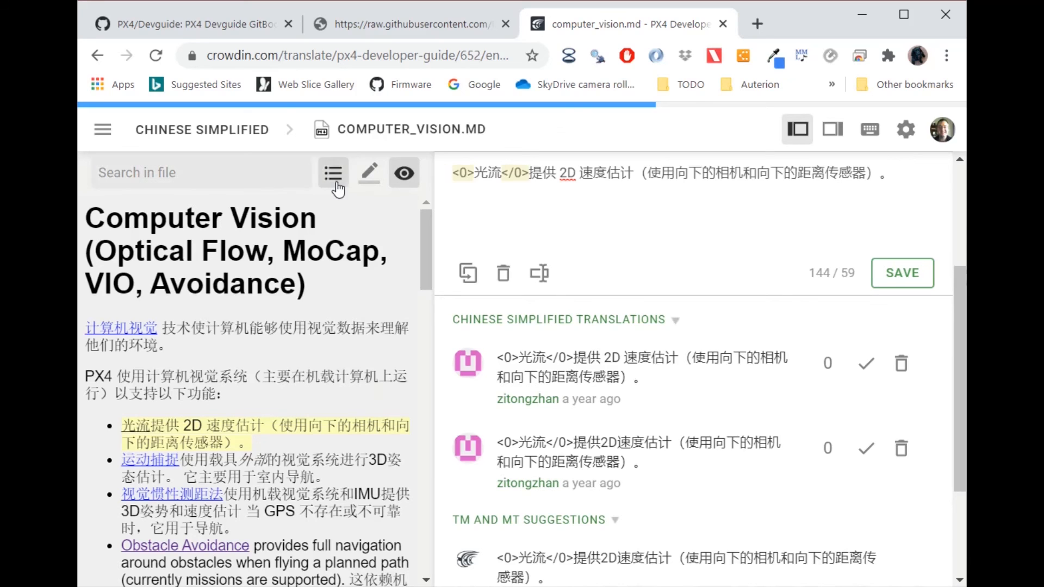
left_click(320, 172)
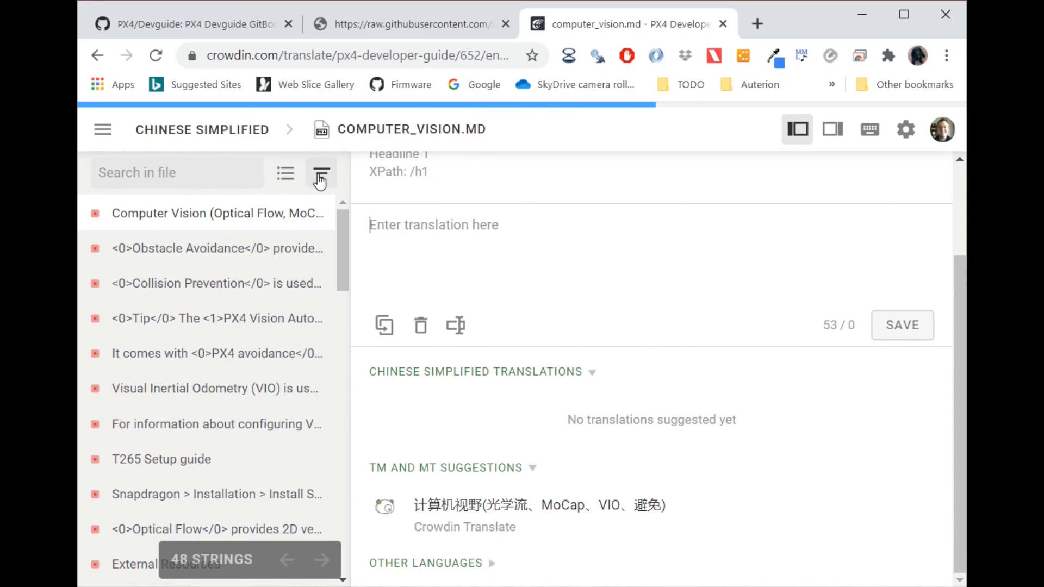
left_click(321, 173)
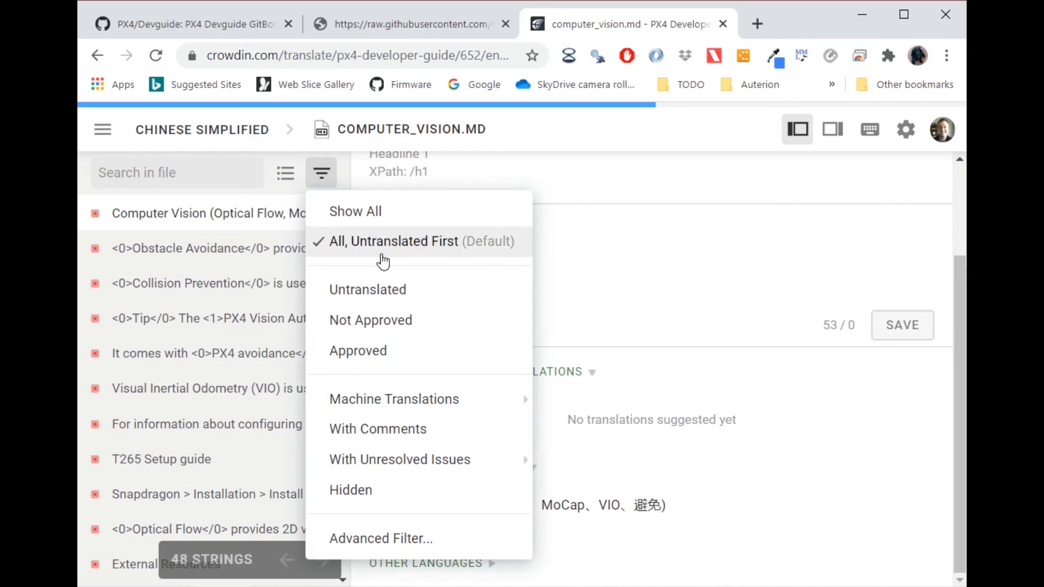
mouse_move(391, 326)
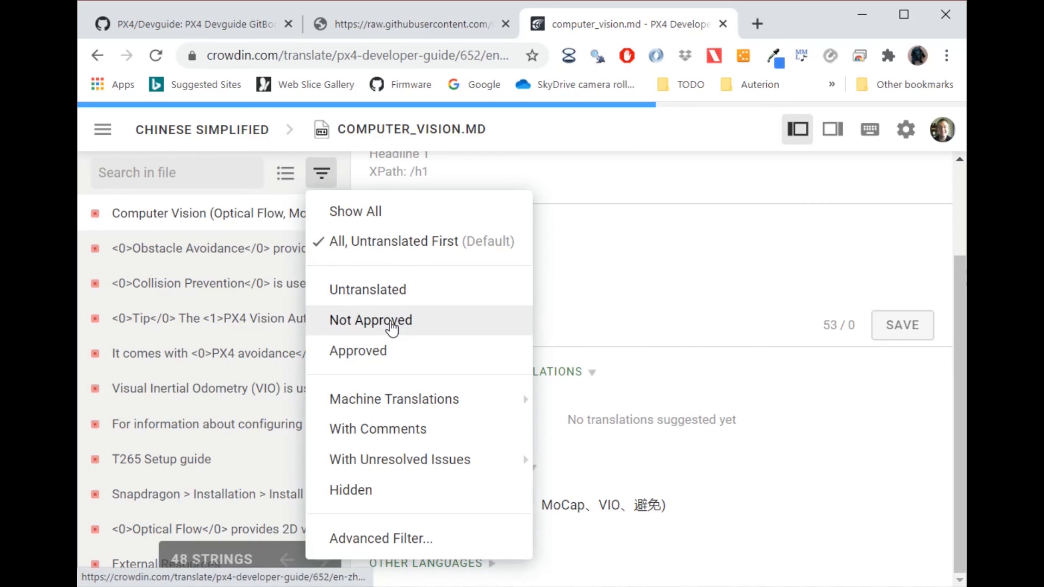
mouse_move(395, 325)
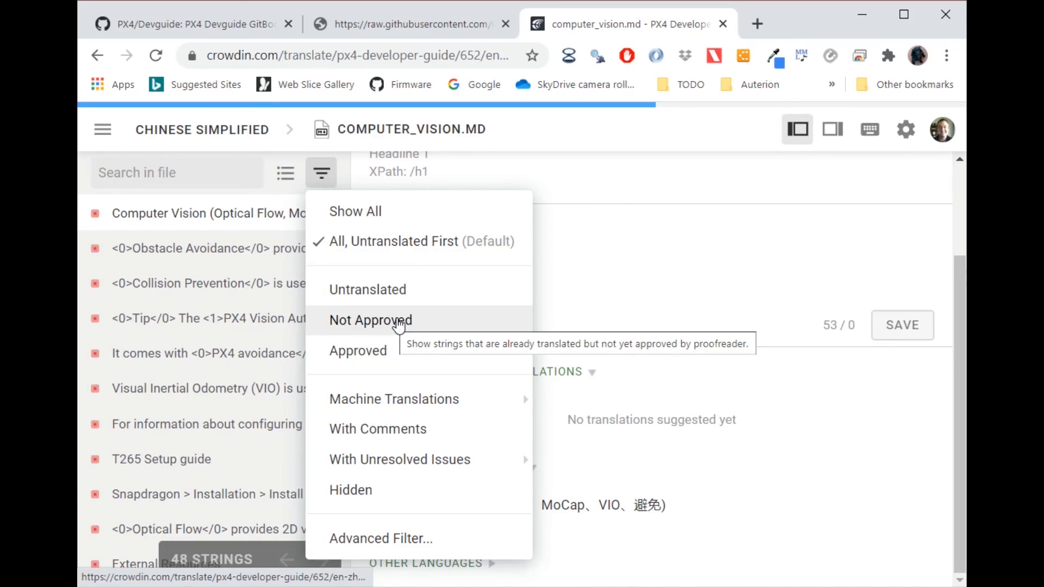
mouse_move(390, 195)
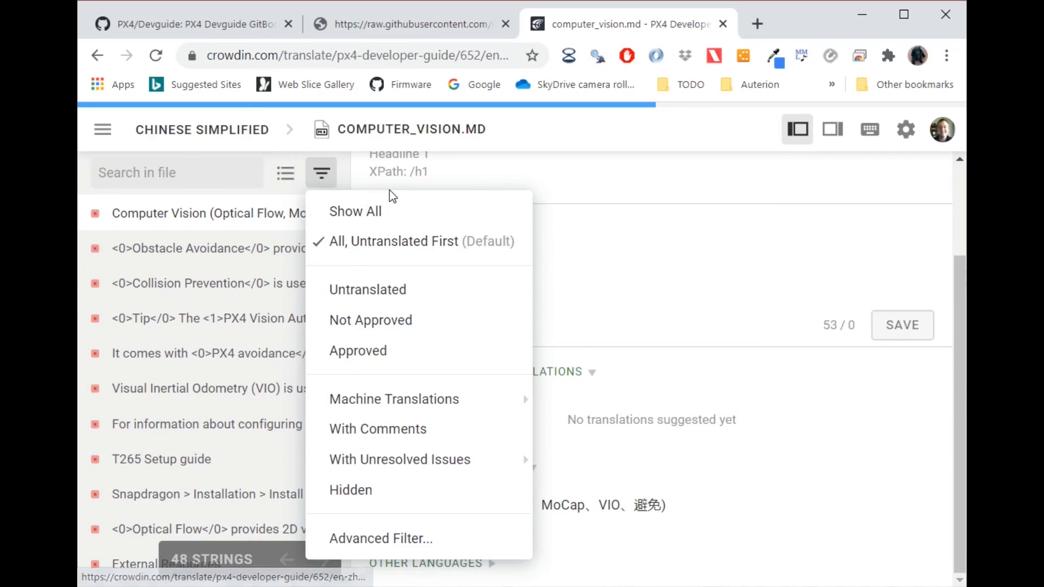